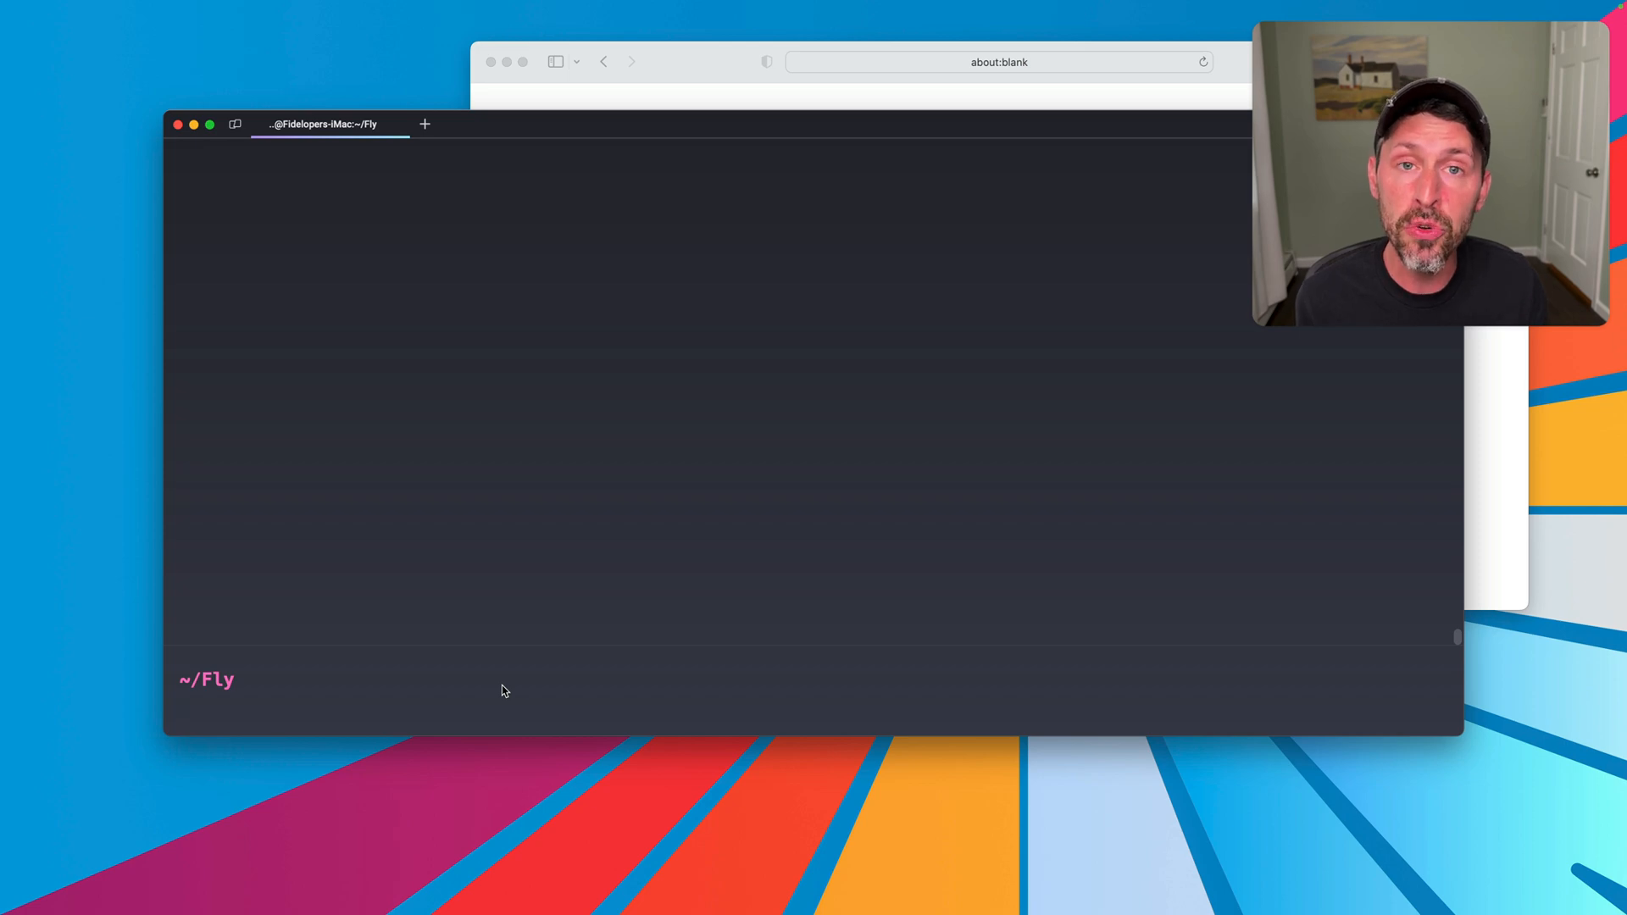
# Step: Create a new Laravel project named sophon with composer create-project
pyautogui.write('composer update')
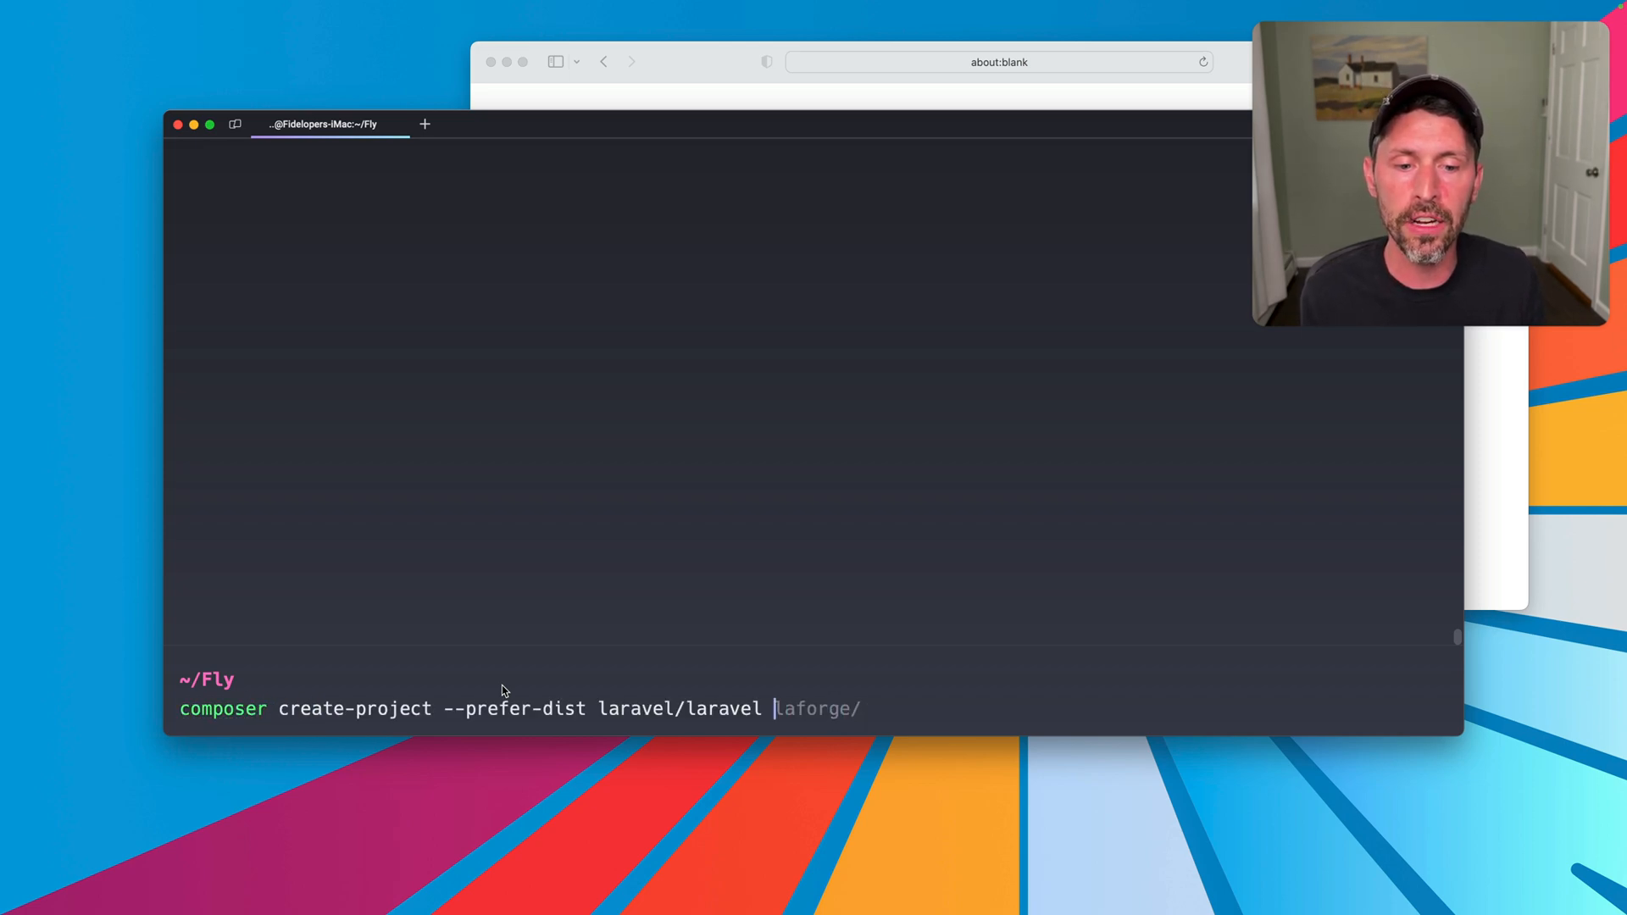
pyautogui.write('sp')
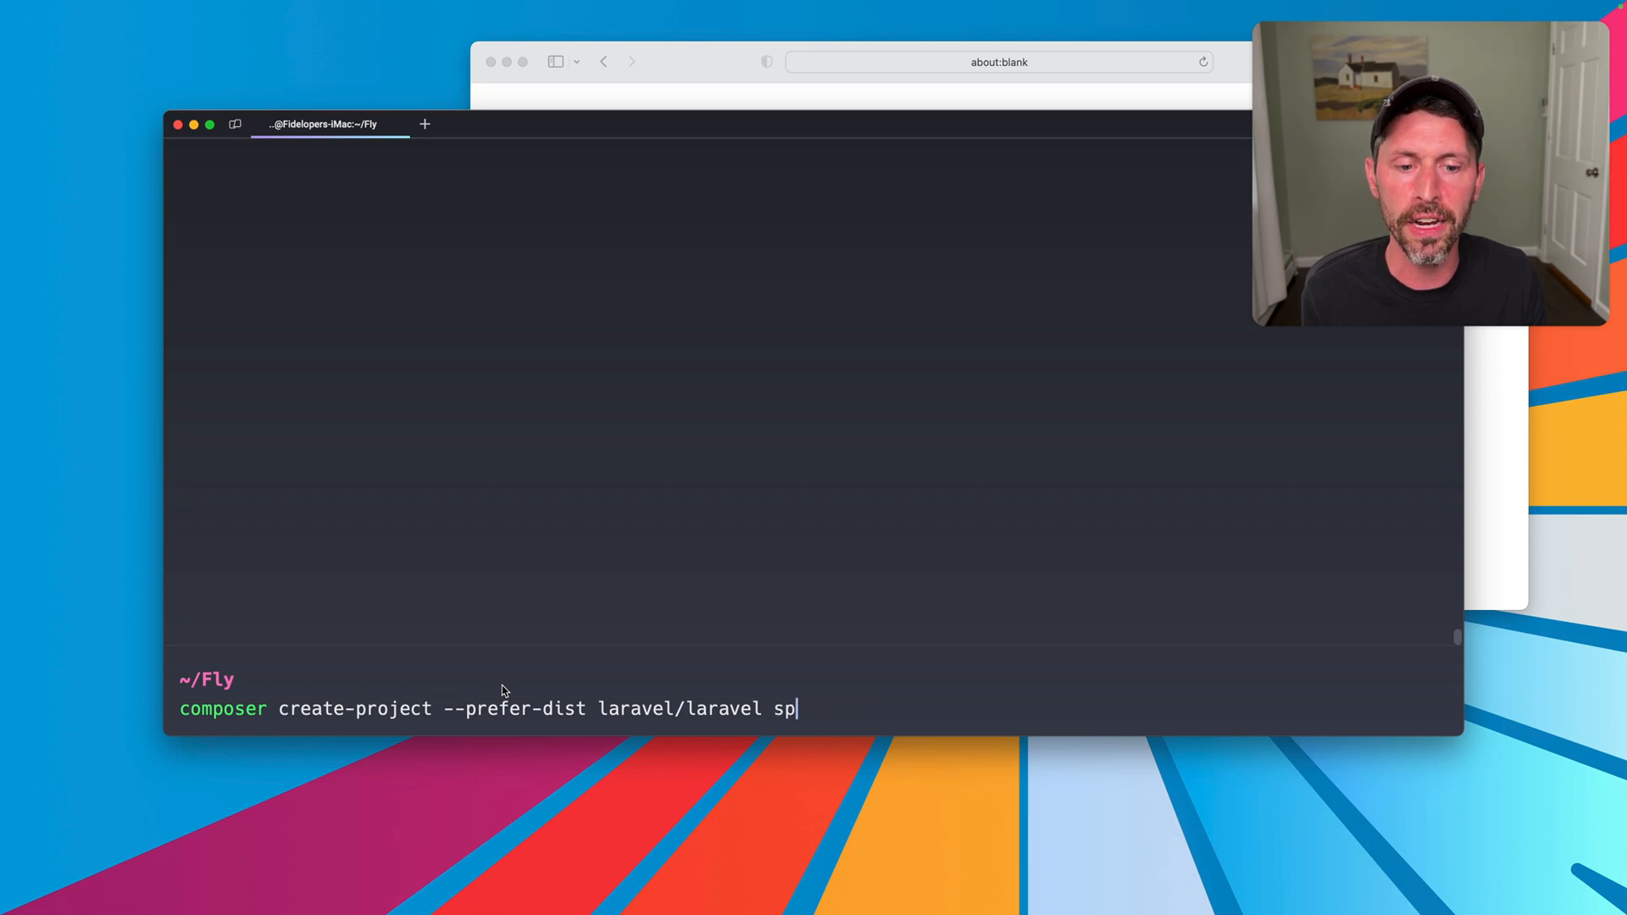
pyautogui.write('ophon')
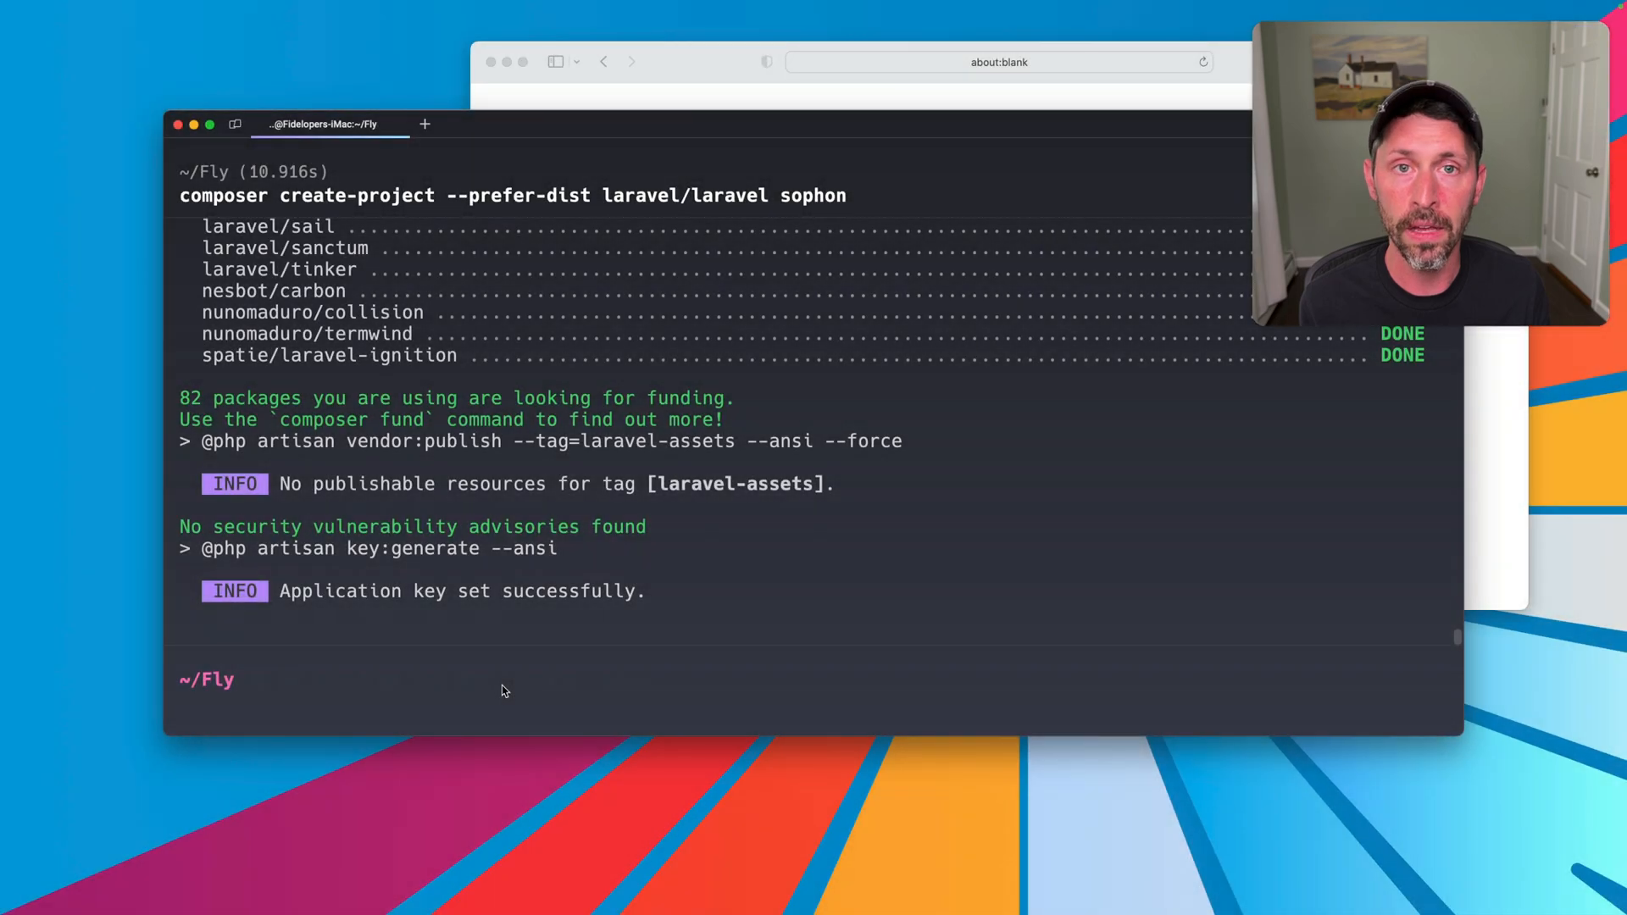
# Step: Move into the sophon folder, run php artisan serve, then stop the server
pyautogui.write('cd sophon/')
pyautogui.write('php')
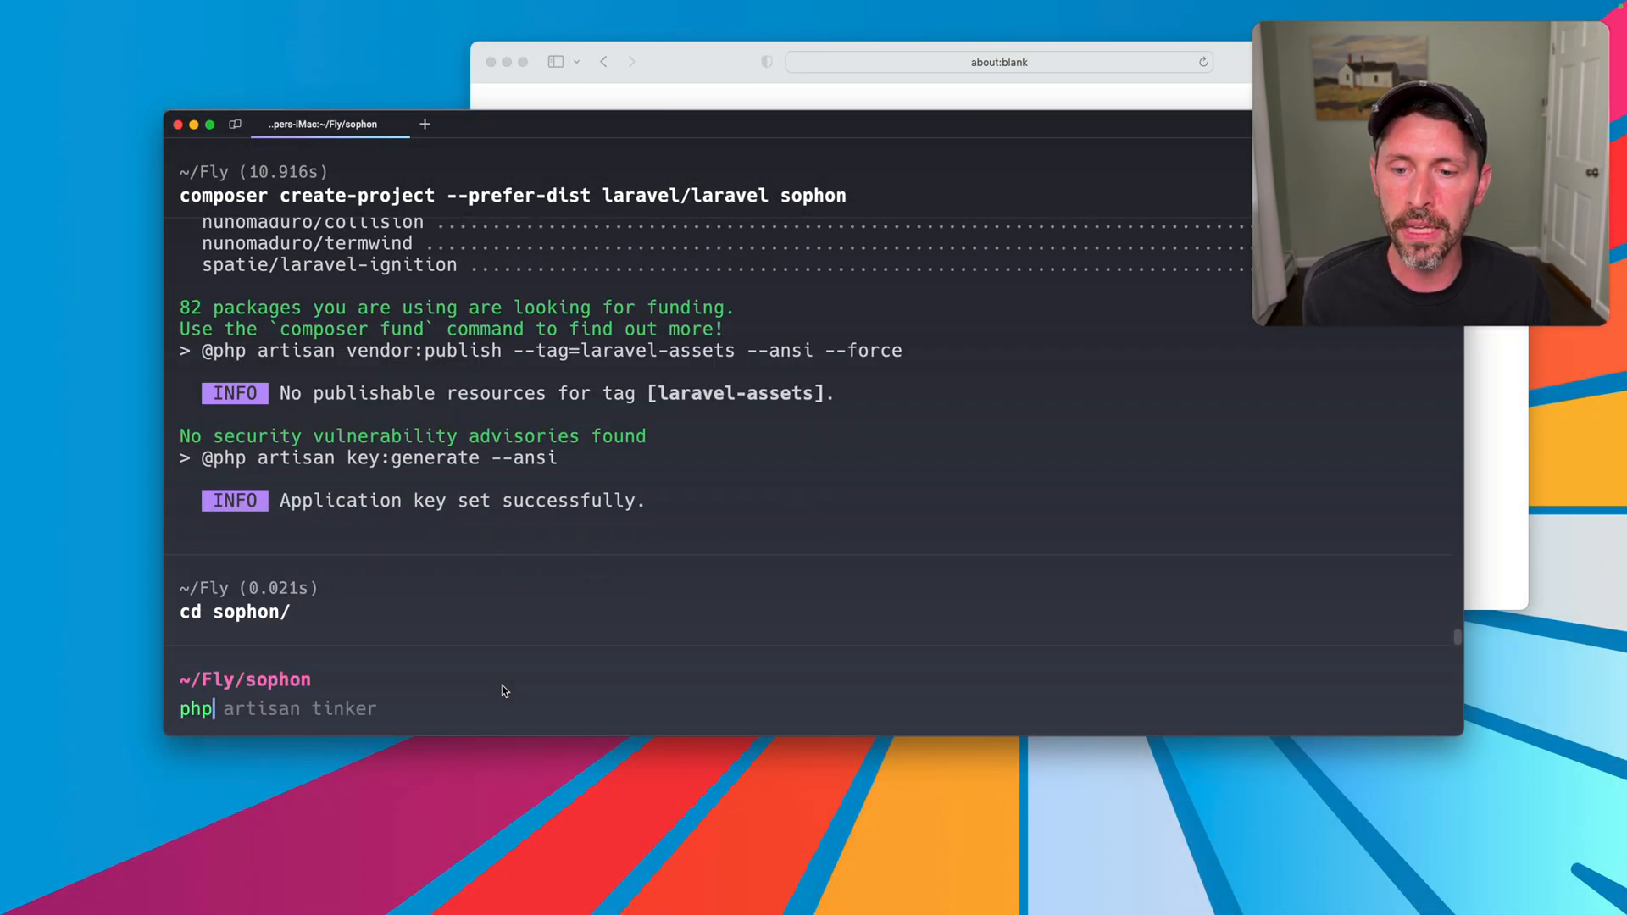
pyautogui.write('a')
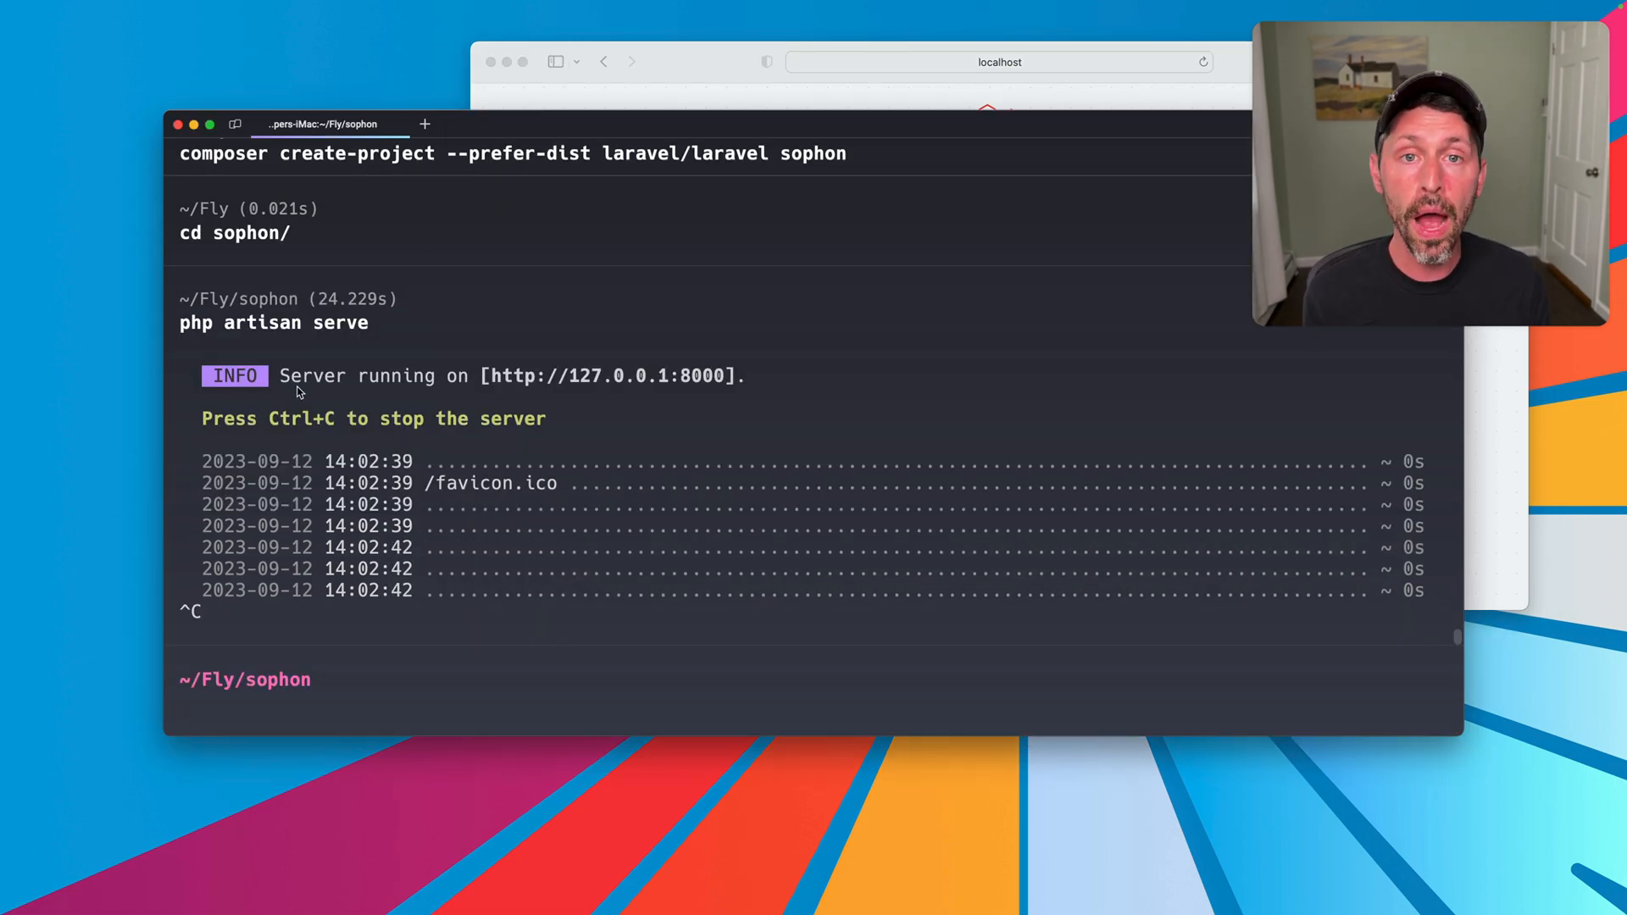
# Step: Run fly launch for sophon in the personal org, Boston region, declining immediate deploy
pyautogui.write('fly launch')
pyautogui.write('sophon')
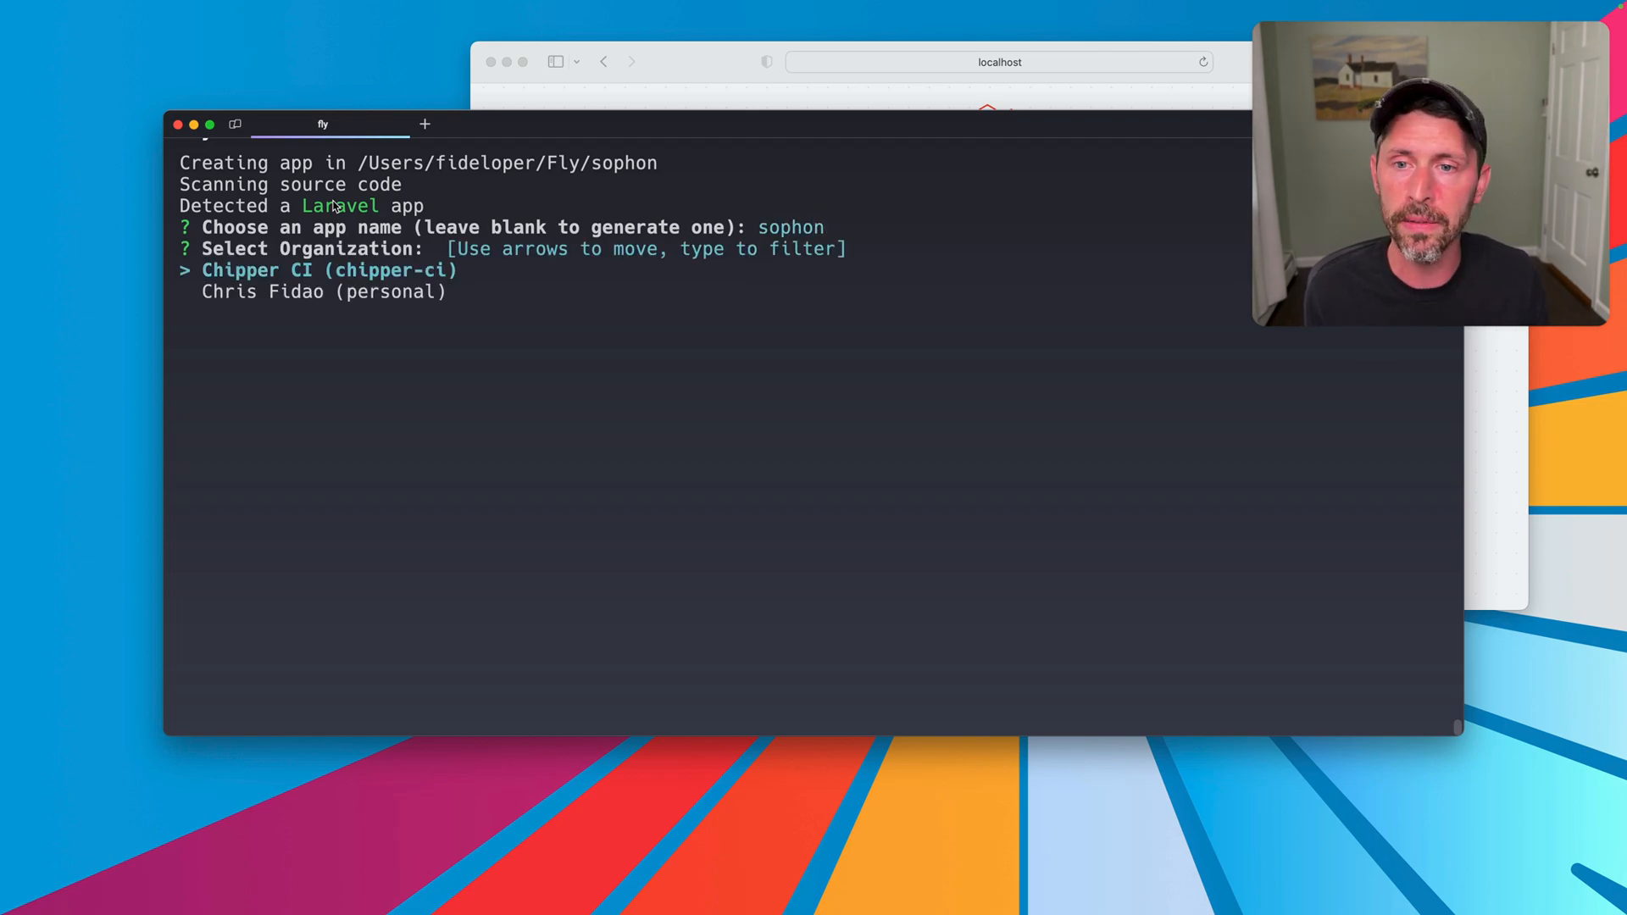
pyautogui.press('down')
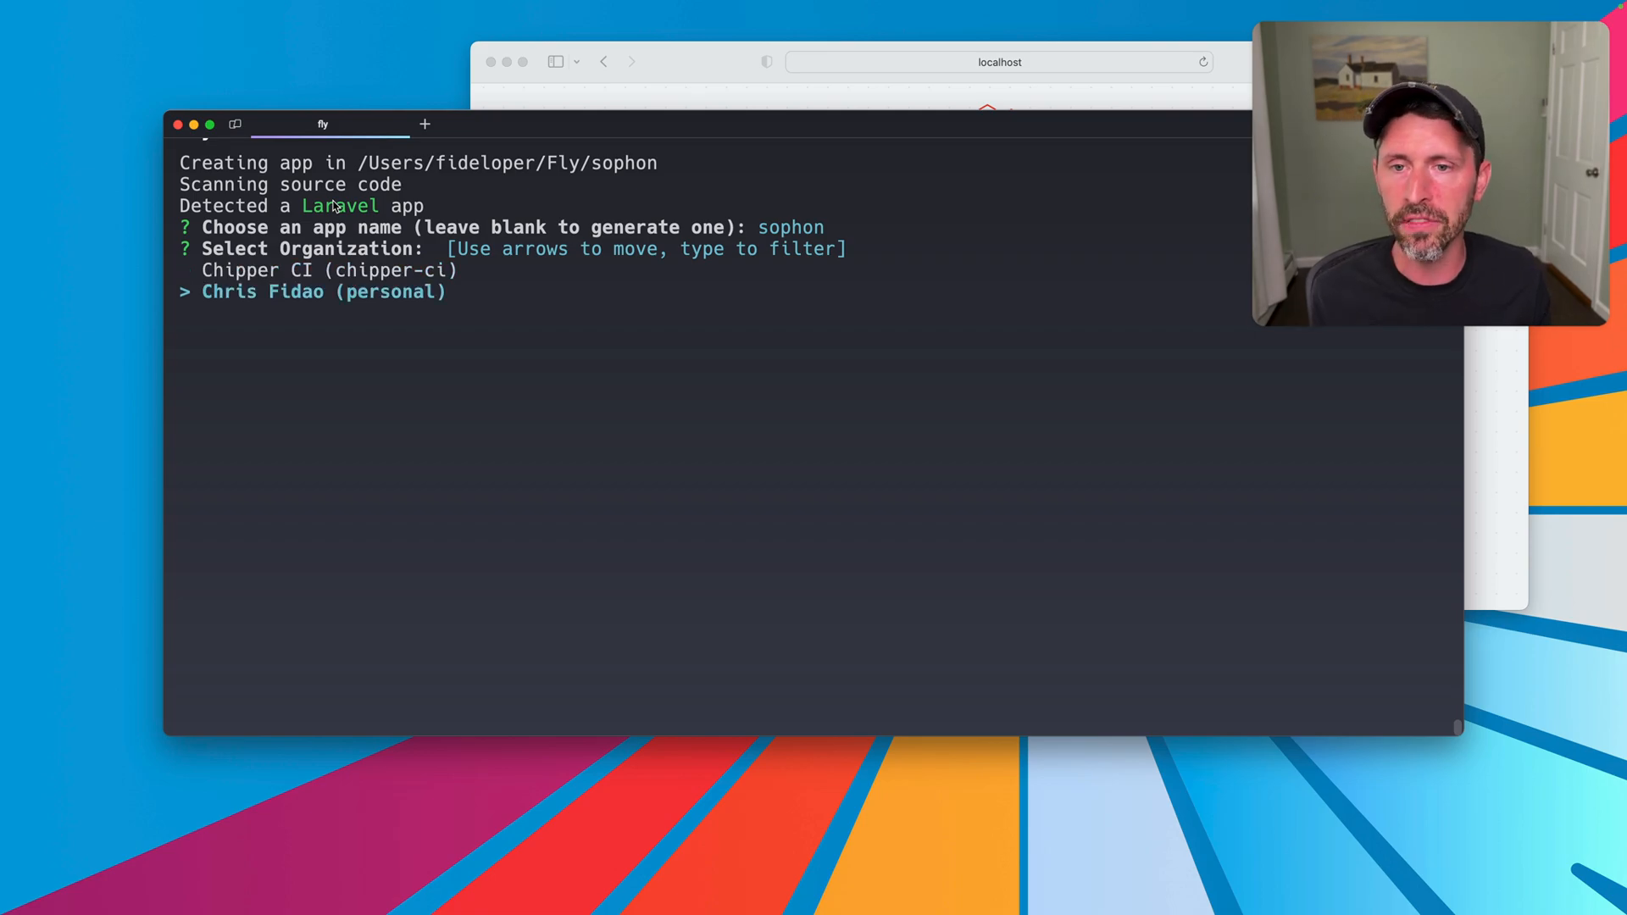
pyautogui.press('enter')
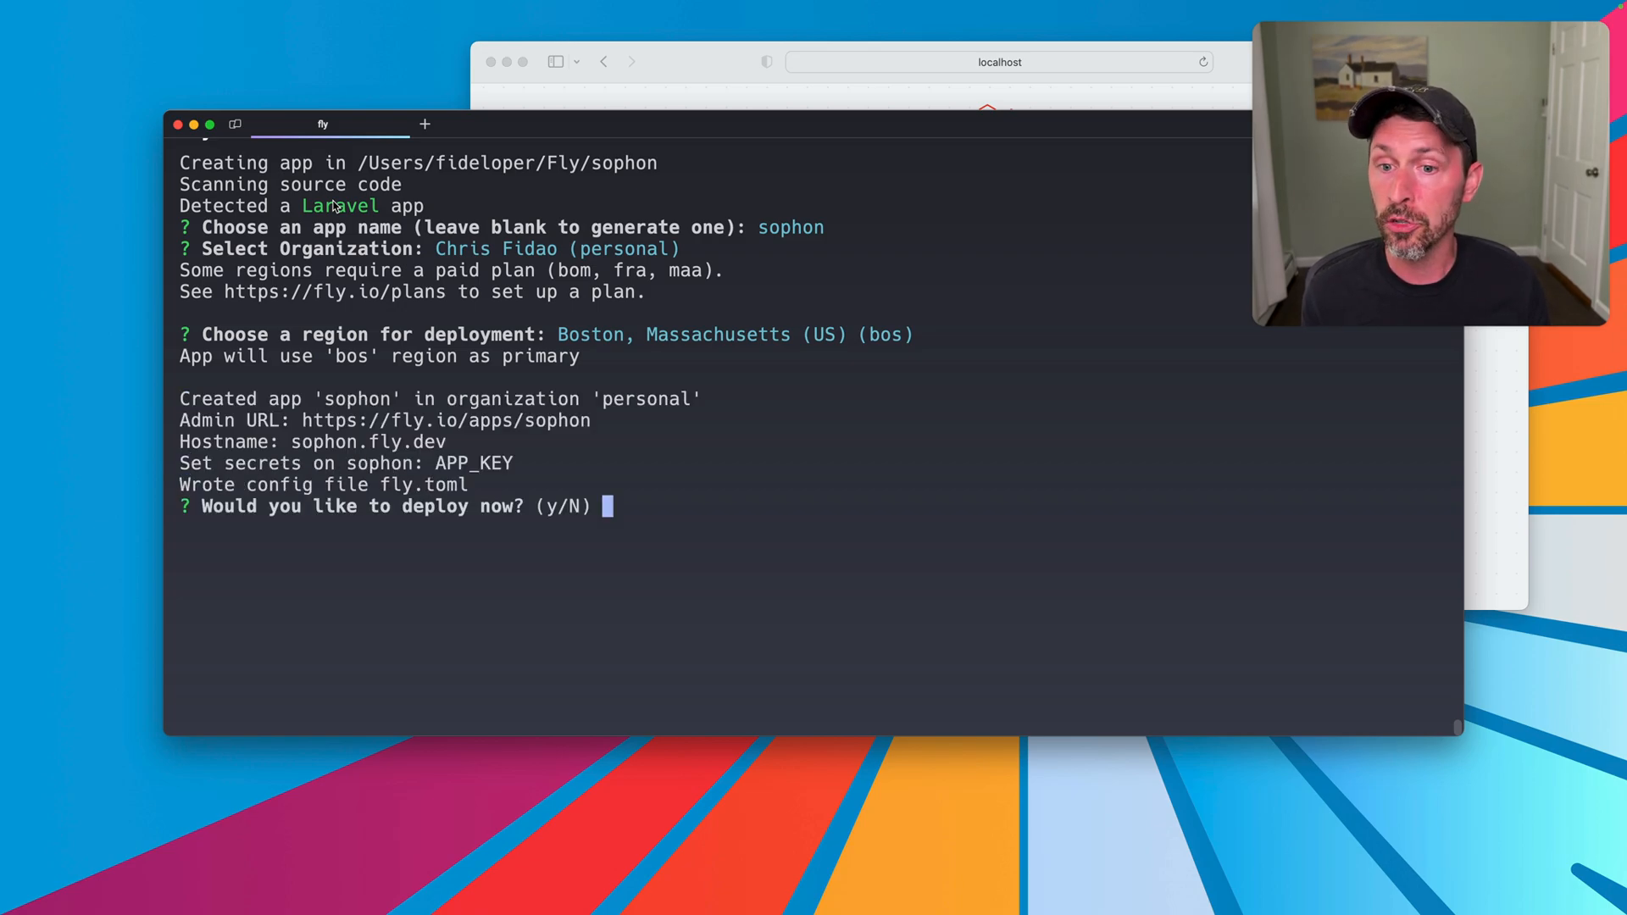
pyautogui.write('n')
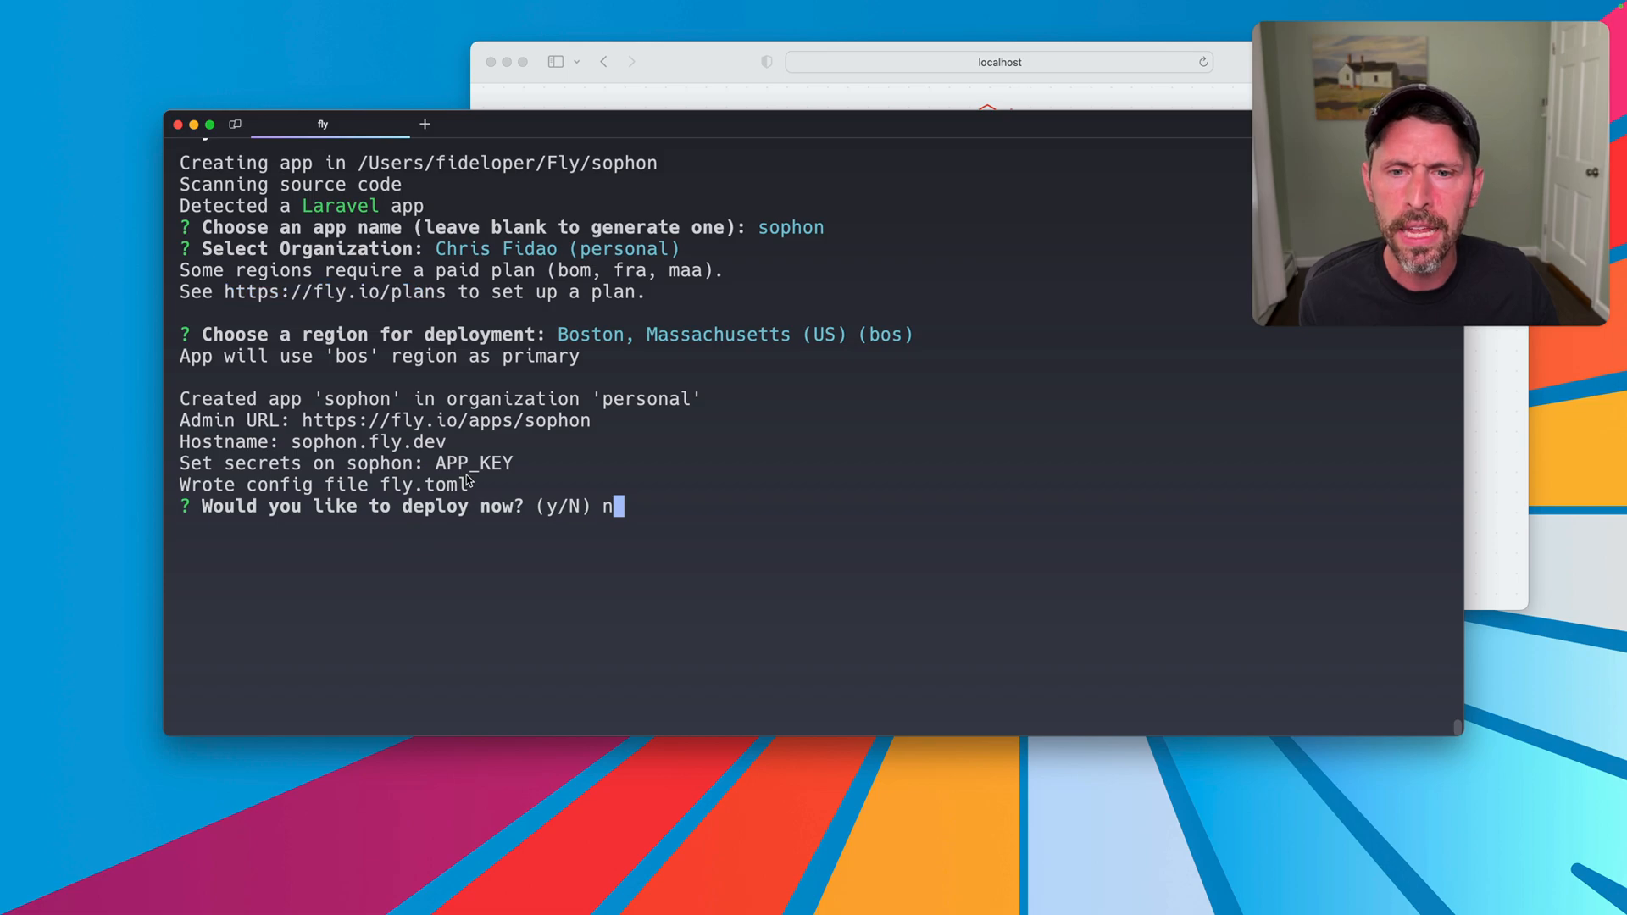
pyautogui.doubleClick(261, 462)
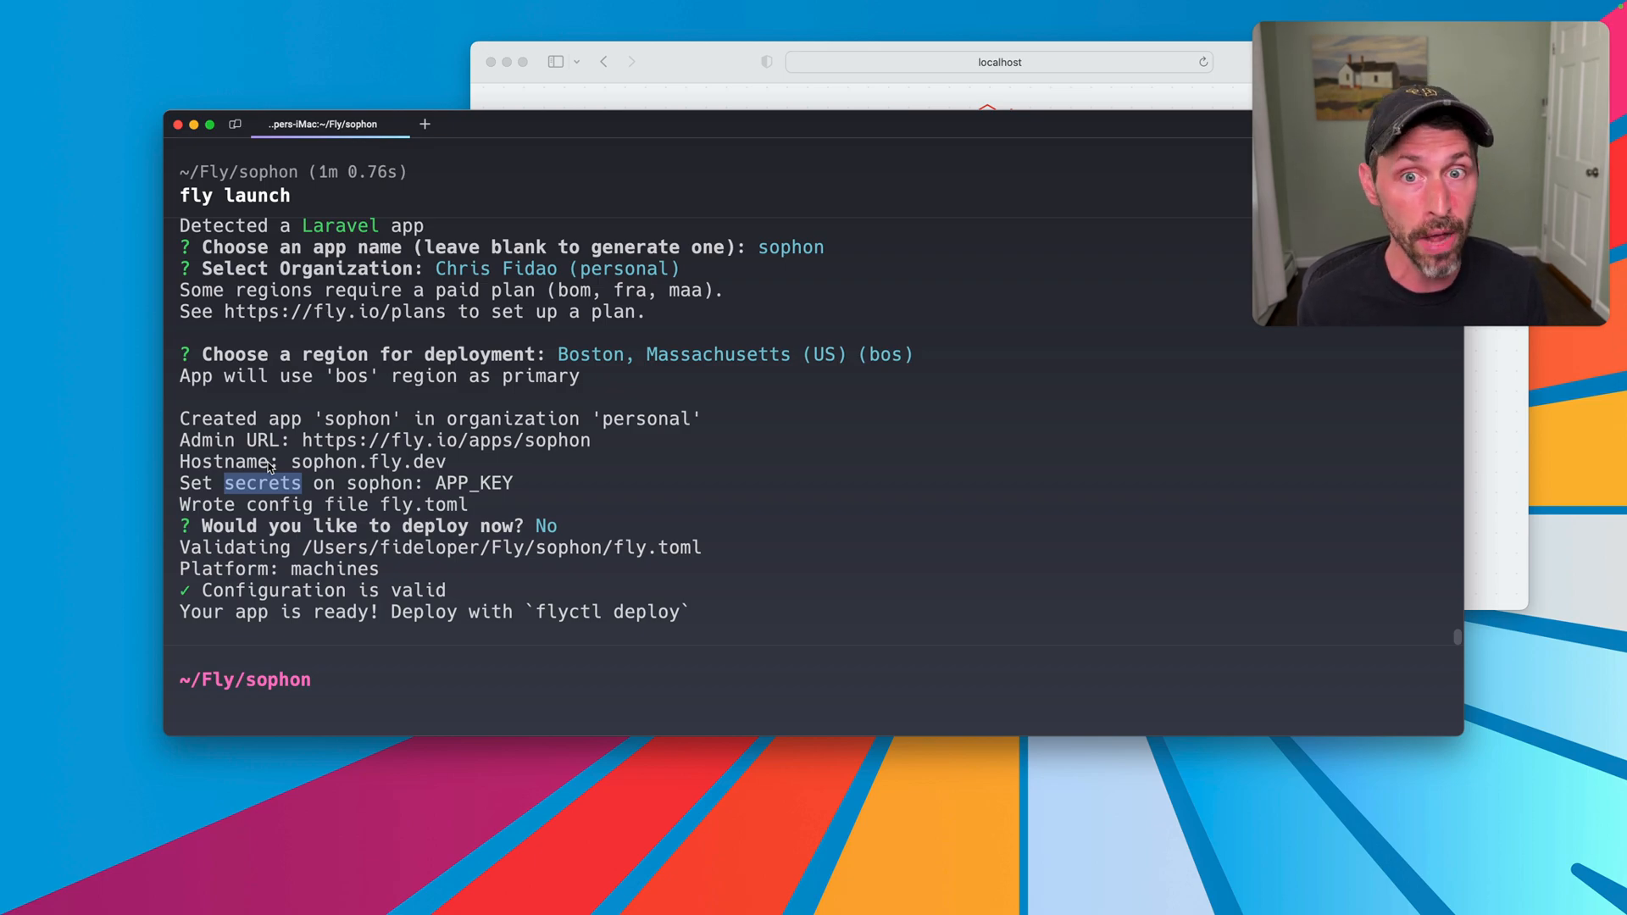
# Step: Run fly status to show sophon's owner, hostname sophon.fly.dev and empty image
pyautogui.write('fly status -a my-adhoc-puter')
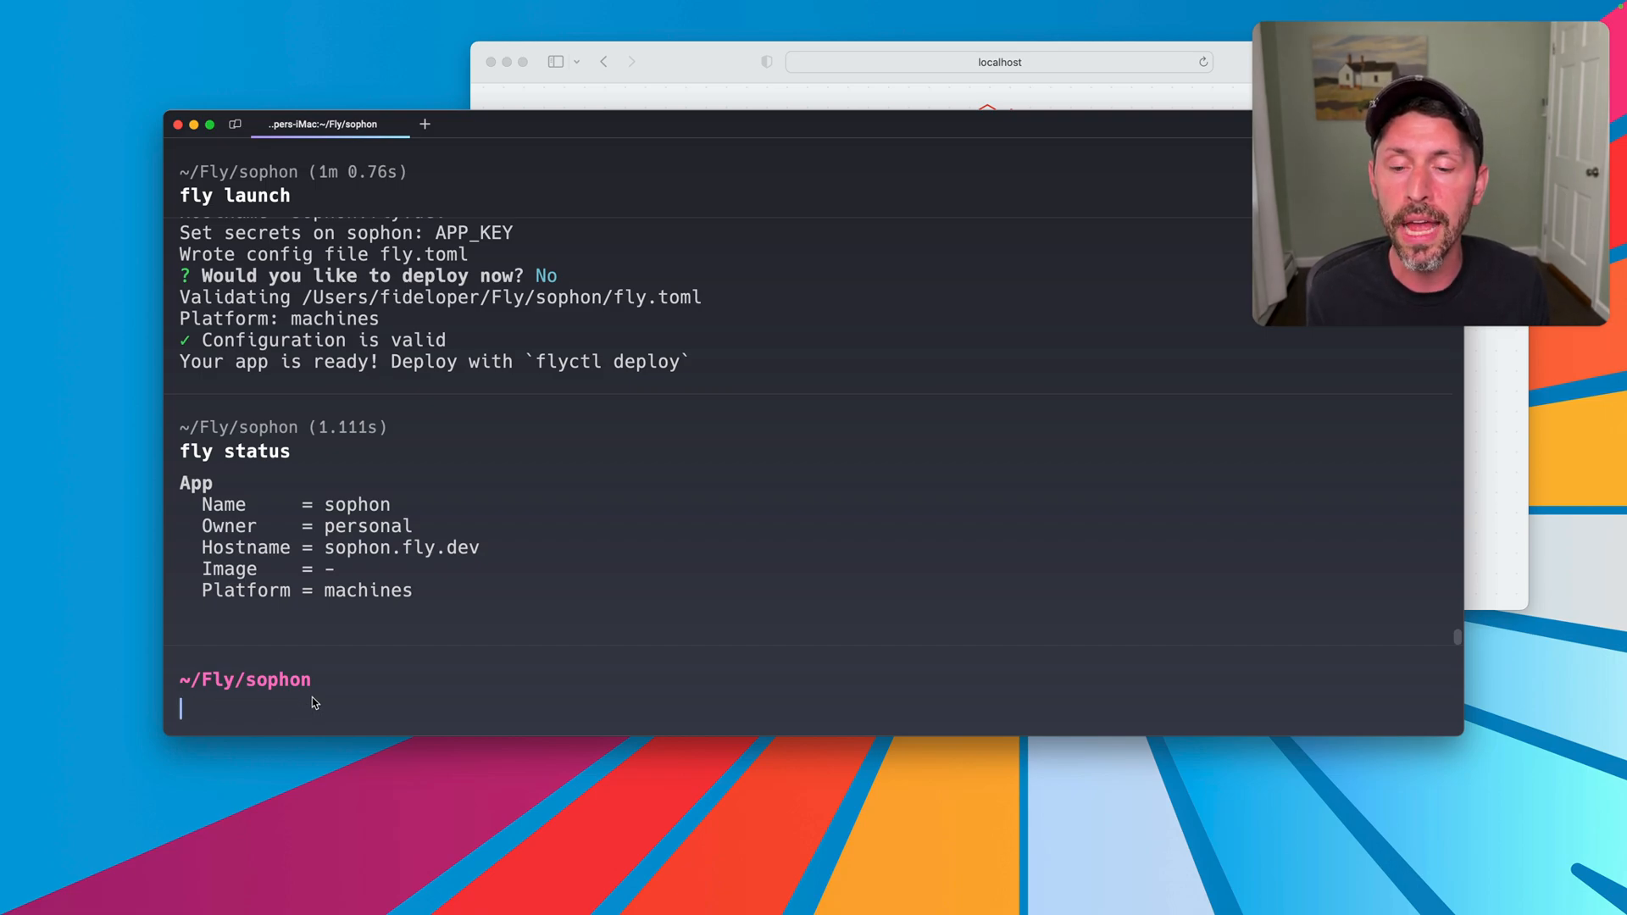
# Step: Print the generated Dockerfile and read through to its EXPOSE 8080 and entrypoint lines
pyautogui.write('cat Dockerfile')
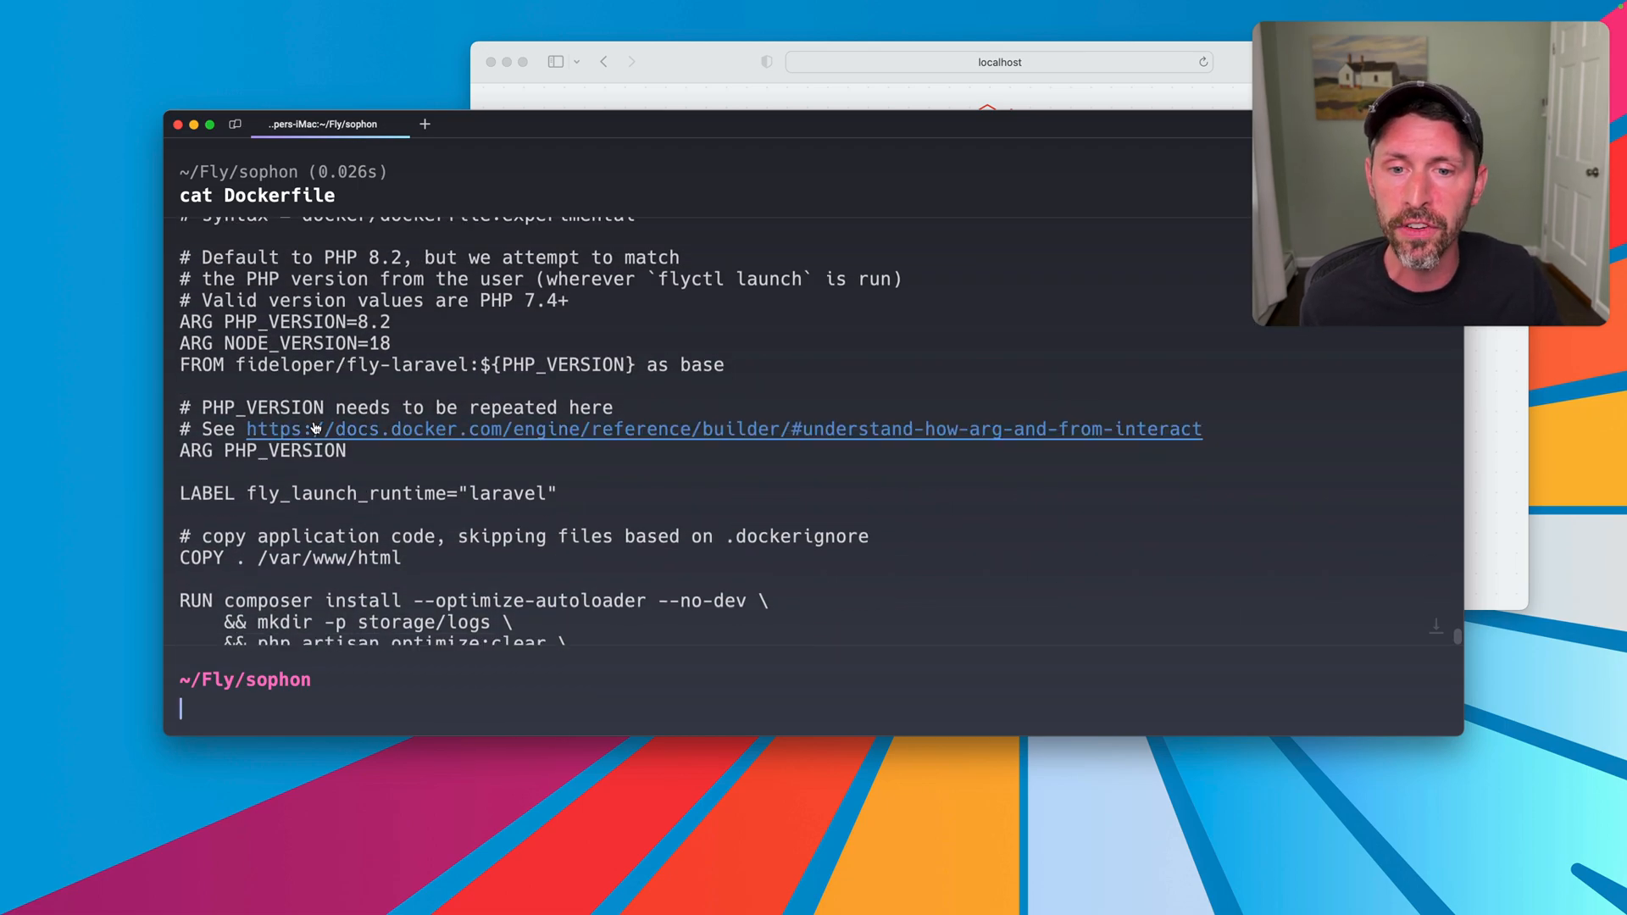
pyautogui.scroll(-3)
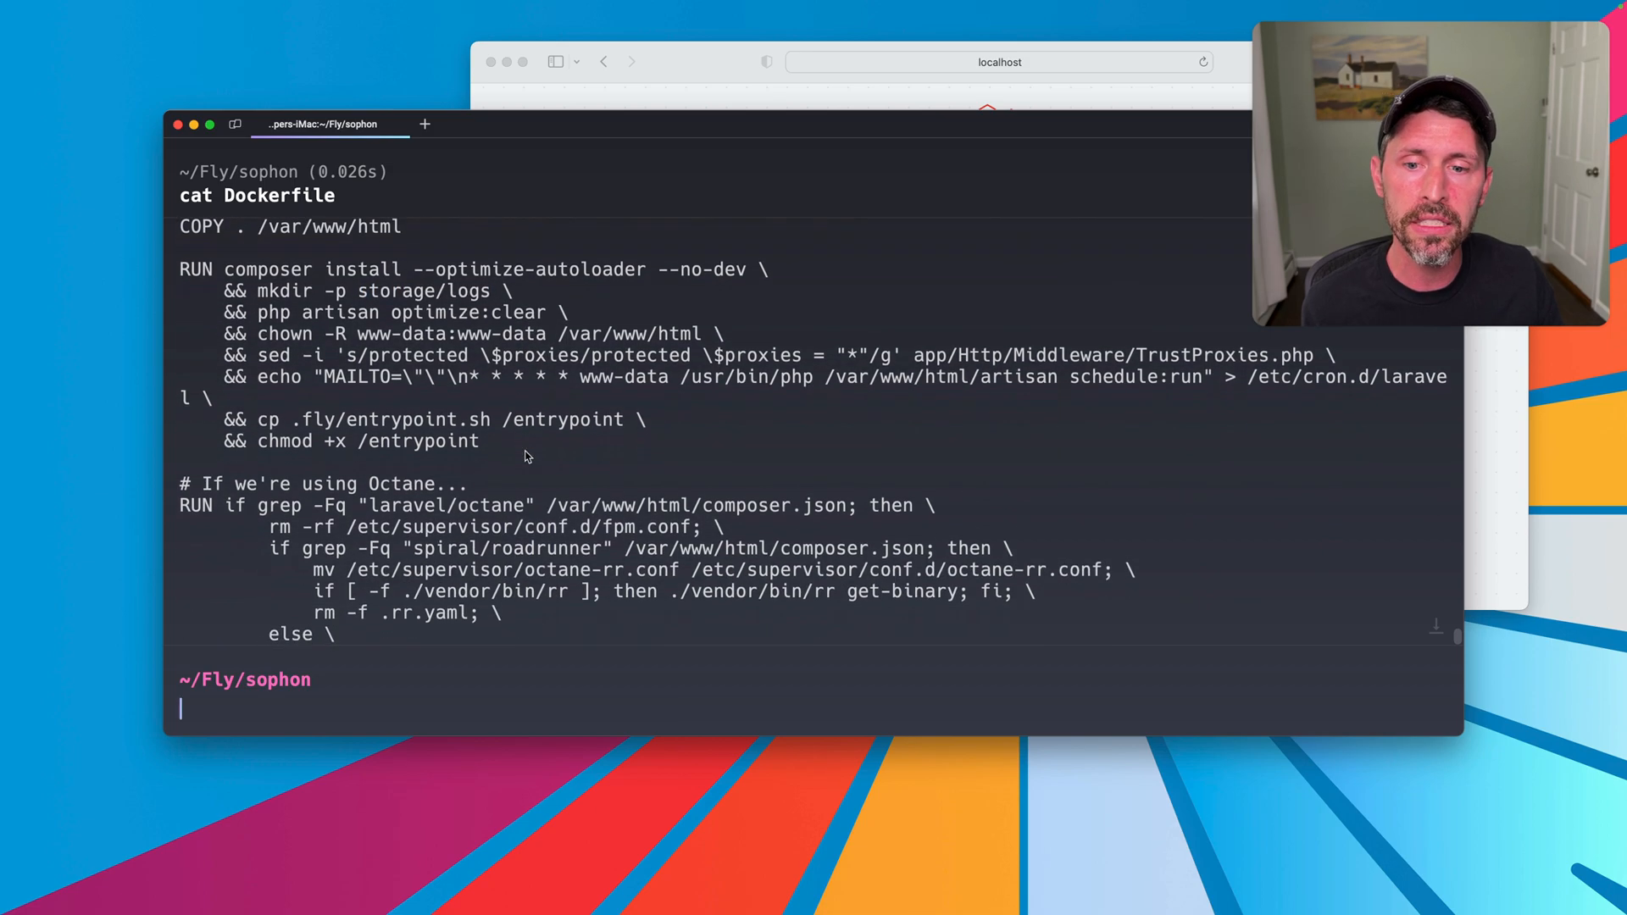
pyautogui.doubleClick(404, 456)
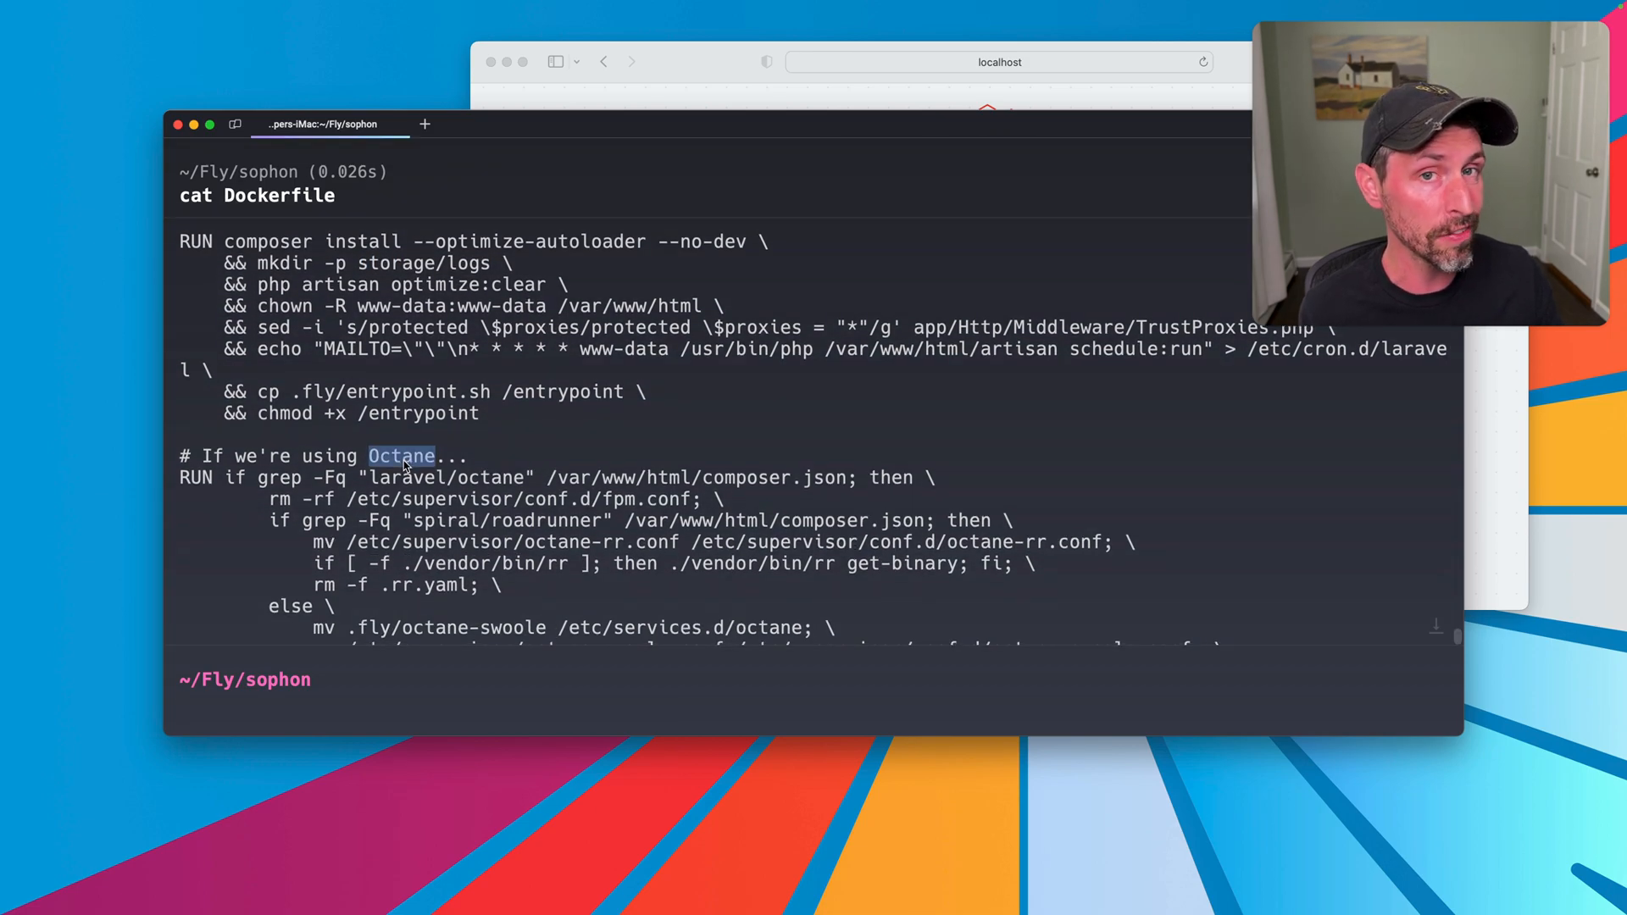
pyautogui.scroll(-3)
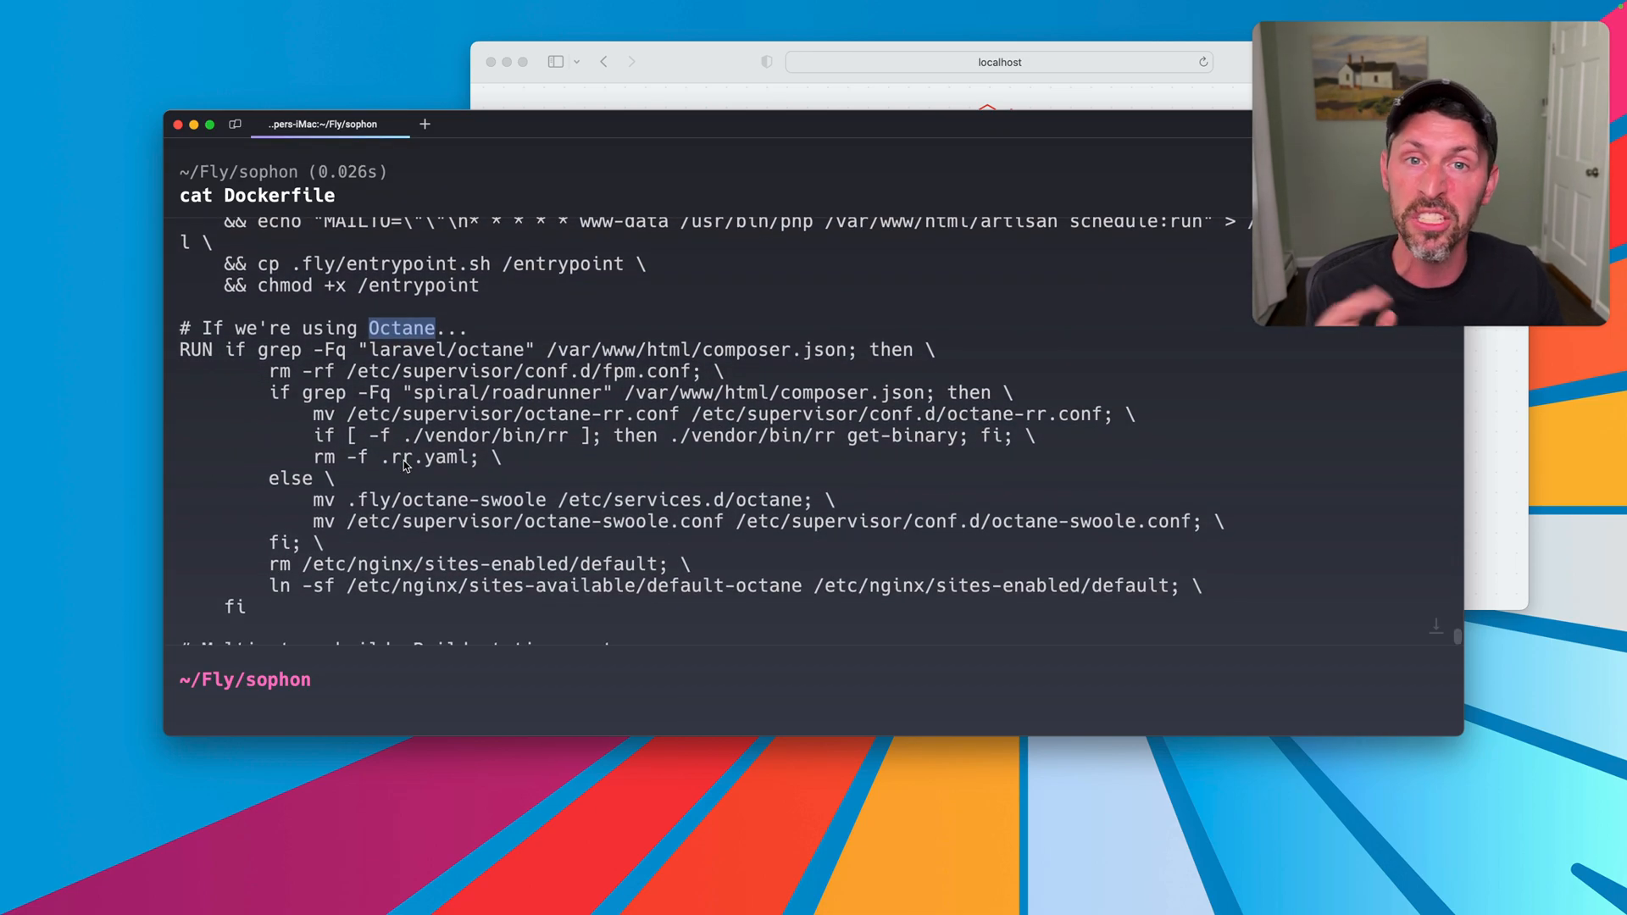
pyautogui.scroll(-3)
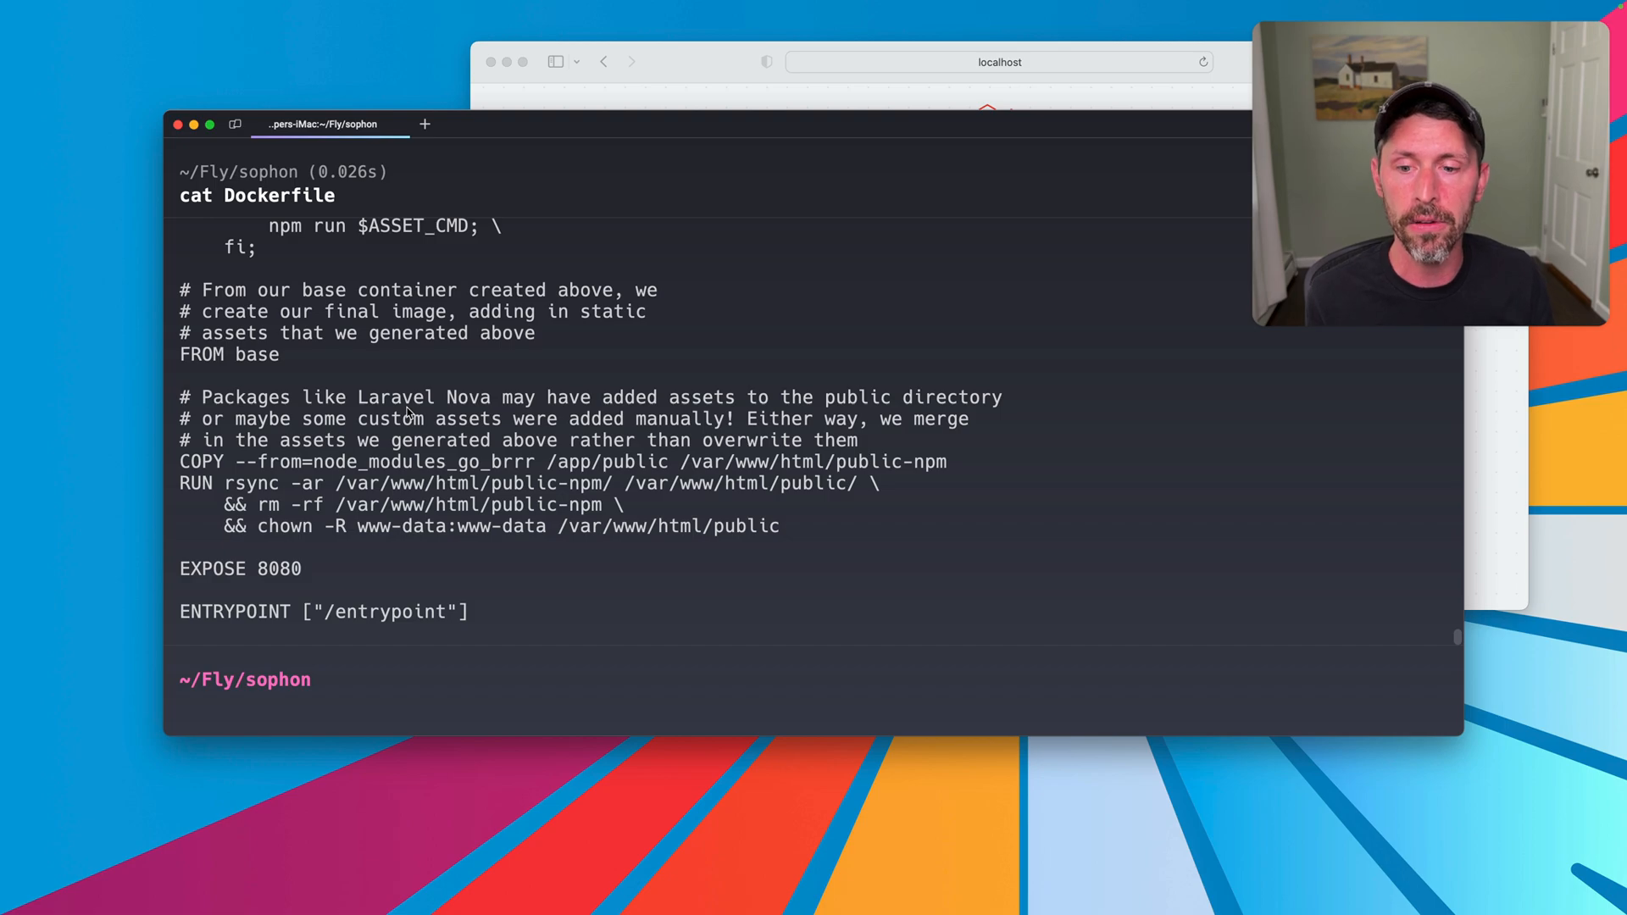
# Step: Print fly.toml with cat and clear the half-typed fly status command
pyautogui.write('cat fly.toml')
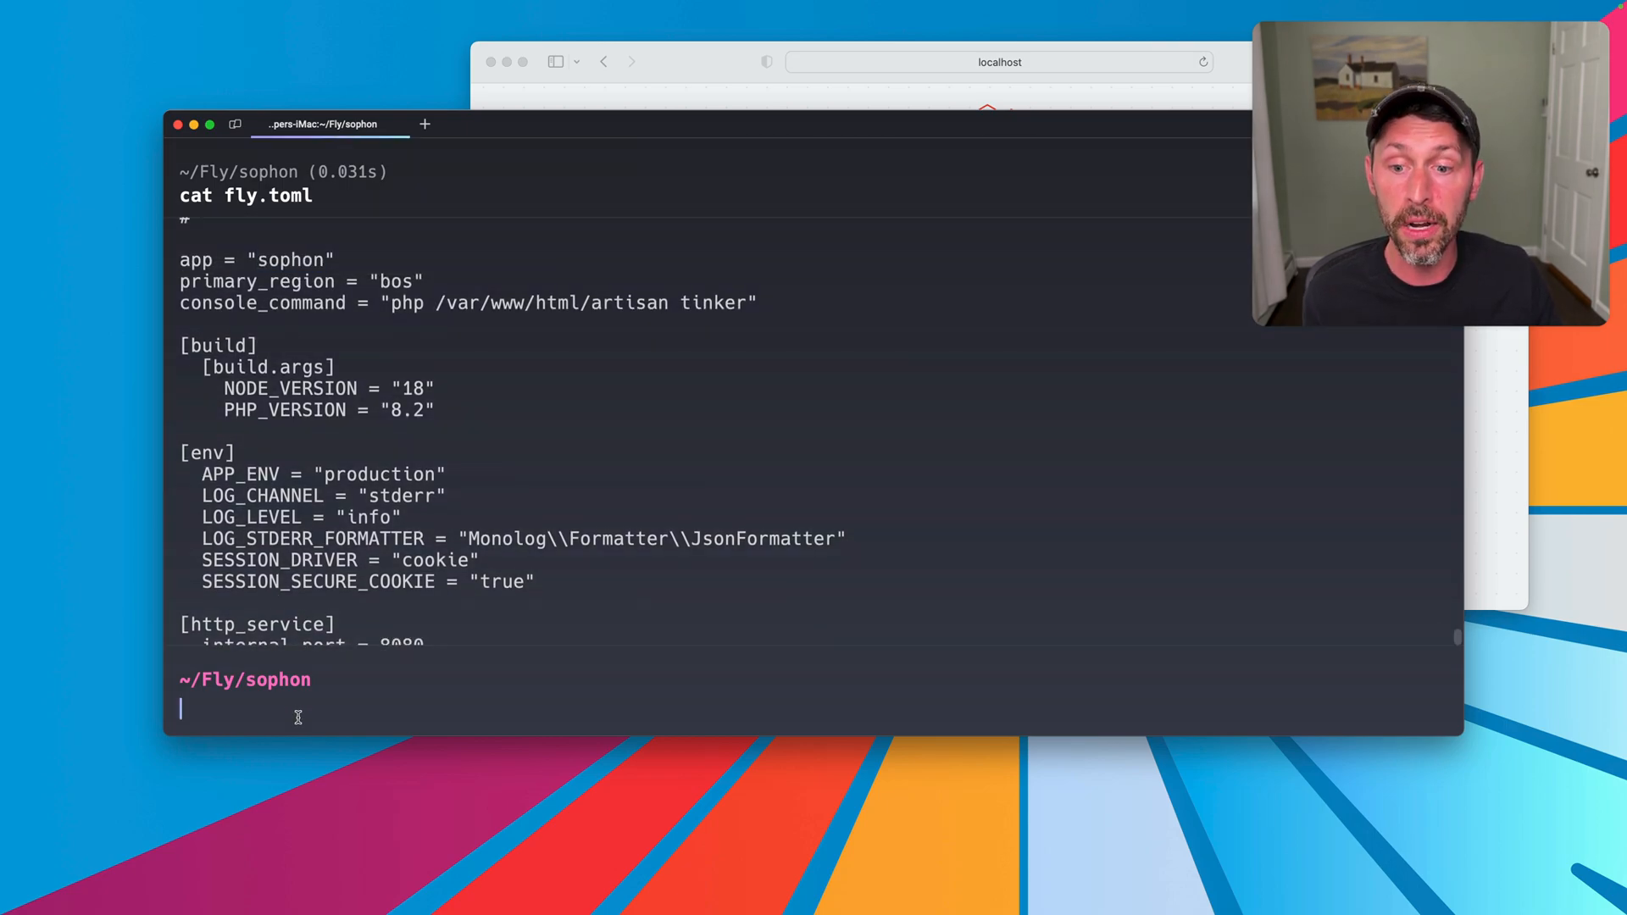
pyautogui.write('fly status')
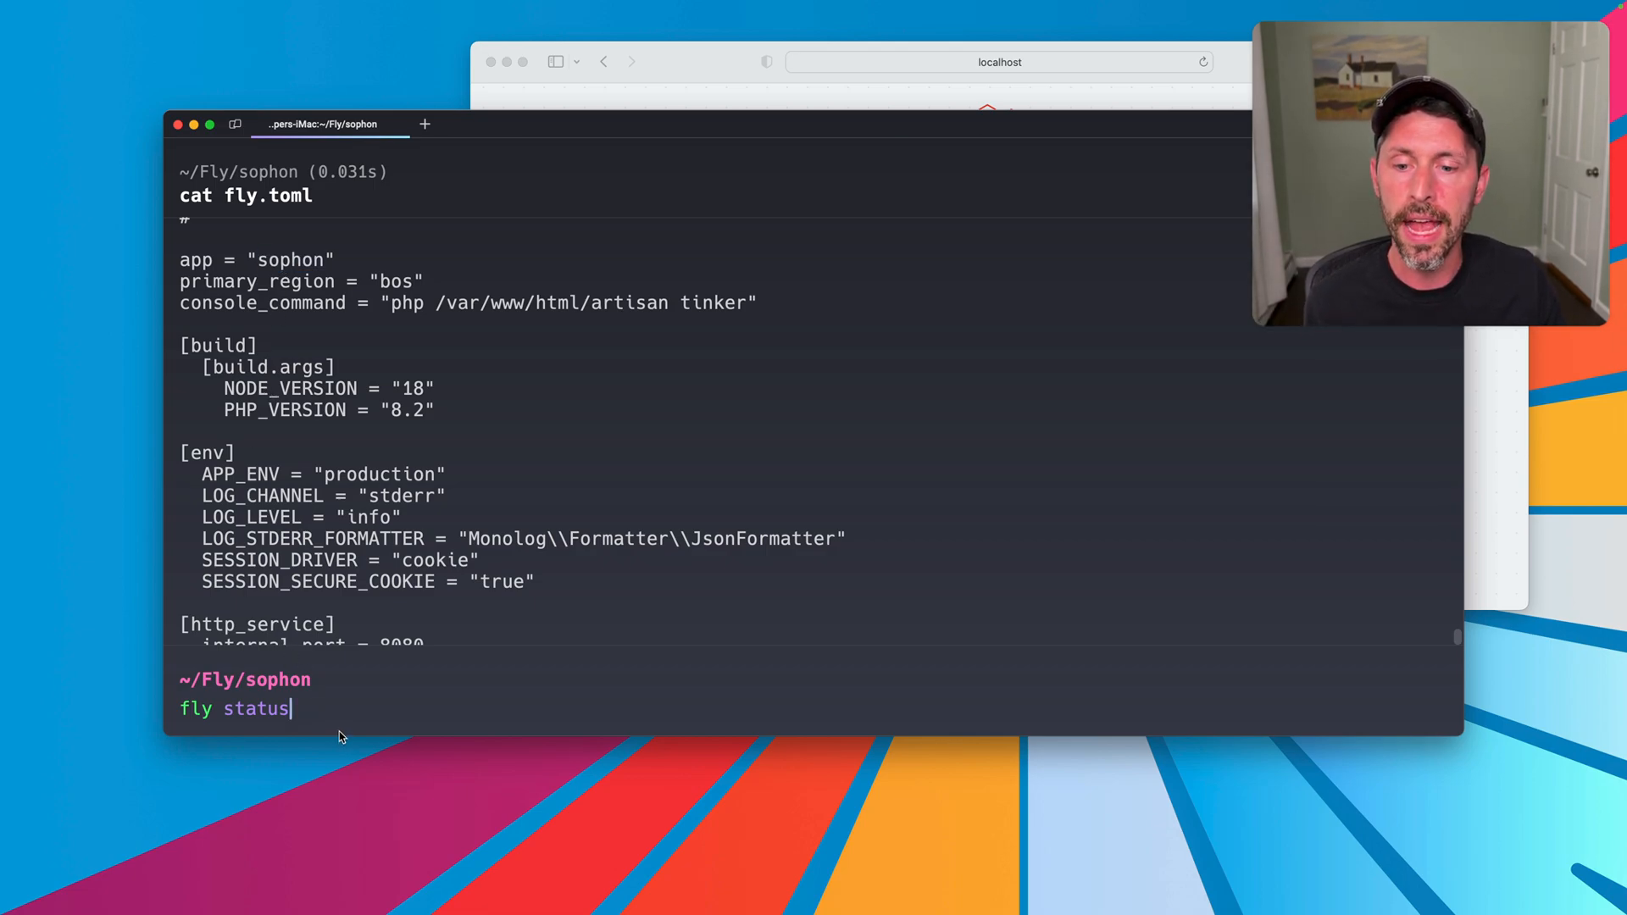
pyautogui.moveTo(320, 702)
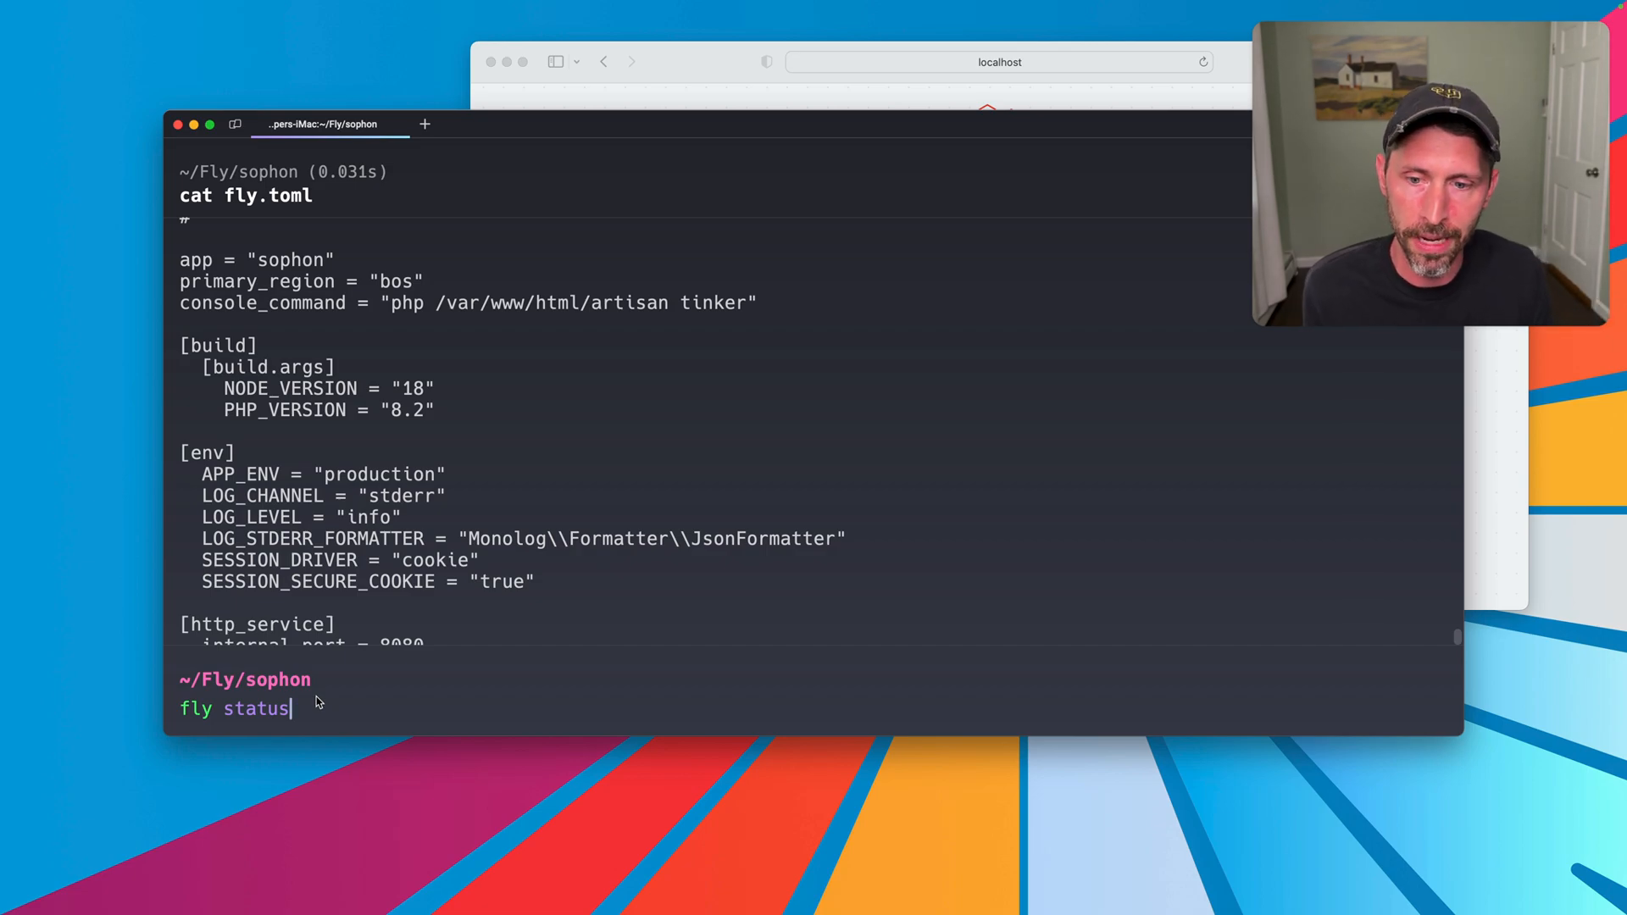
pyautogui.write('-a second-site-t2hgoxdrk0o8kksr --all')
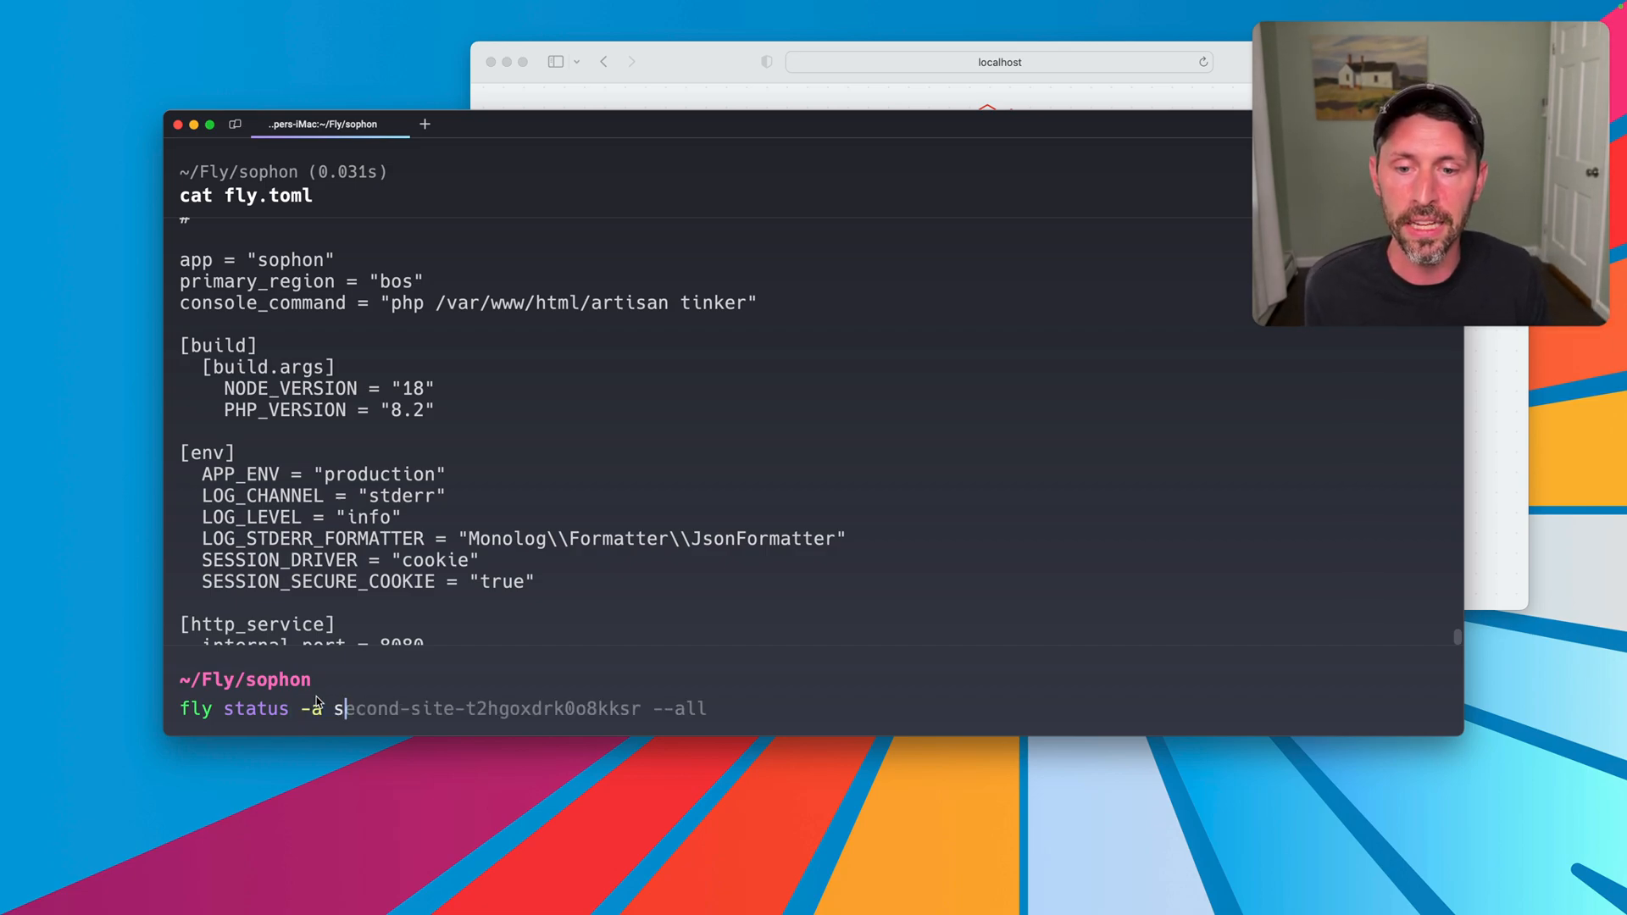
pyautogui.write('sophon')
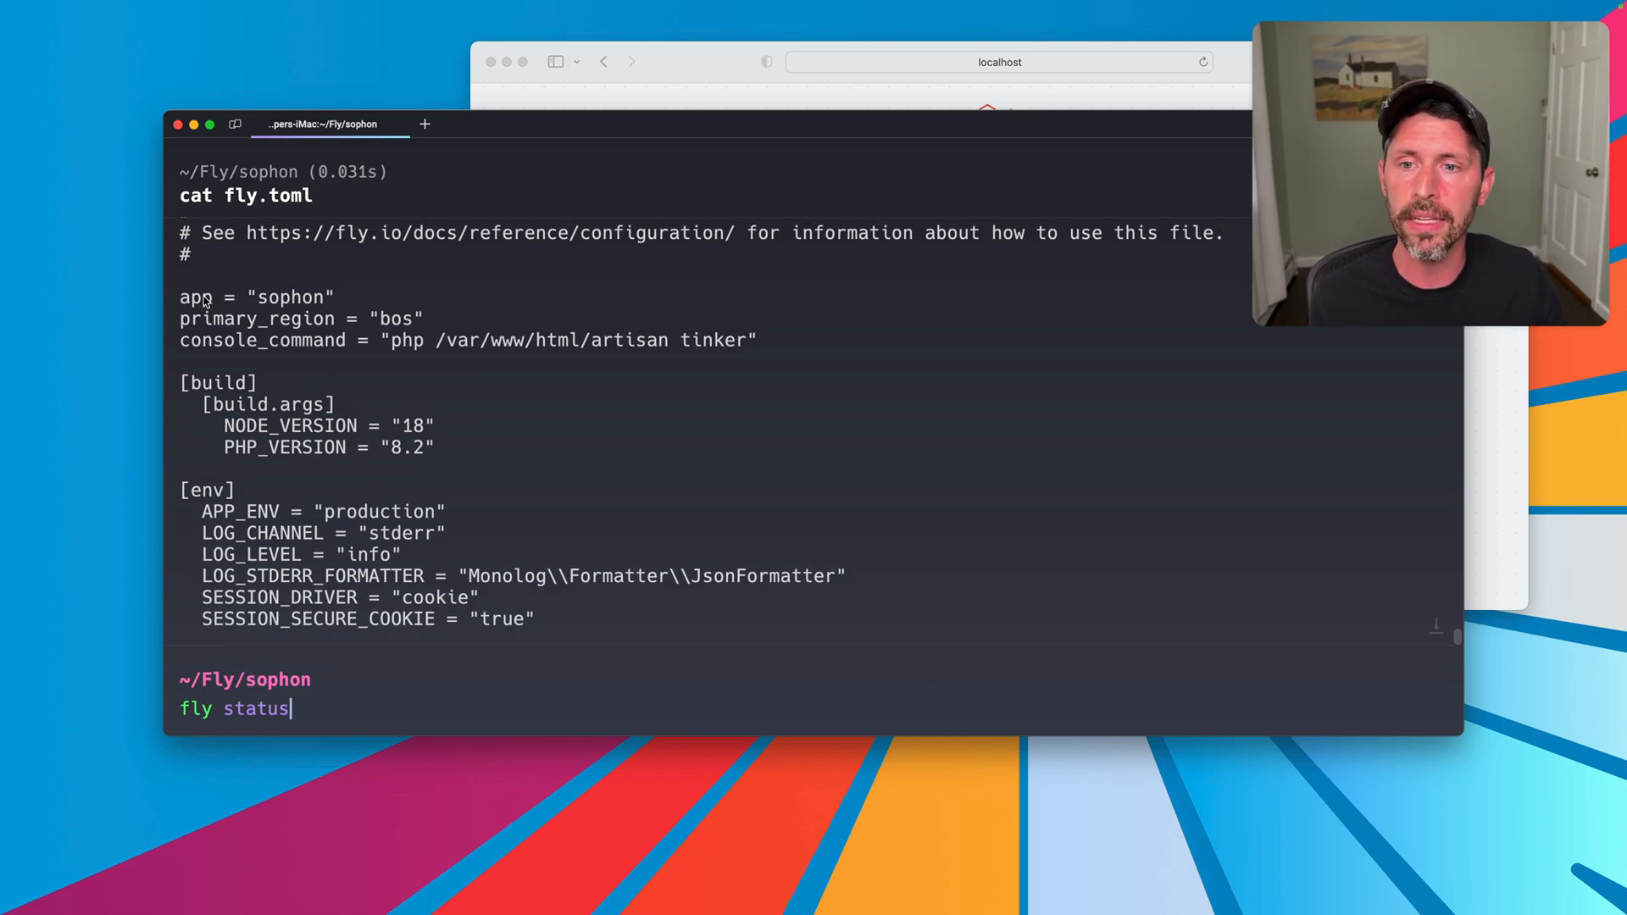
# Step: Review fly.toml's bos primary region, build args and env section
pyautogui.doubleClick(397, 318)
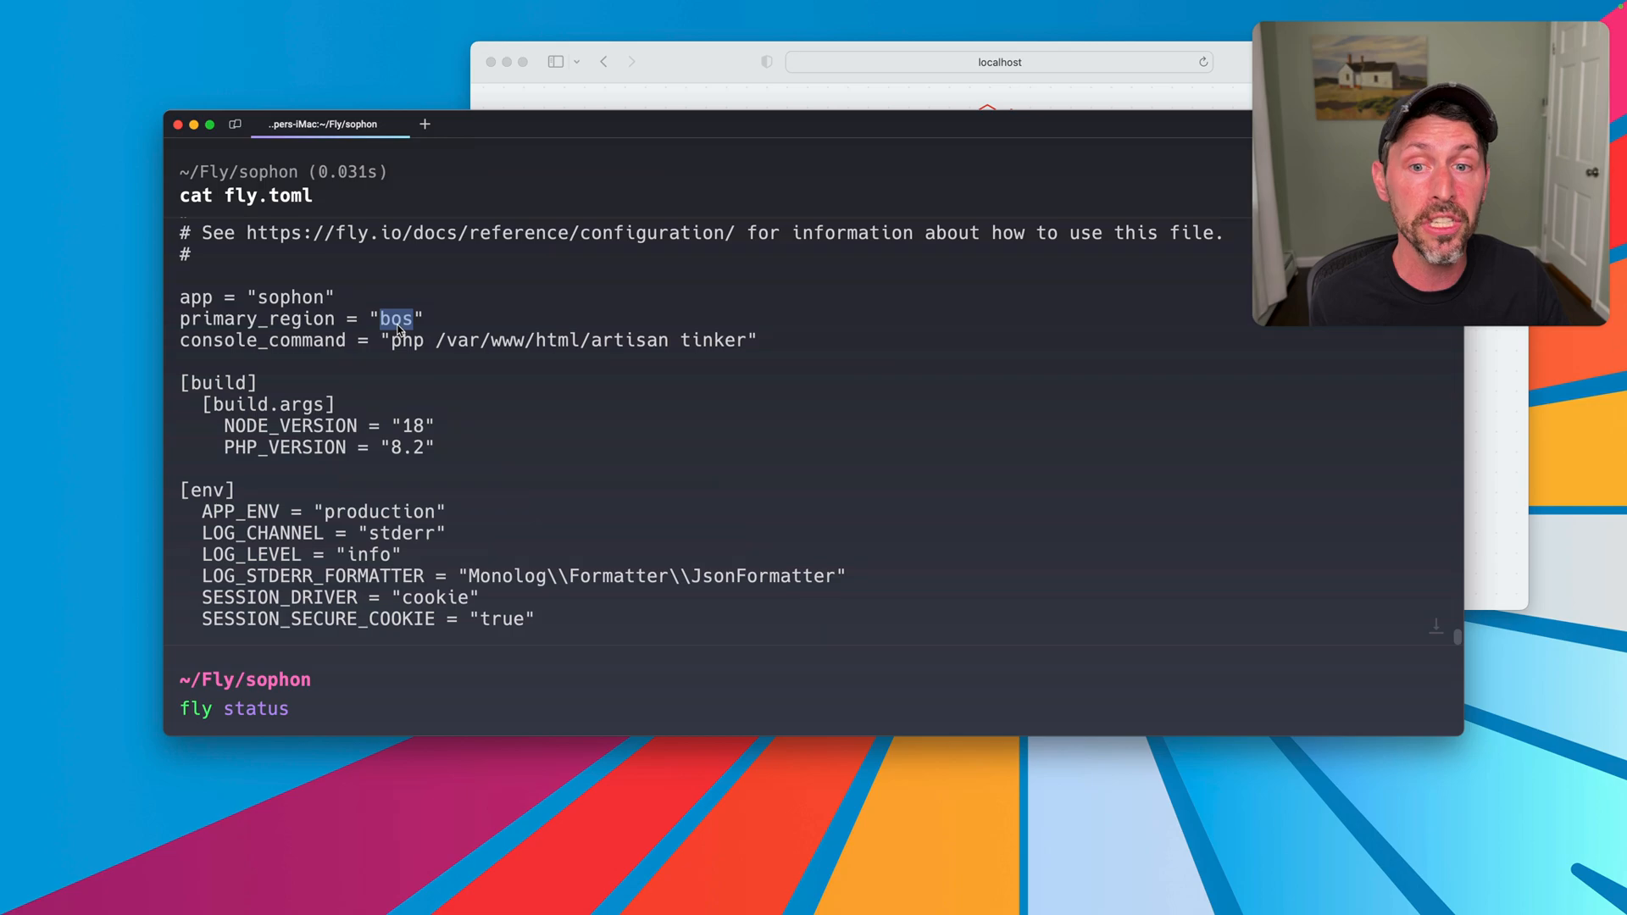
pyautogui.moveTo(412, 352)
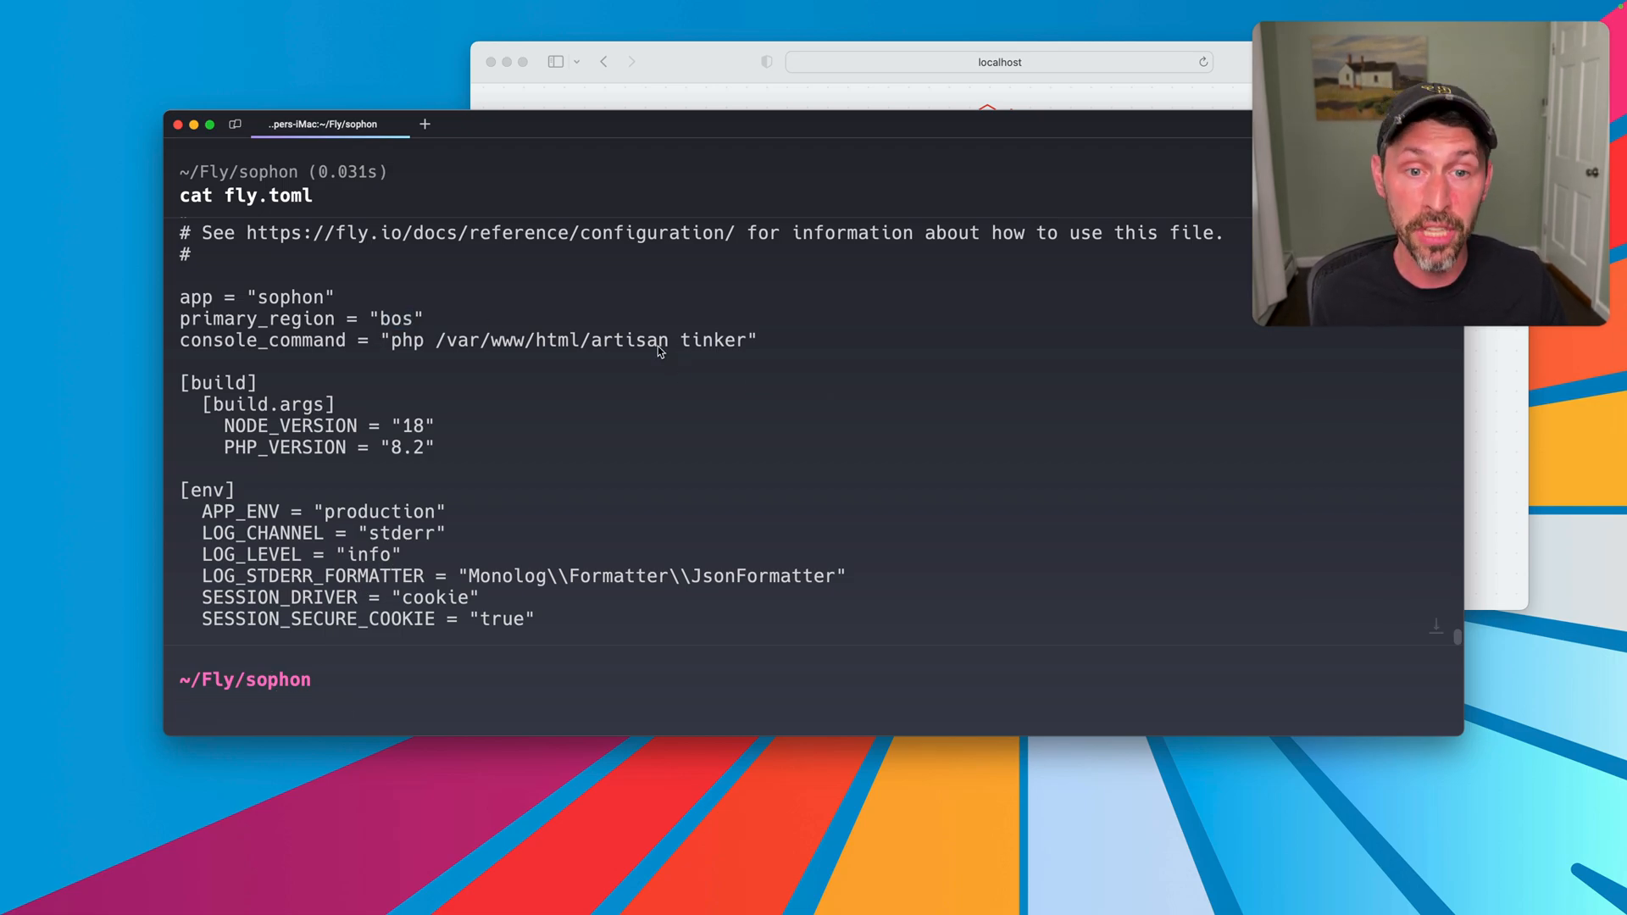
pyautogui.scroll(-3)
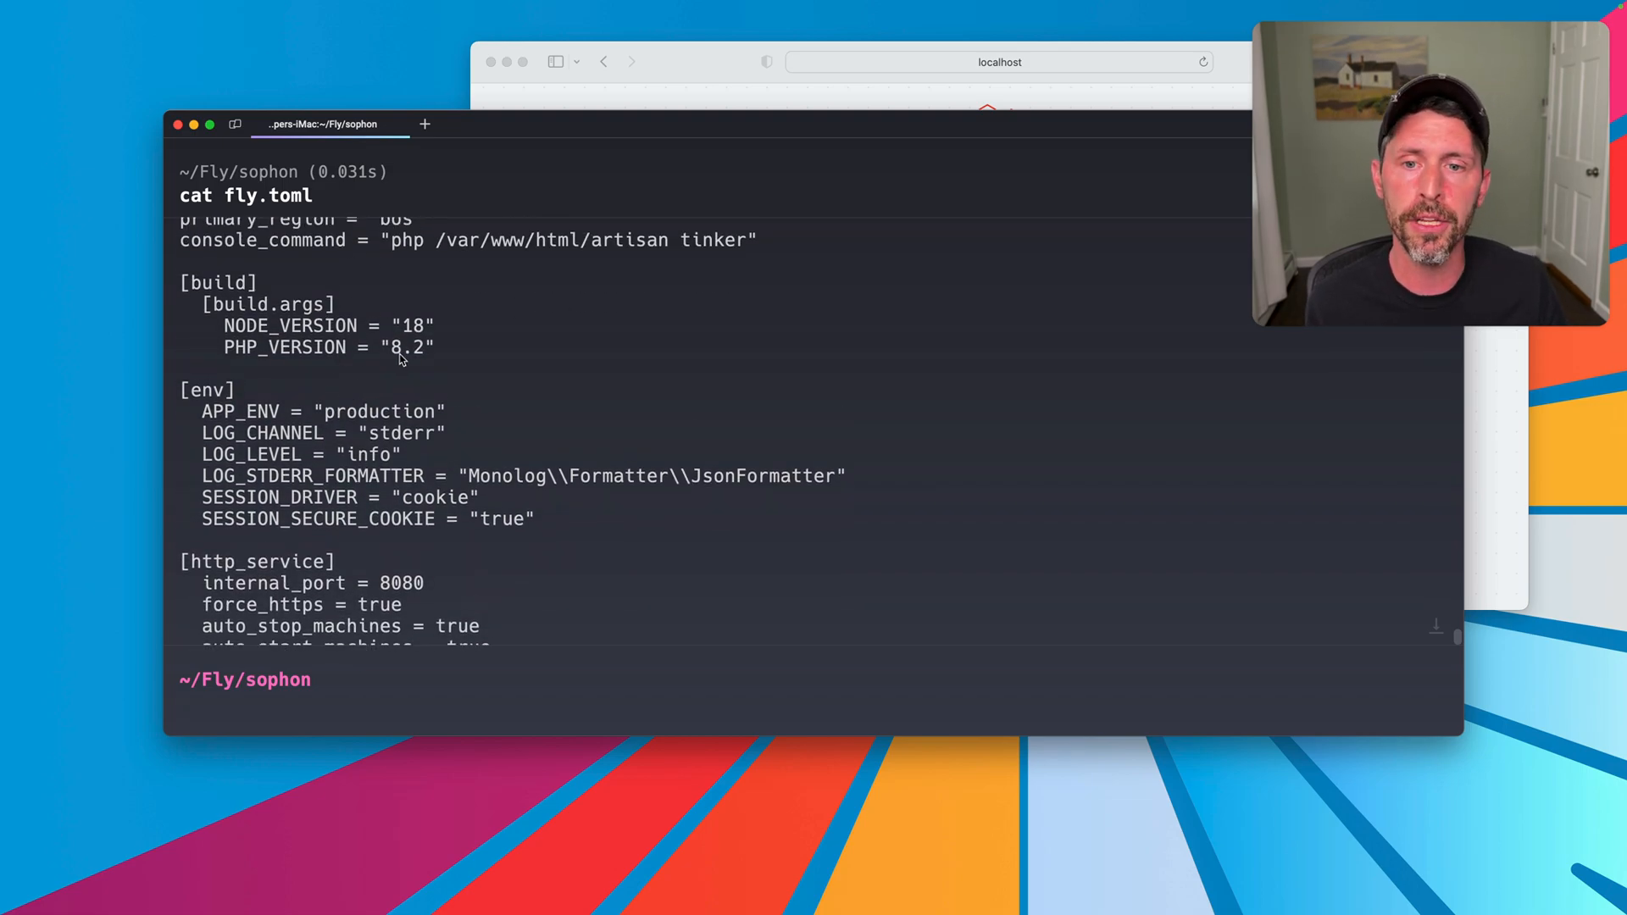
pyautogui.moveTo(461, 344)
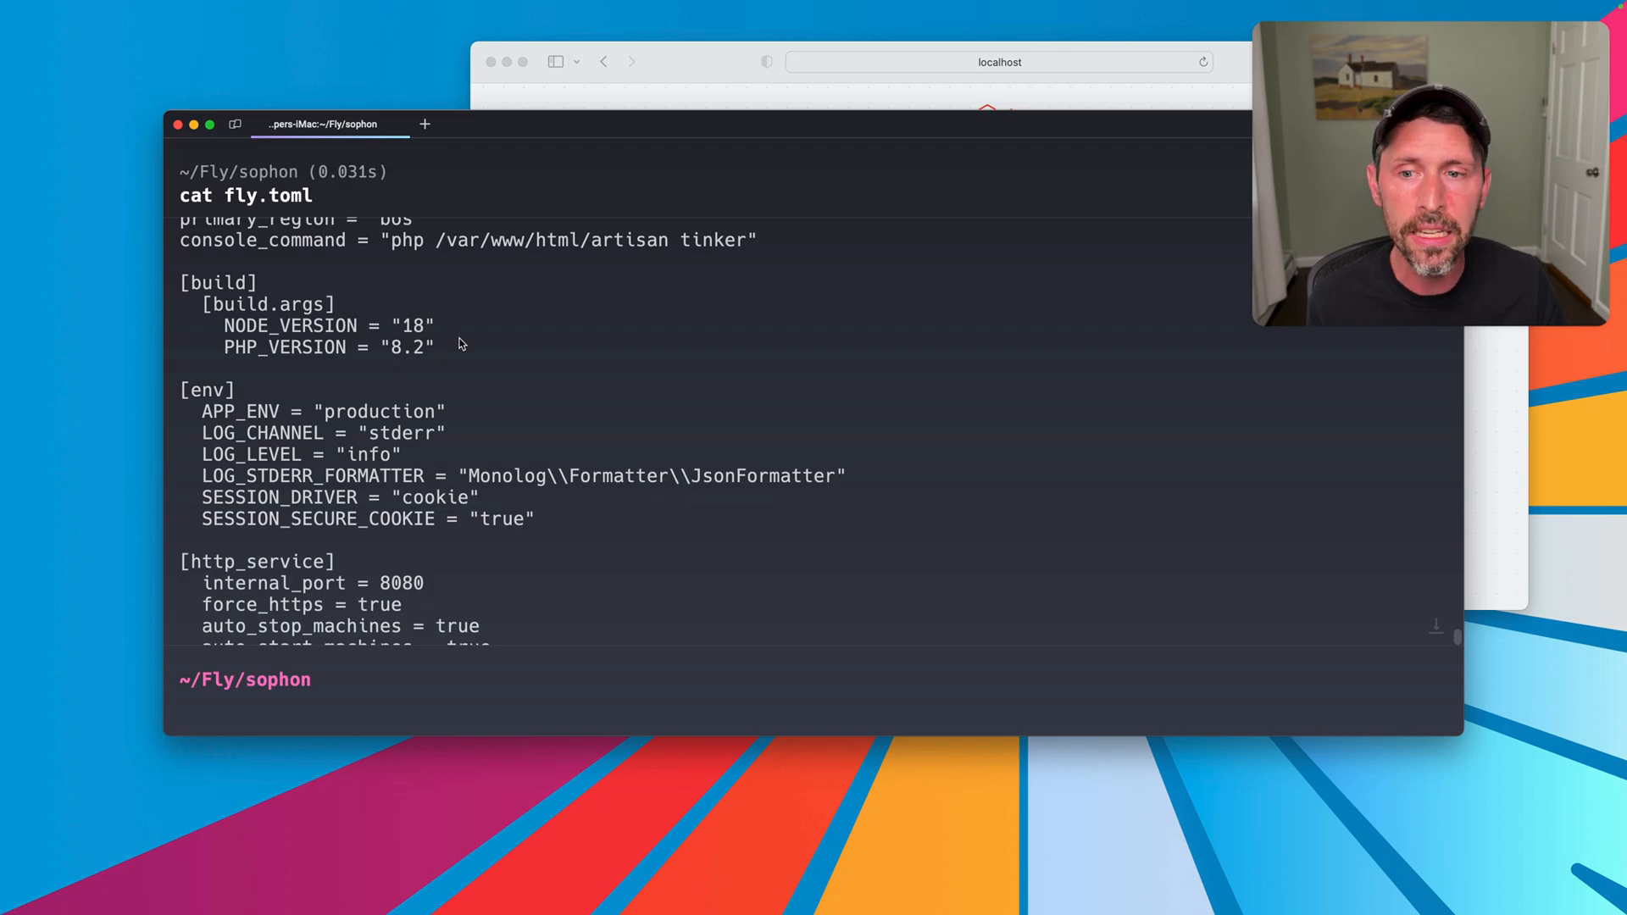
pyautogui.scroll(-3)
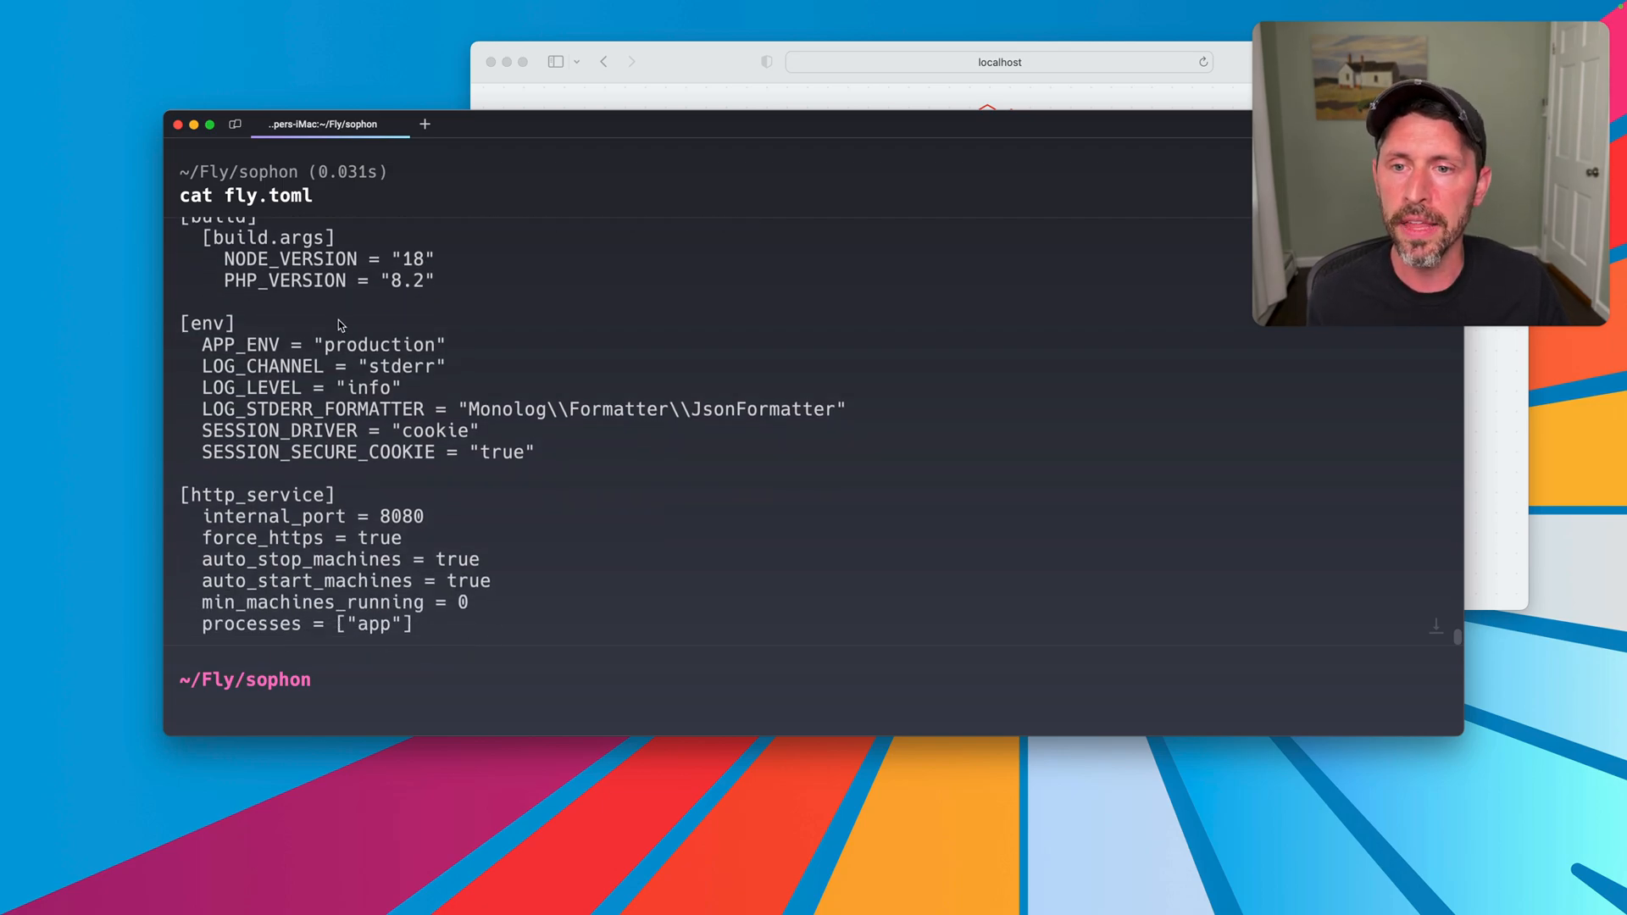
pyautogui.scroll(-3)
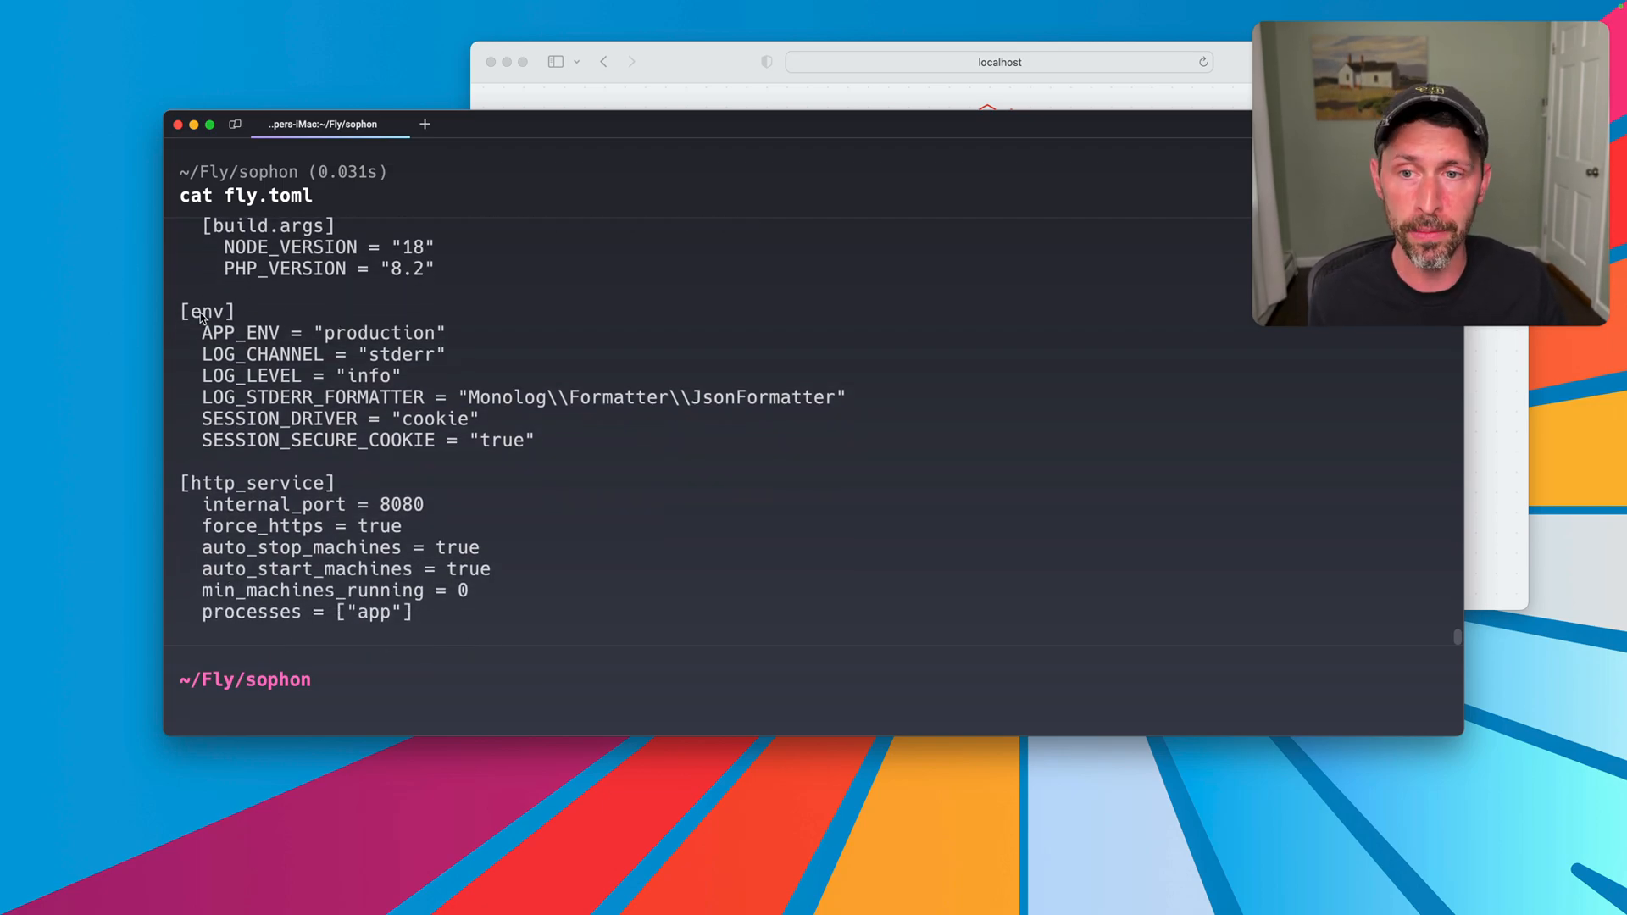
pyautogui.doubleClick(205, 311)
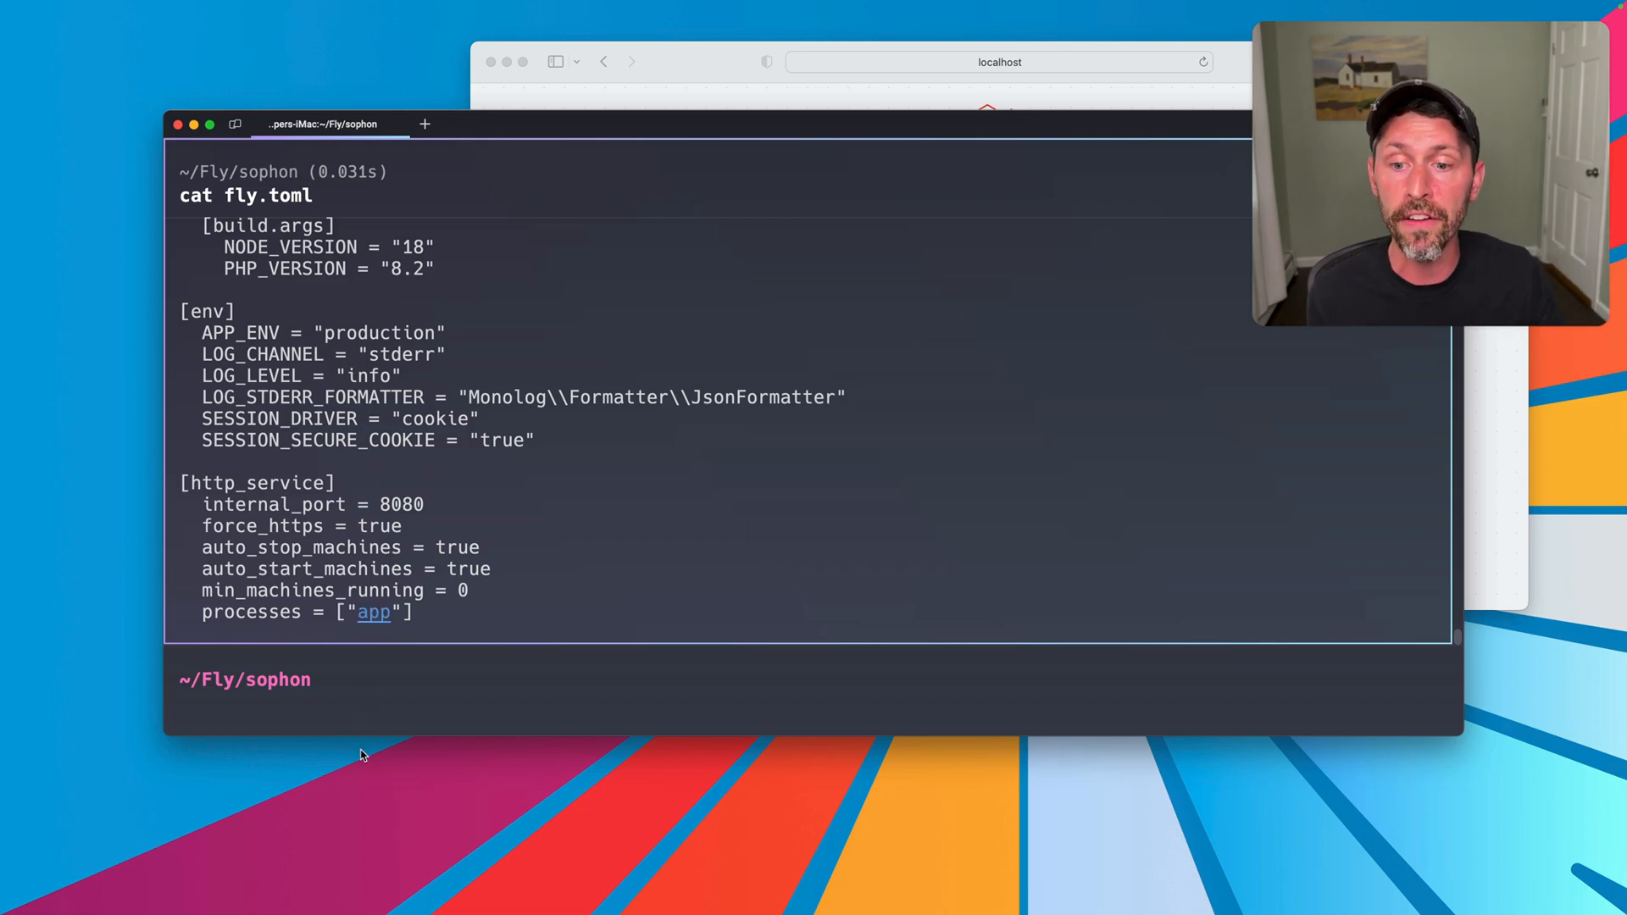
# Step: Highlight the production app environment and internal_port 8080 settings in fly.toml
pyautogui.write('cat .env')
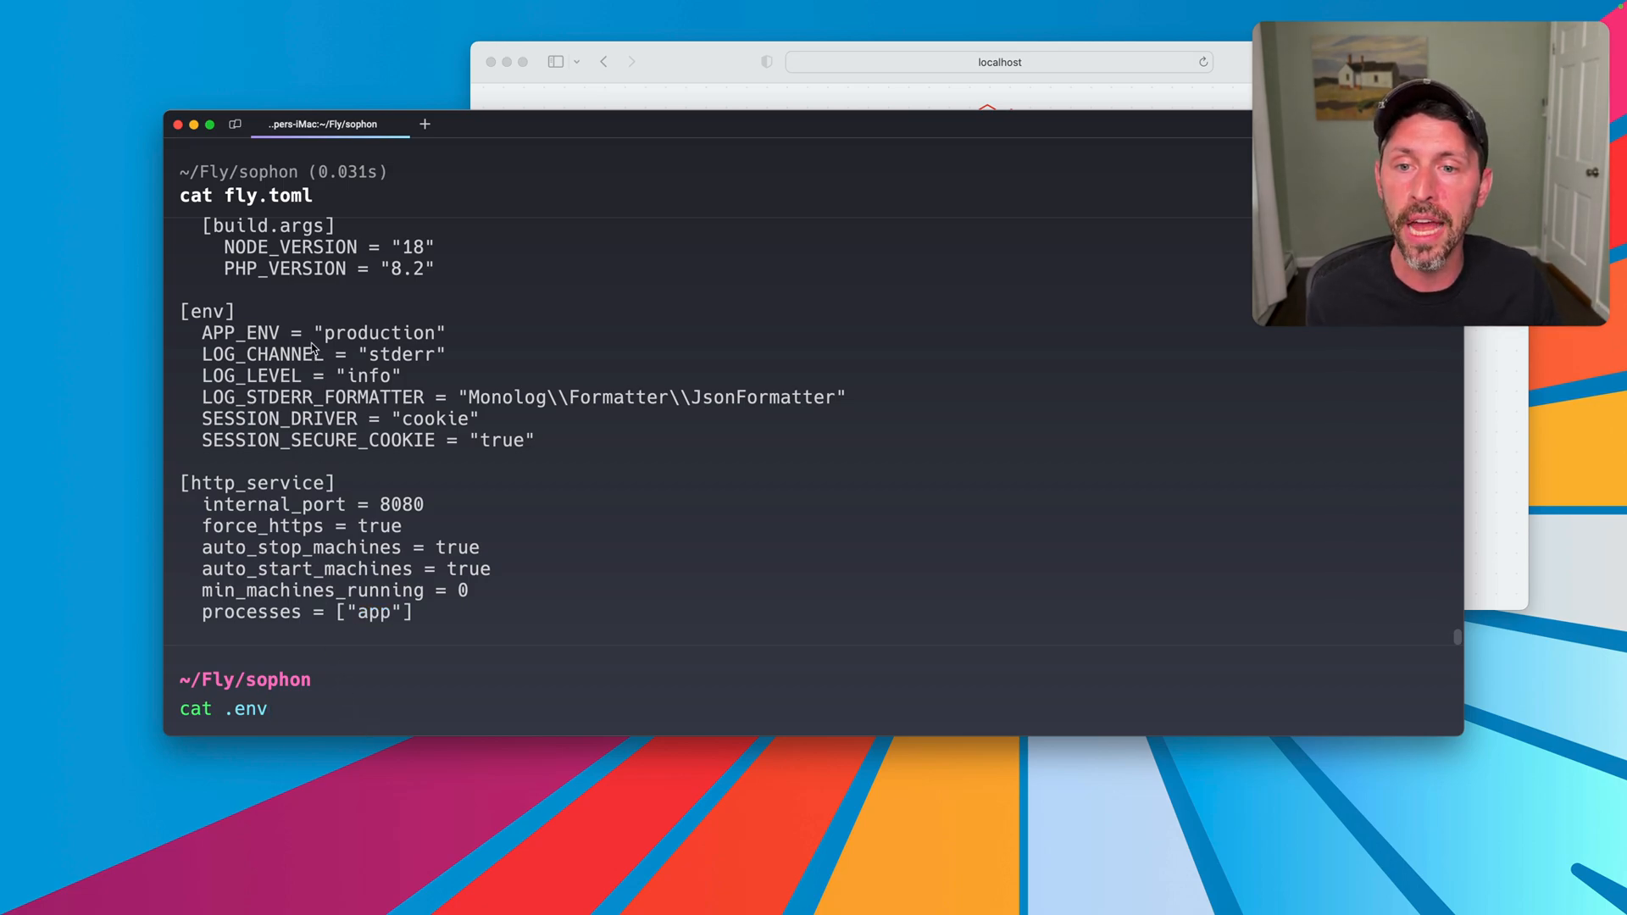
pyautogui.moveTo(308, 332); pyautogui.dragTo(436, 440)
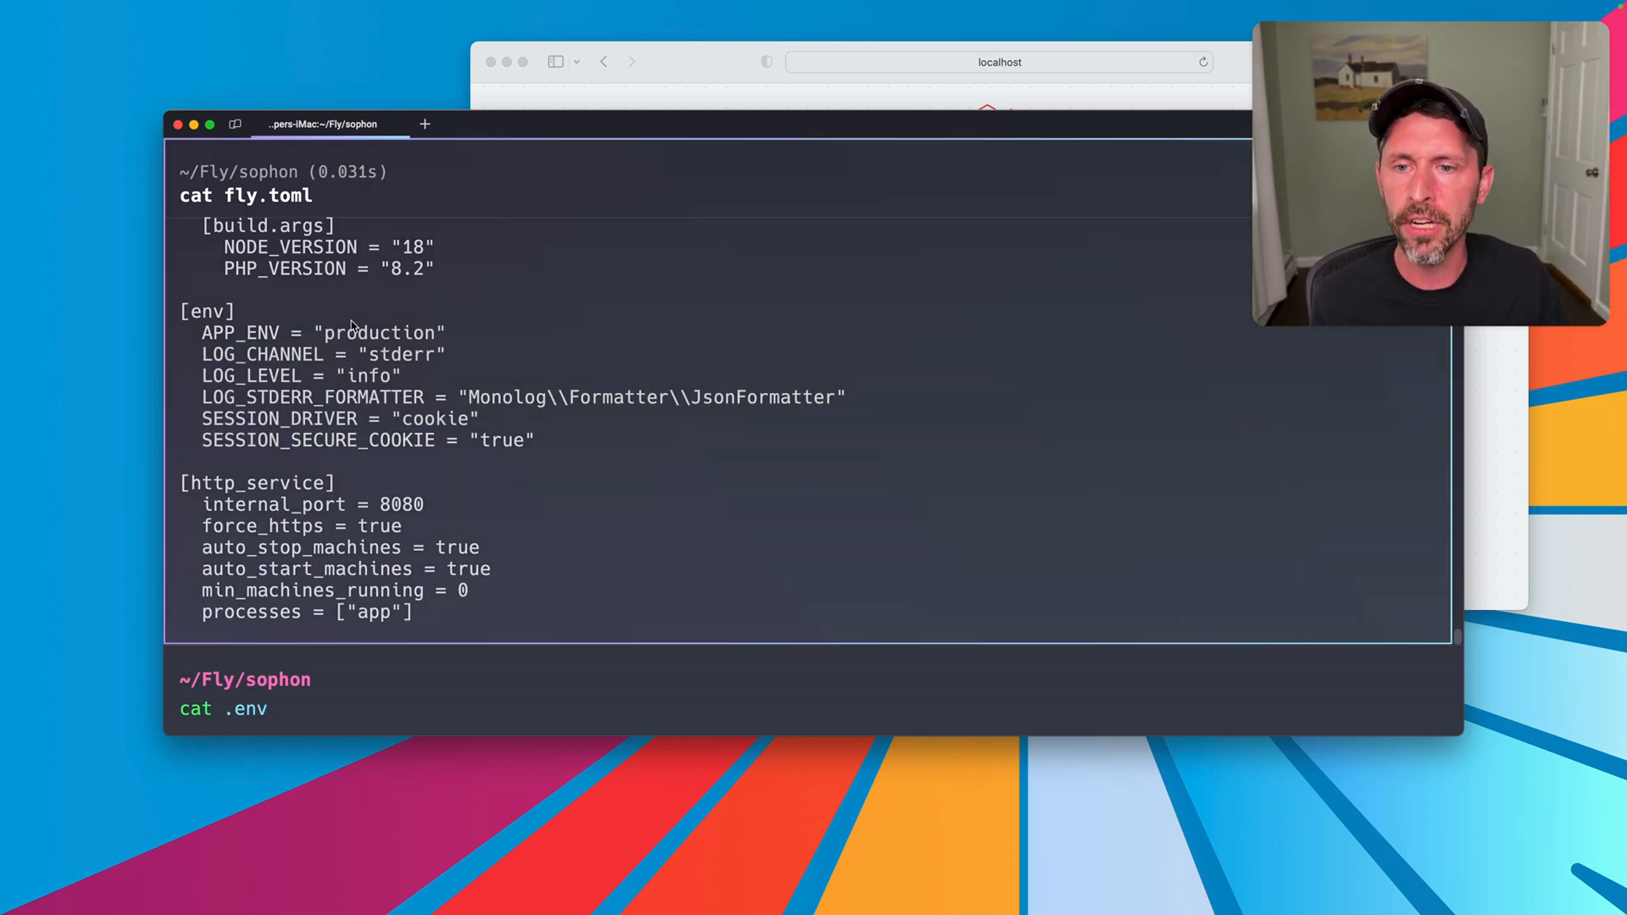
pyautogui.doubleClick(401, 354)
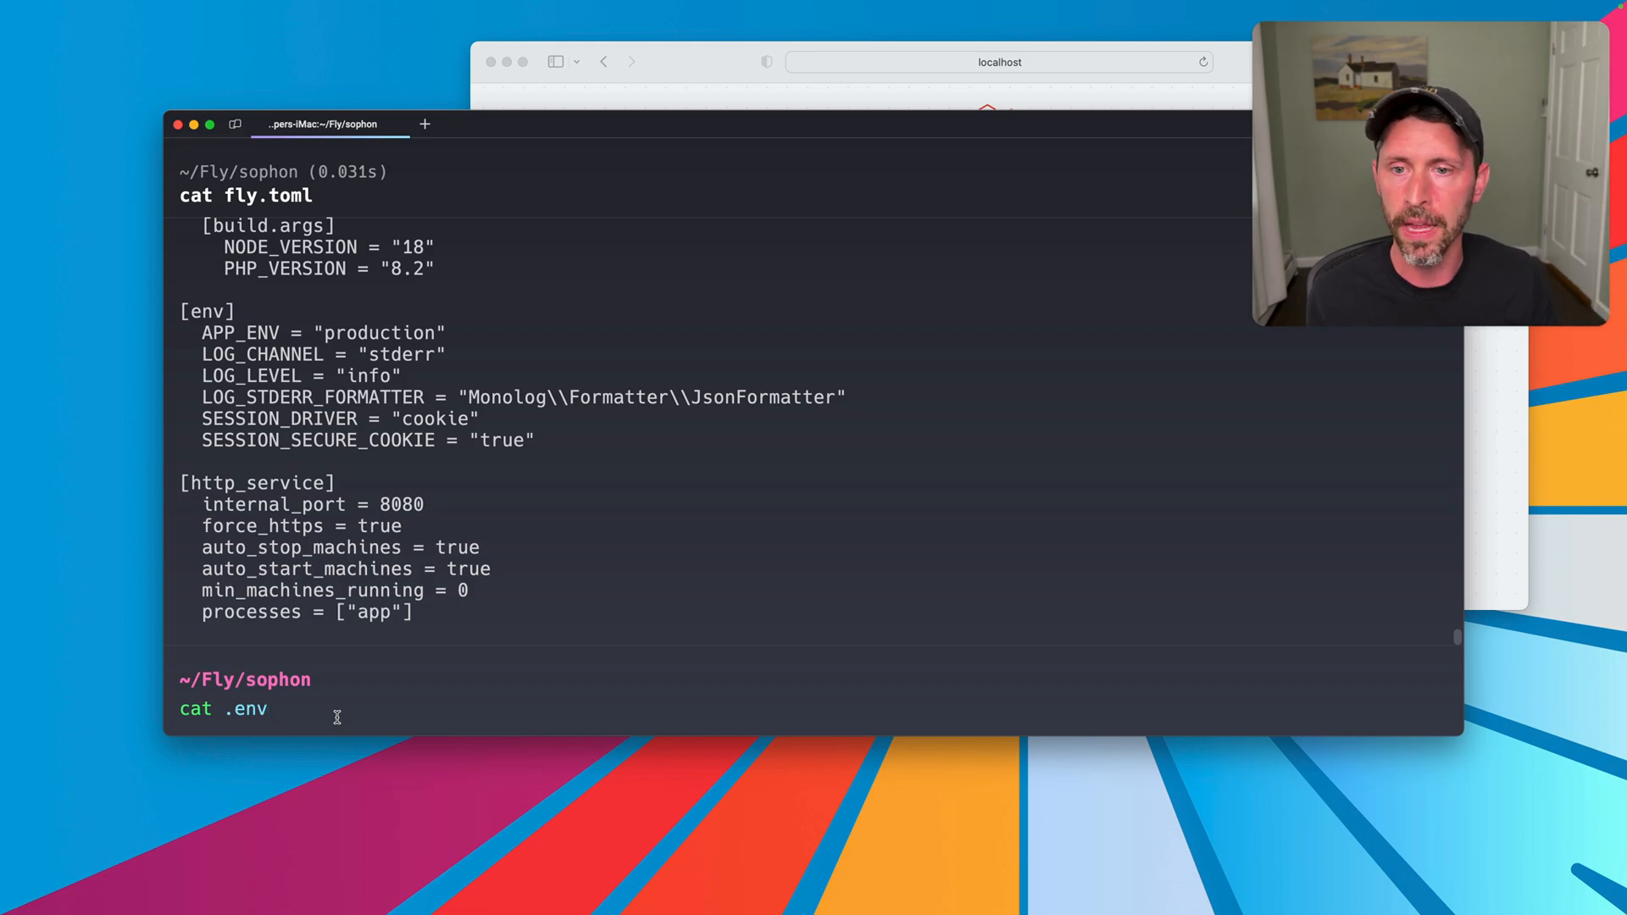
pyautogui.doubleClick(436, 419)
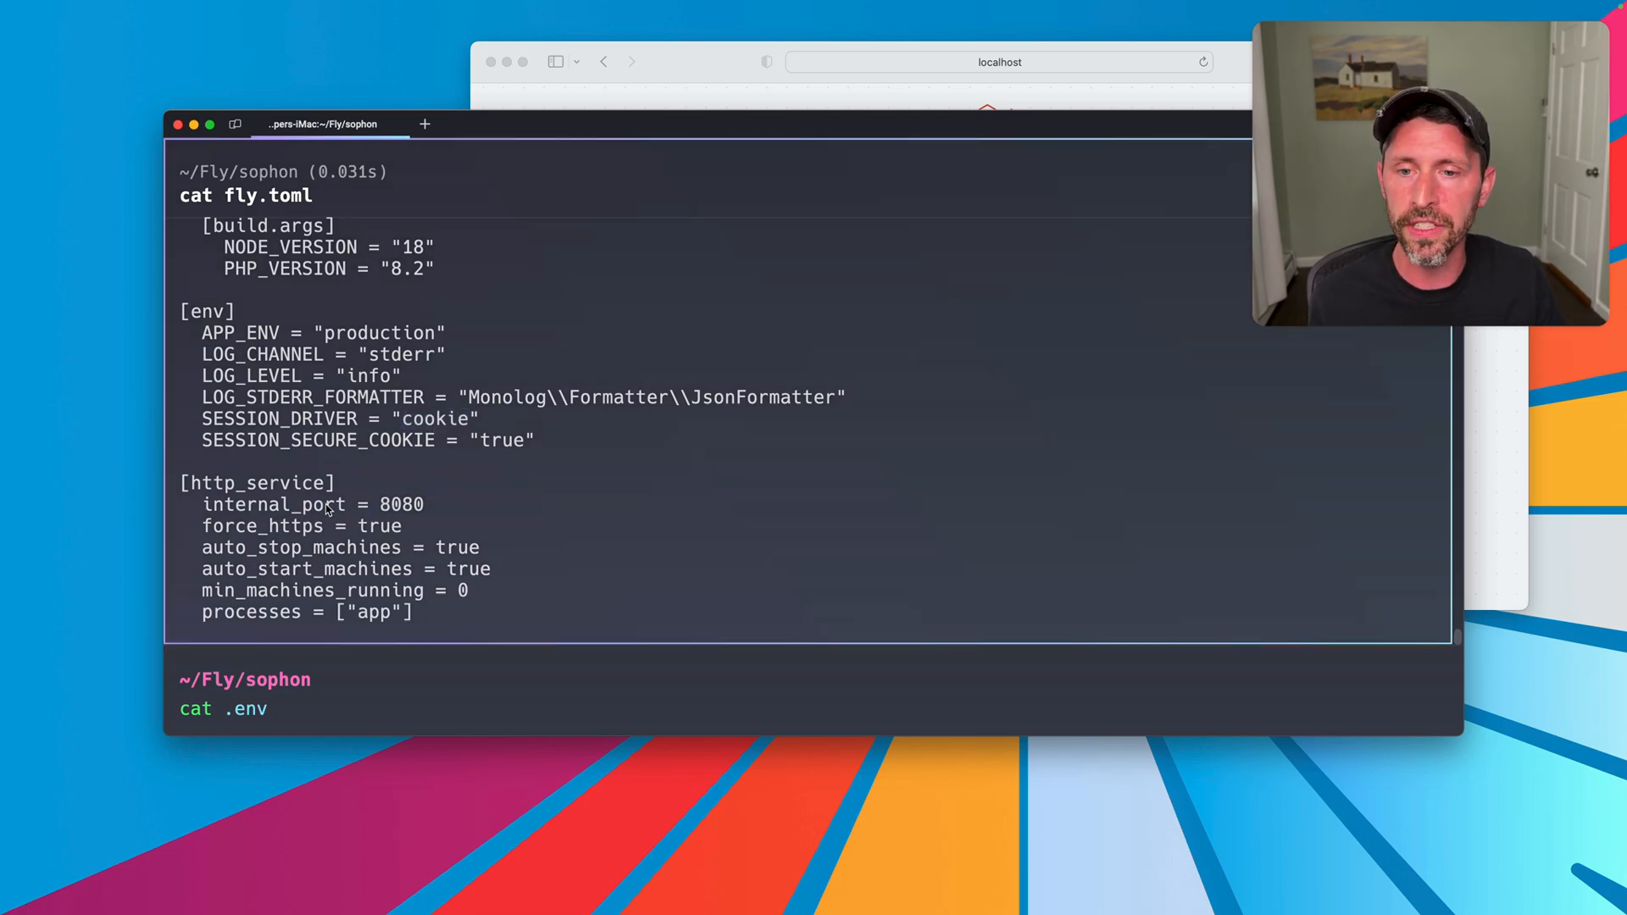
pyautogui.doubleClick(257, 483)
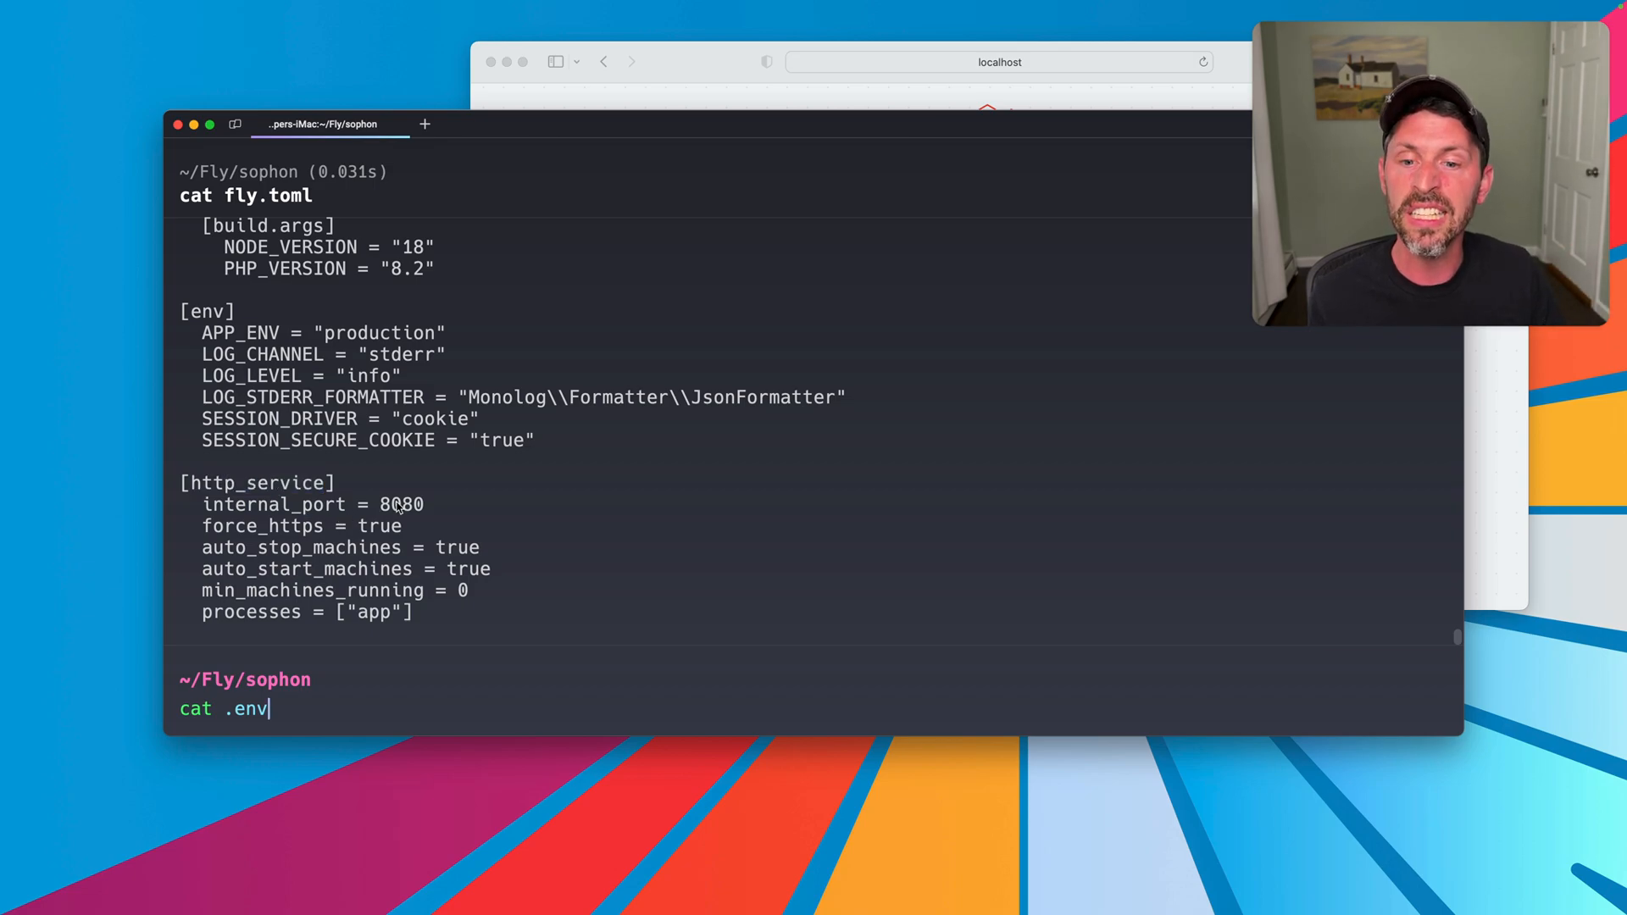
pyautogui.doubleClick(400, 505)
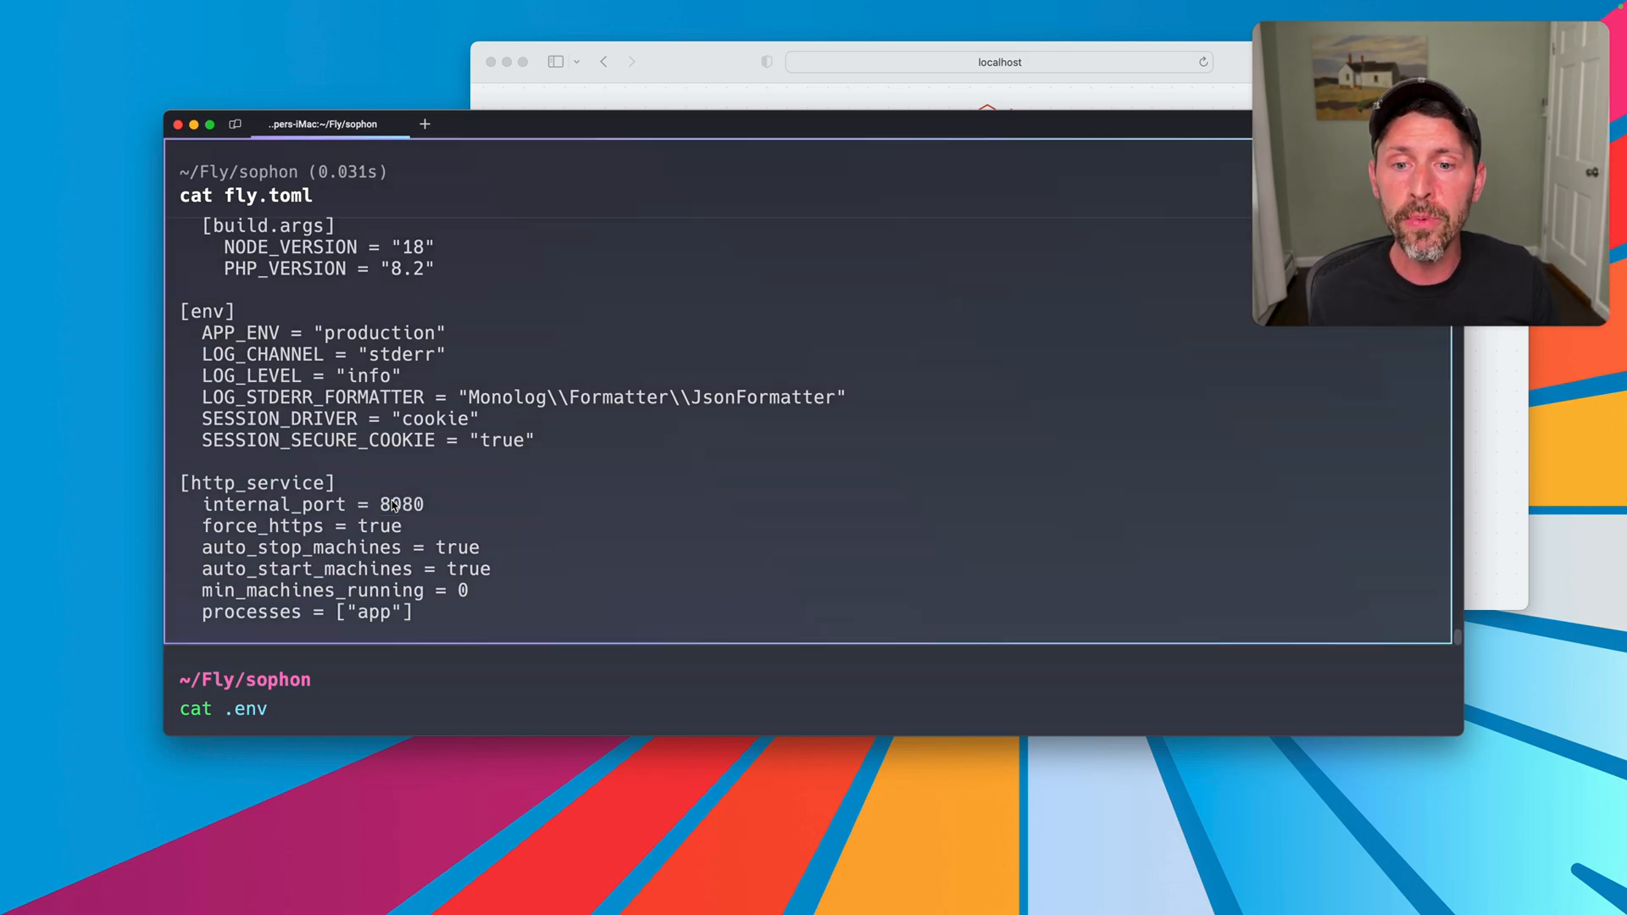
# Step: Highlight the auto_stop_machines and auto_start_machines lines, then clear the pending cat .env
pyautogui.doubleClick(400, 505)
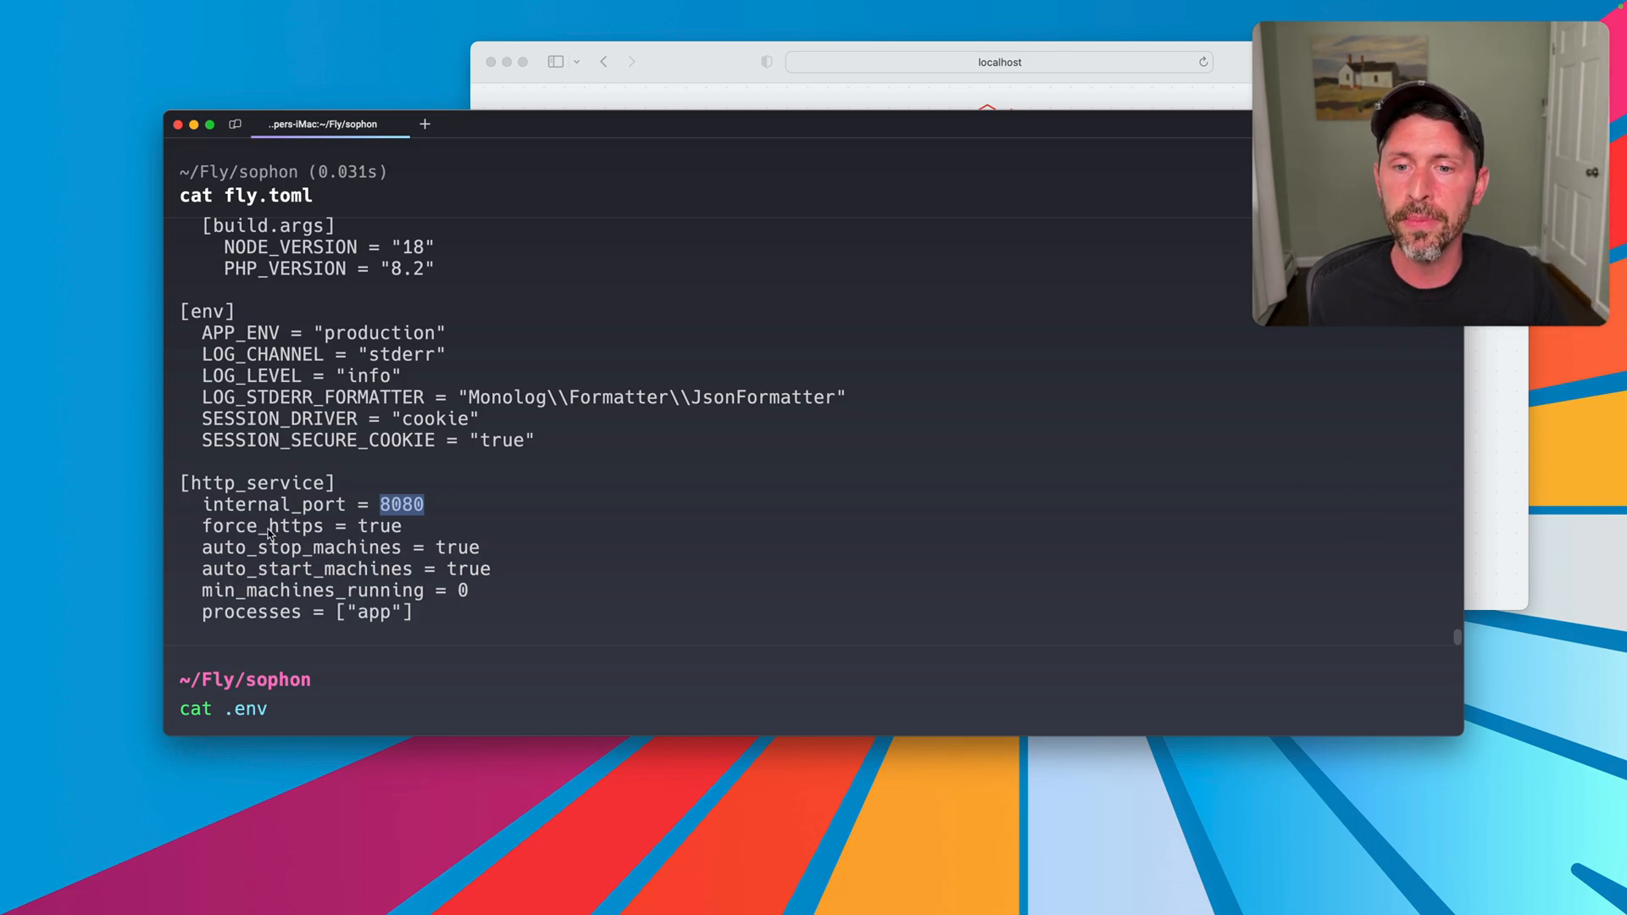
pyautogui.doubleClick(302, 526)
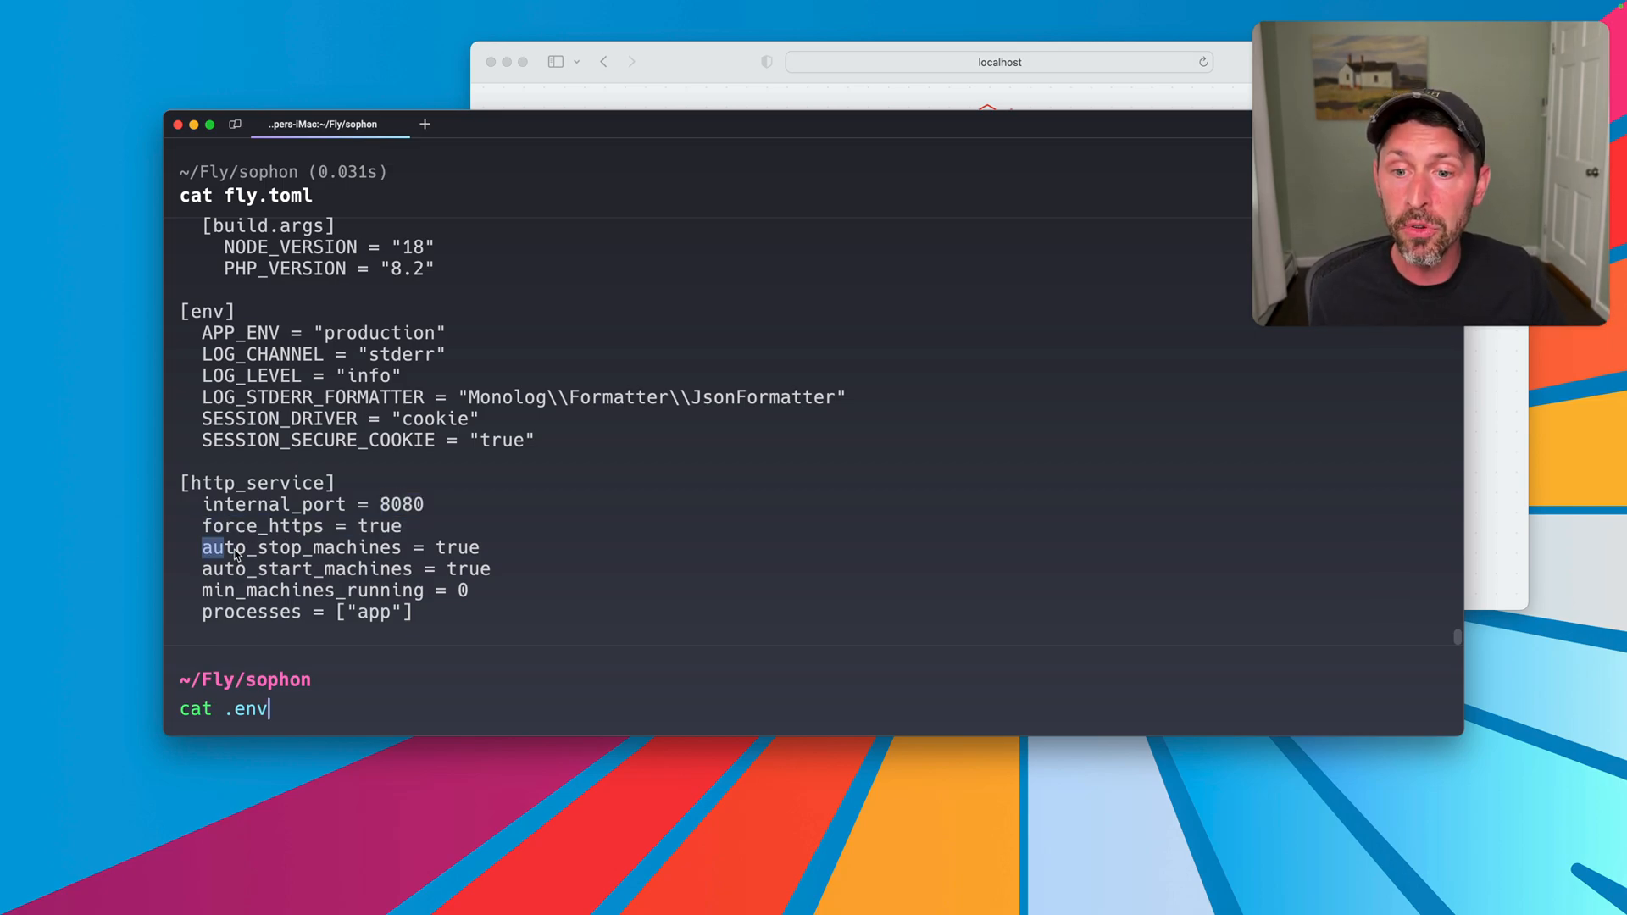
pyautogui.moveTo(202, 548); pyautogui.dragTo(488, 570)
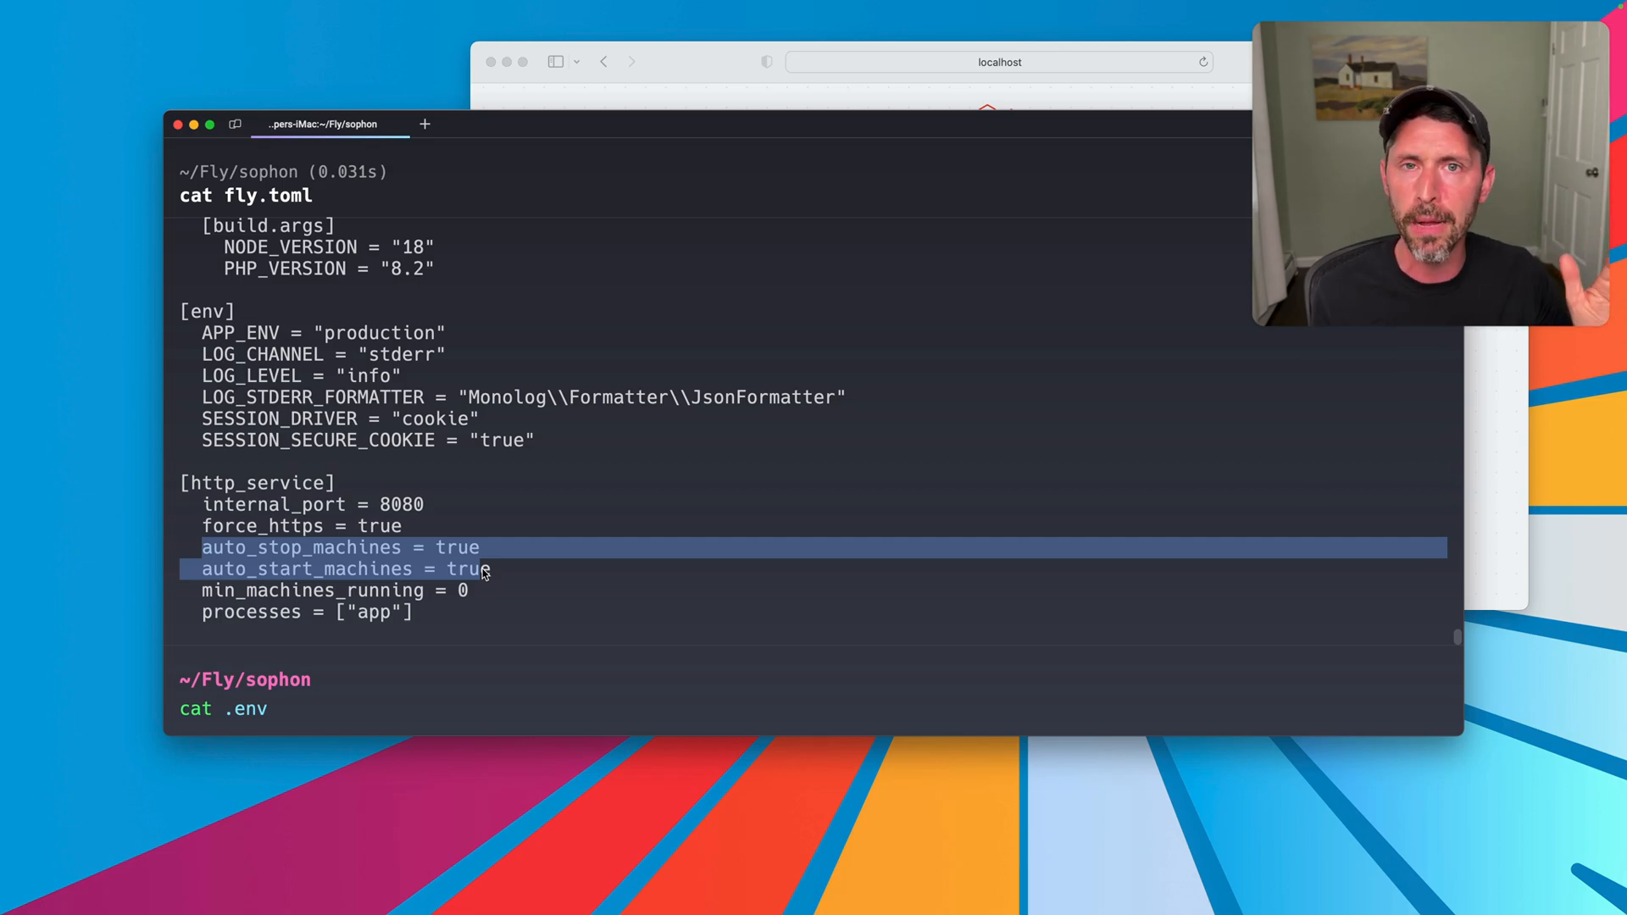
pyautogui.moveTo(508, 549)
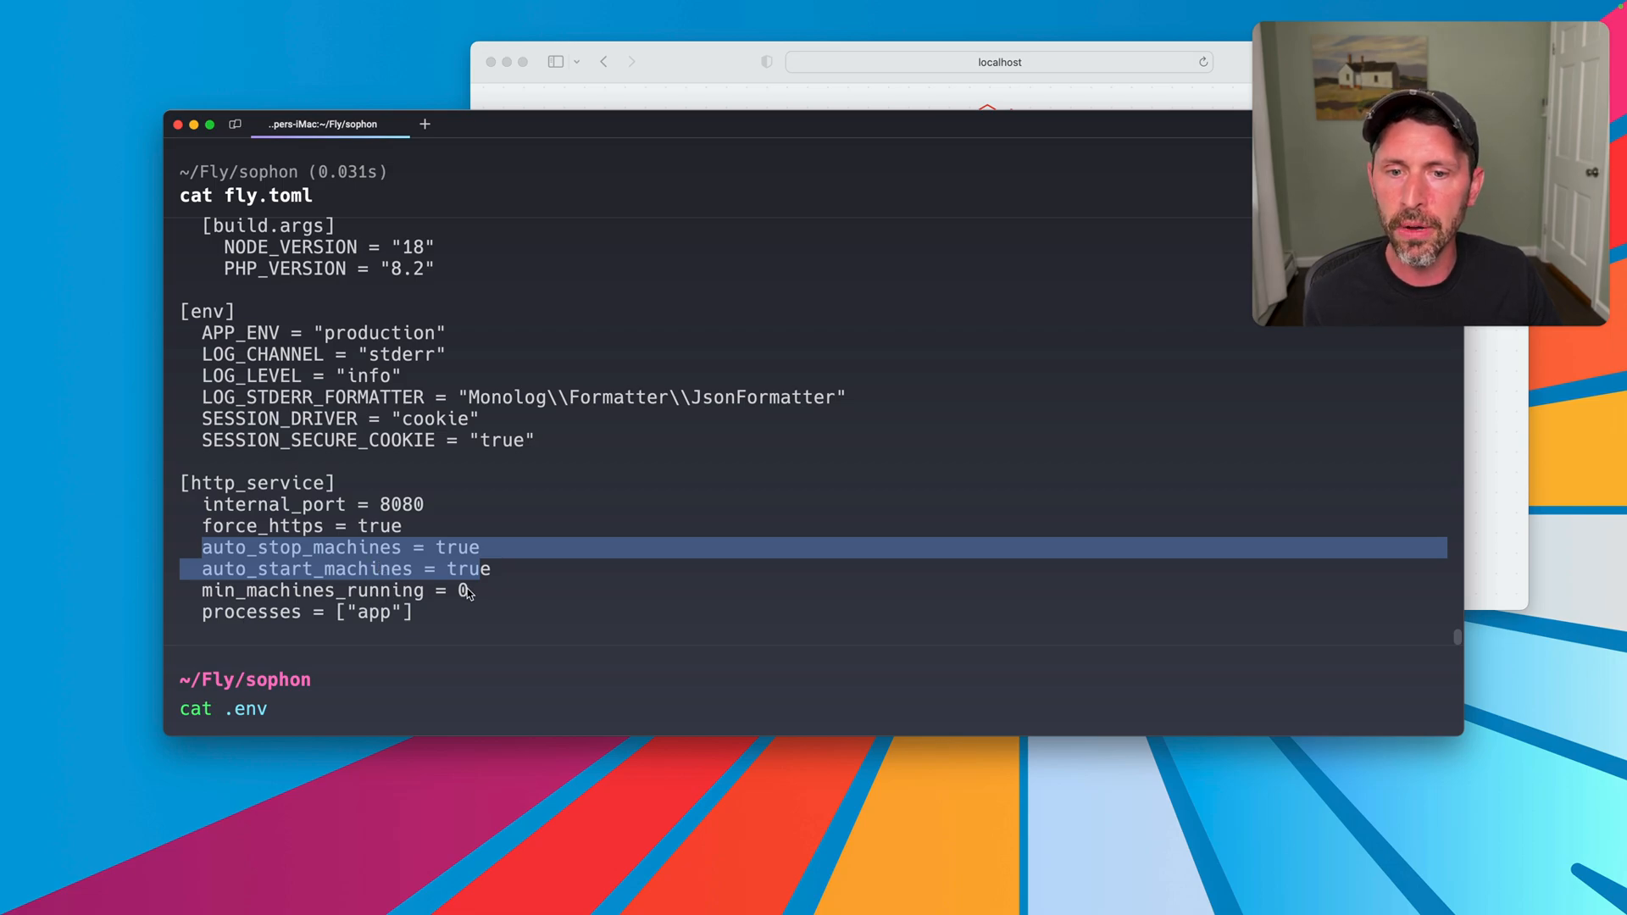
pyautogui.doubleClick(375, 612)
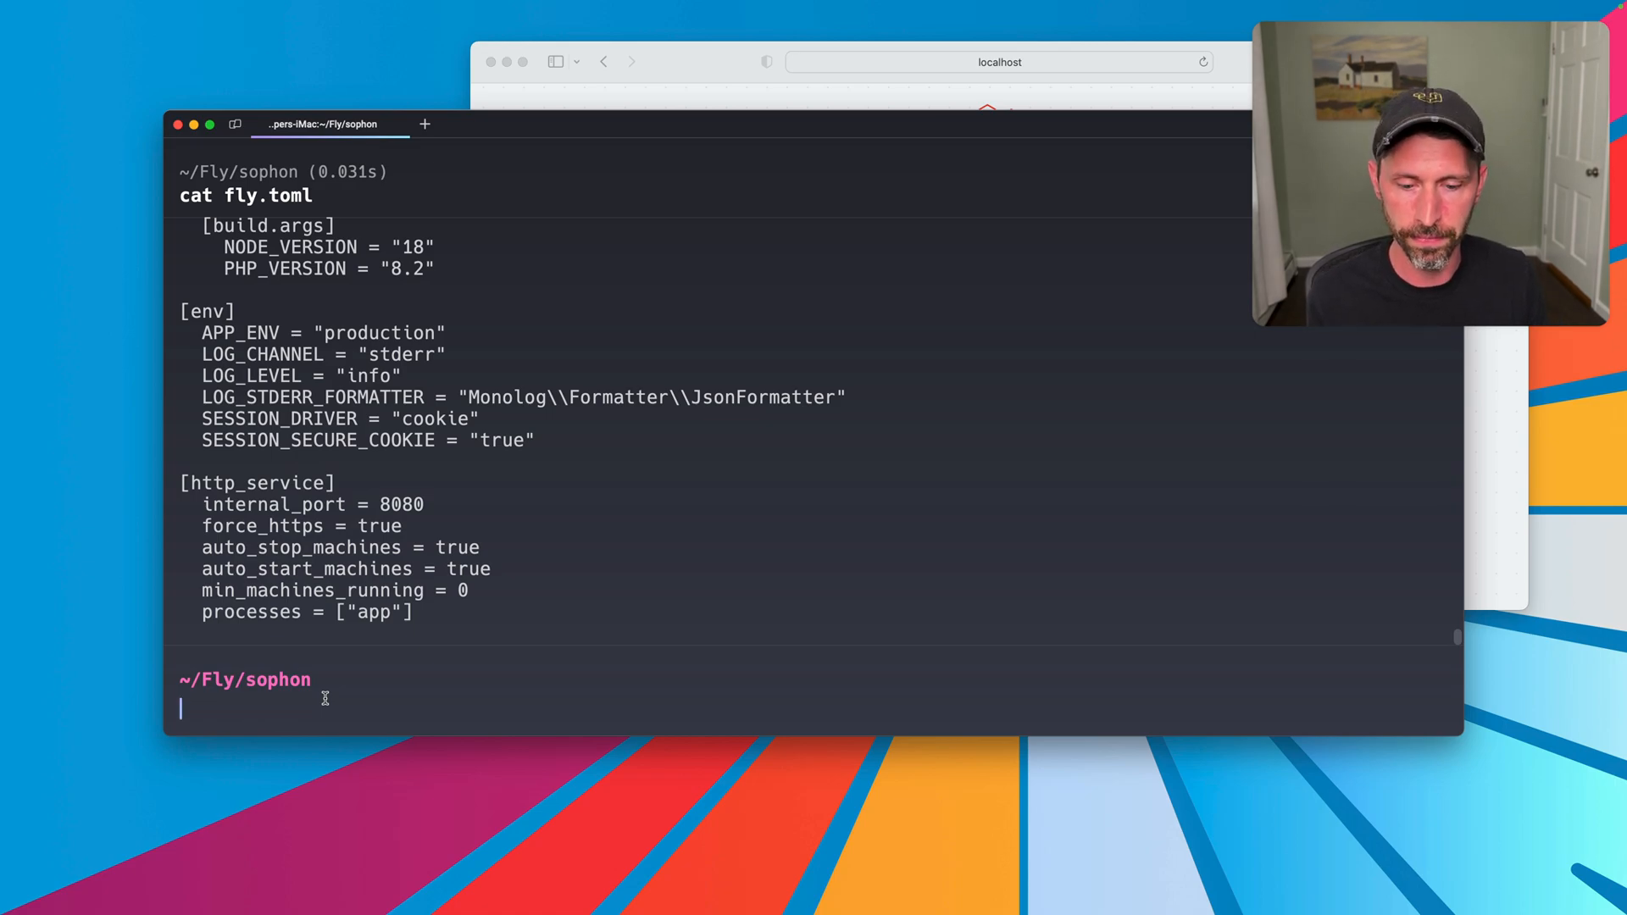
pyautogui.moveTo(481, 697)
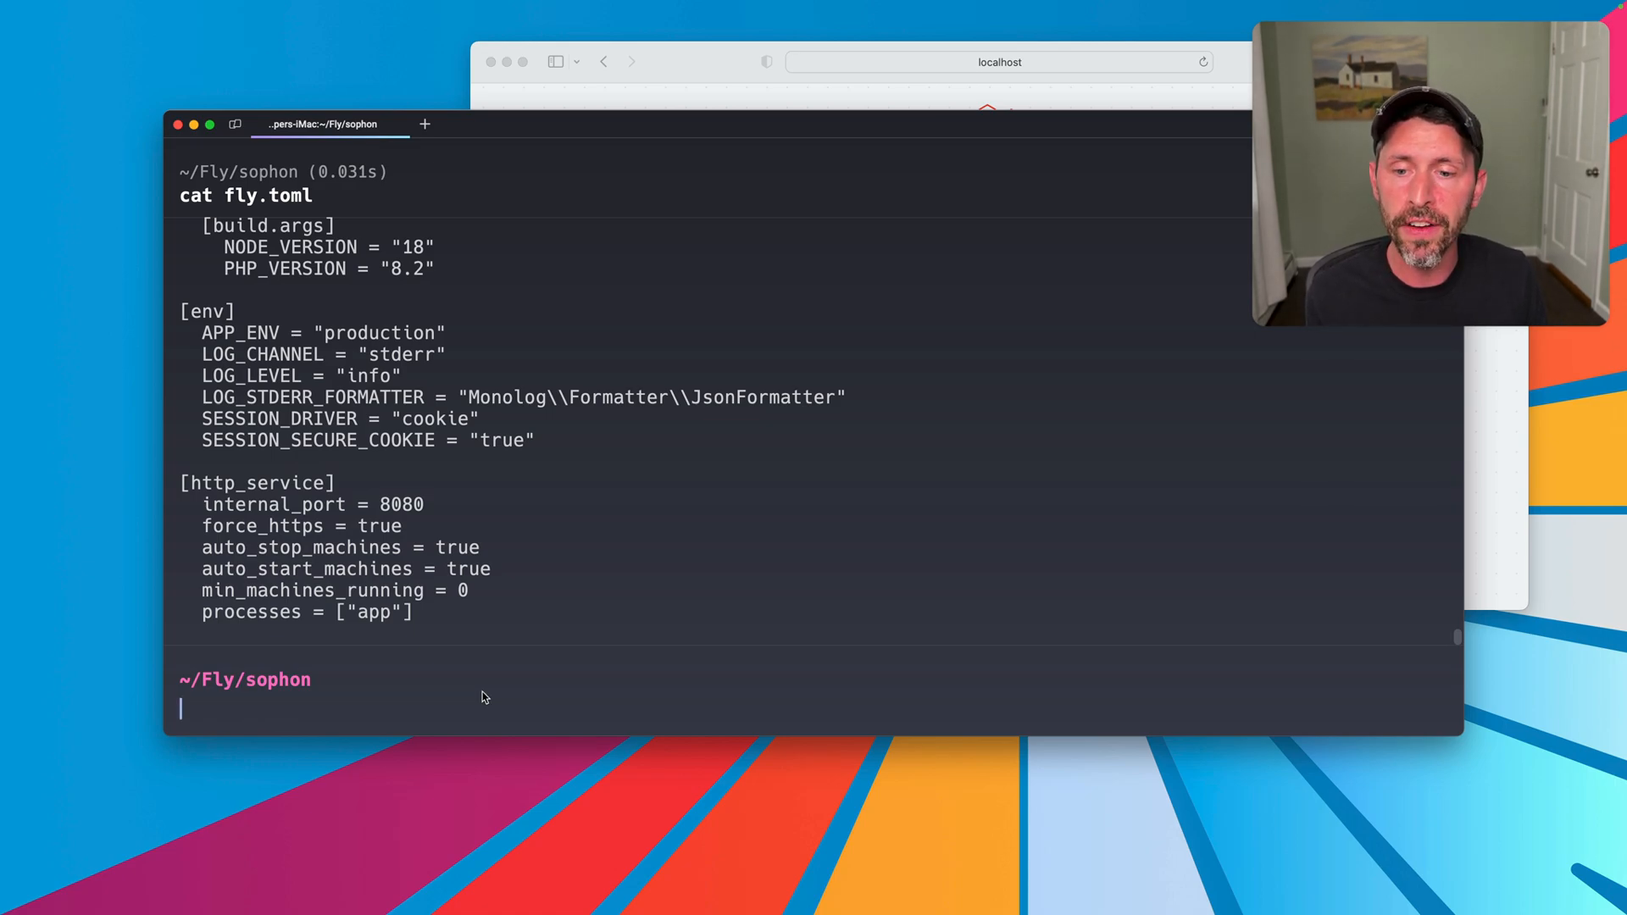
# Step: List the .fly folder with tree, showing entrypoint.sh and scripts/caches.sh
pyautogui.write('tree .fl/')
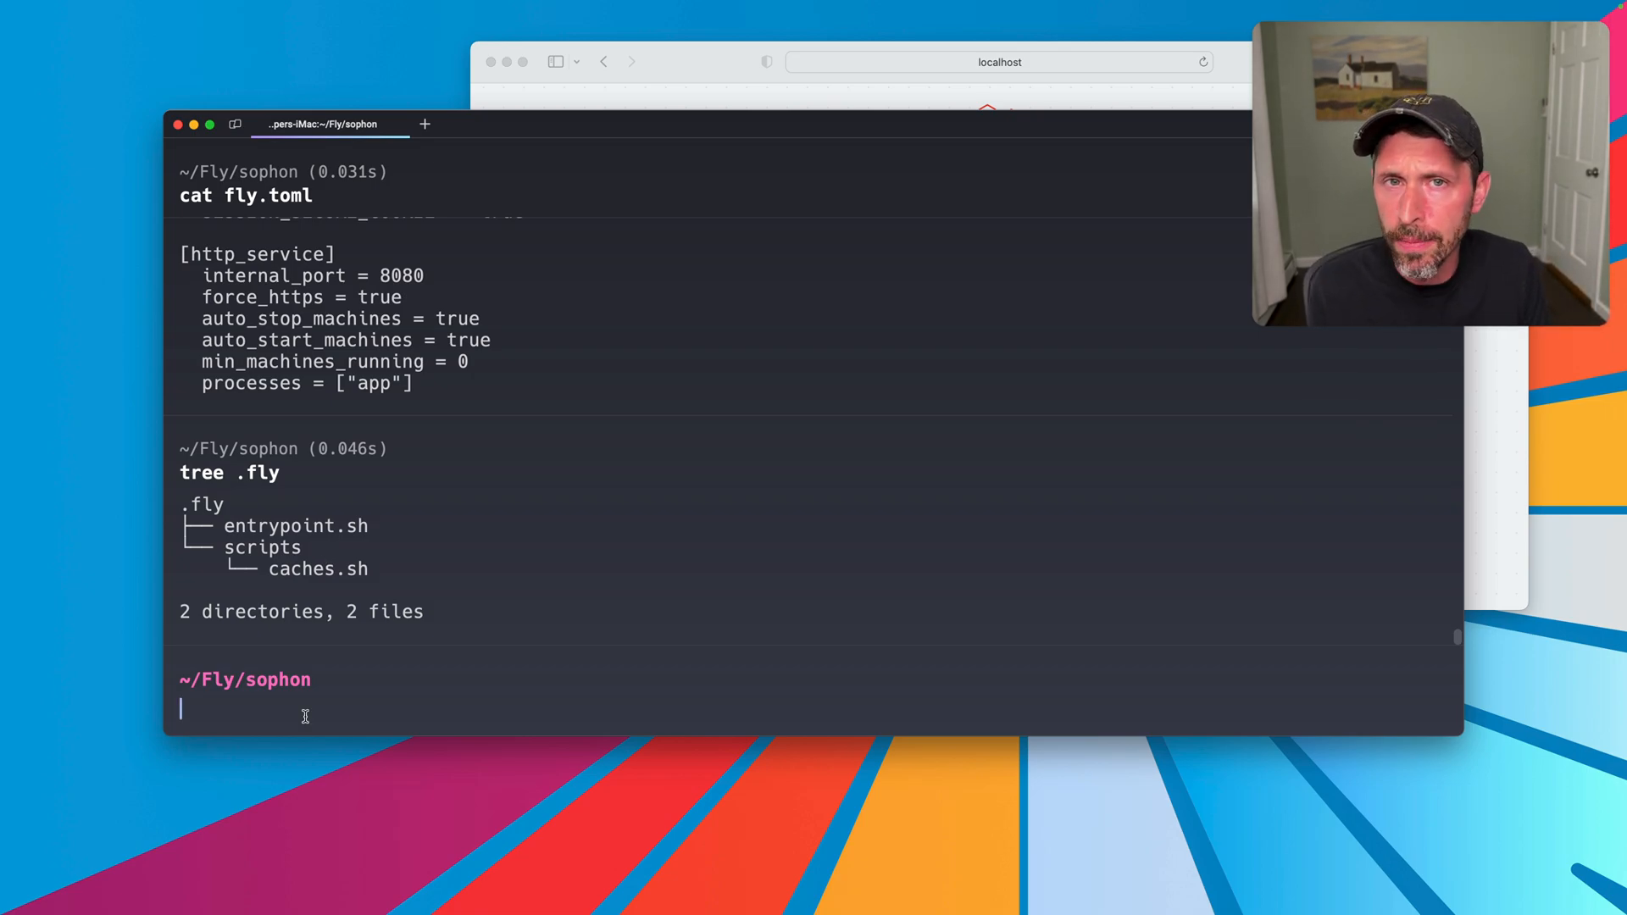
# Step: Try 'fly secrets set KEY=VALUE' in Ask Warp AI, abandon it, and briefly open fly.toml in vim
pyautogui.write('#')
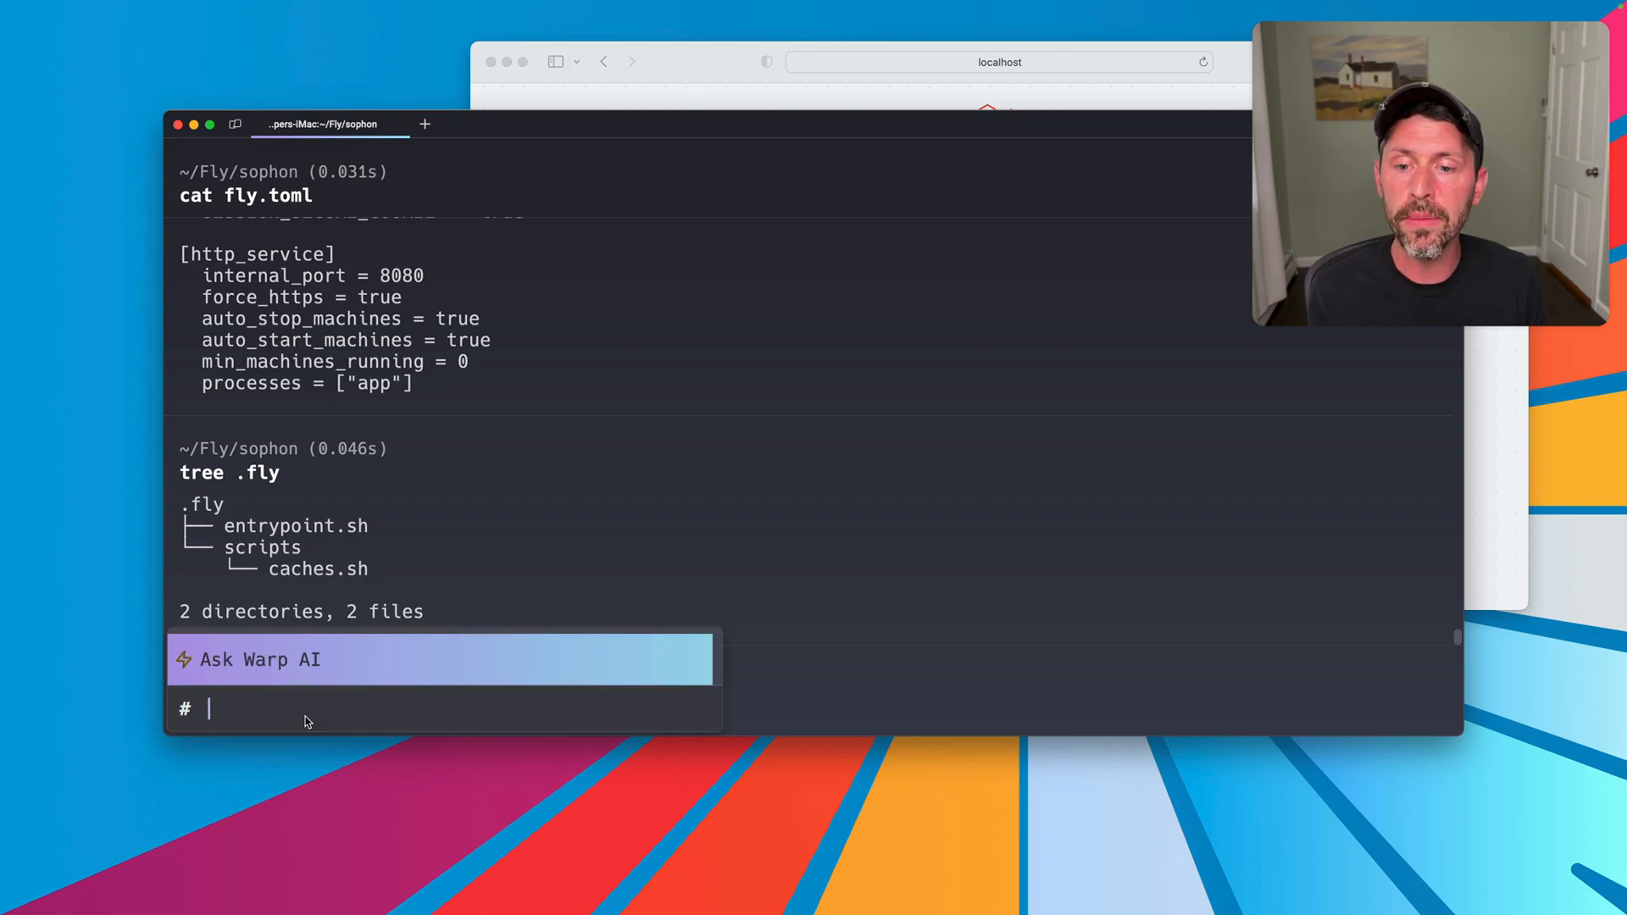
pyautogui.write('fly secrets se')
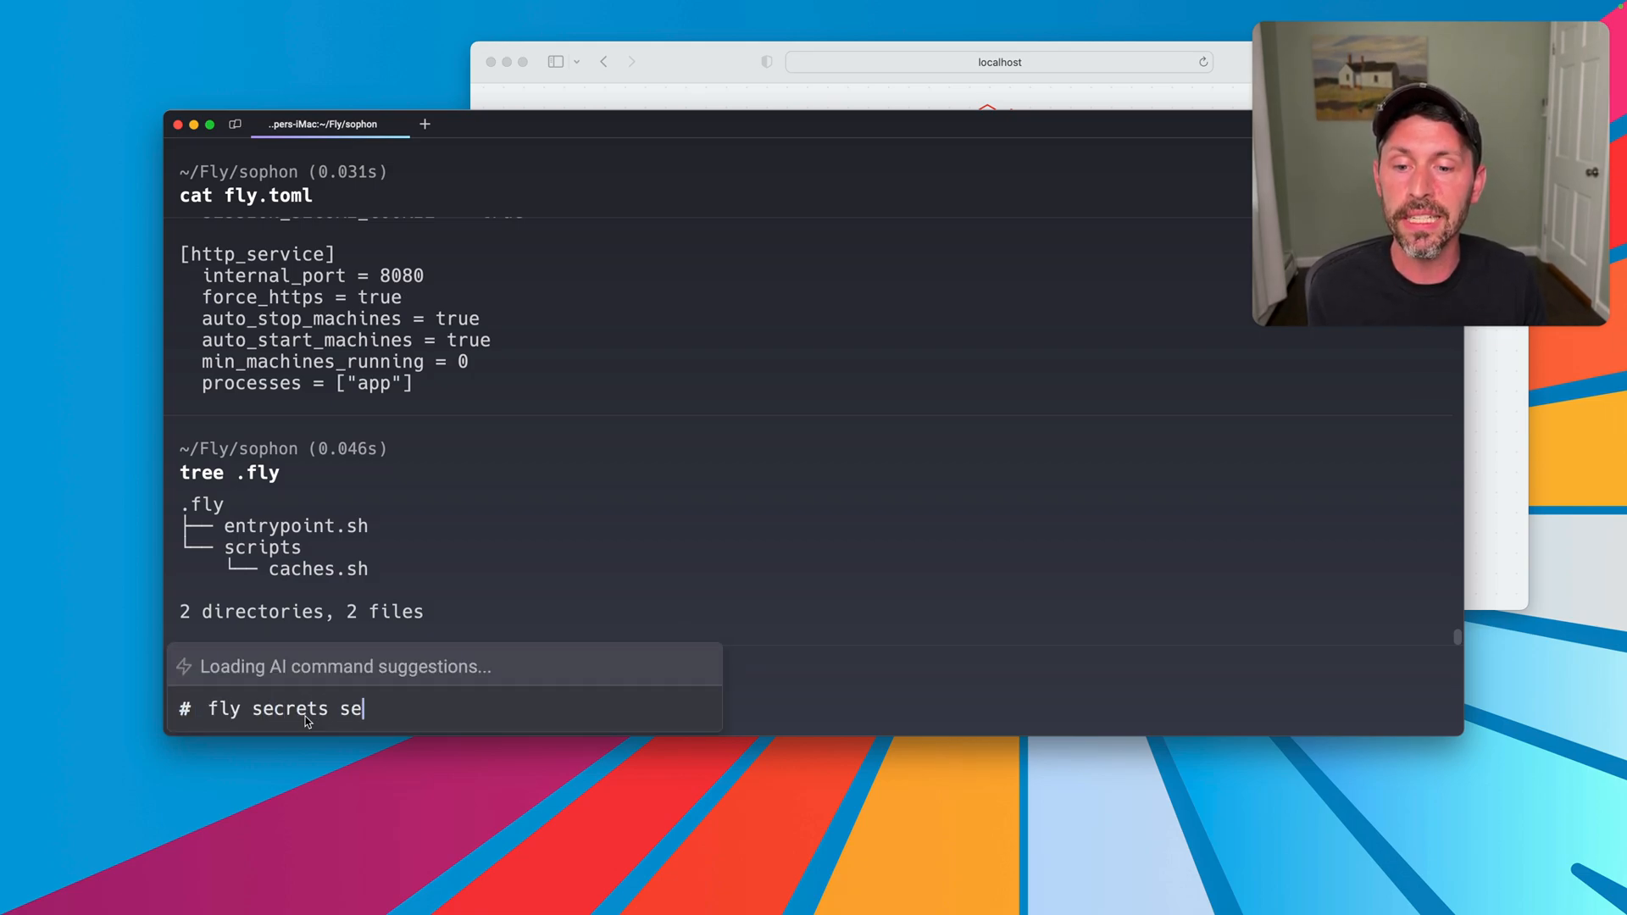
pyautogui.write('t KEY=')
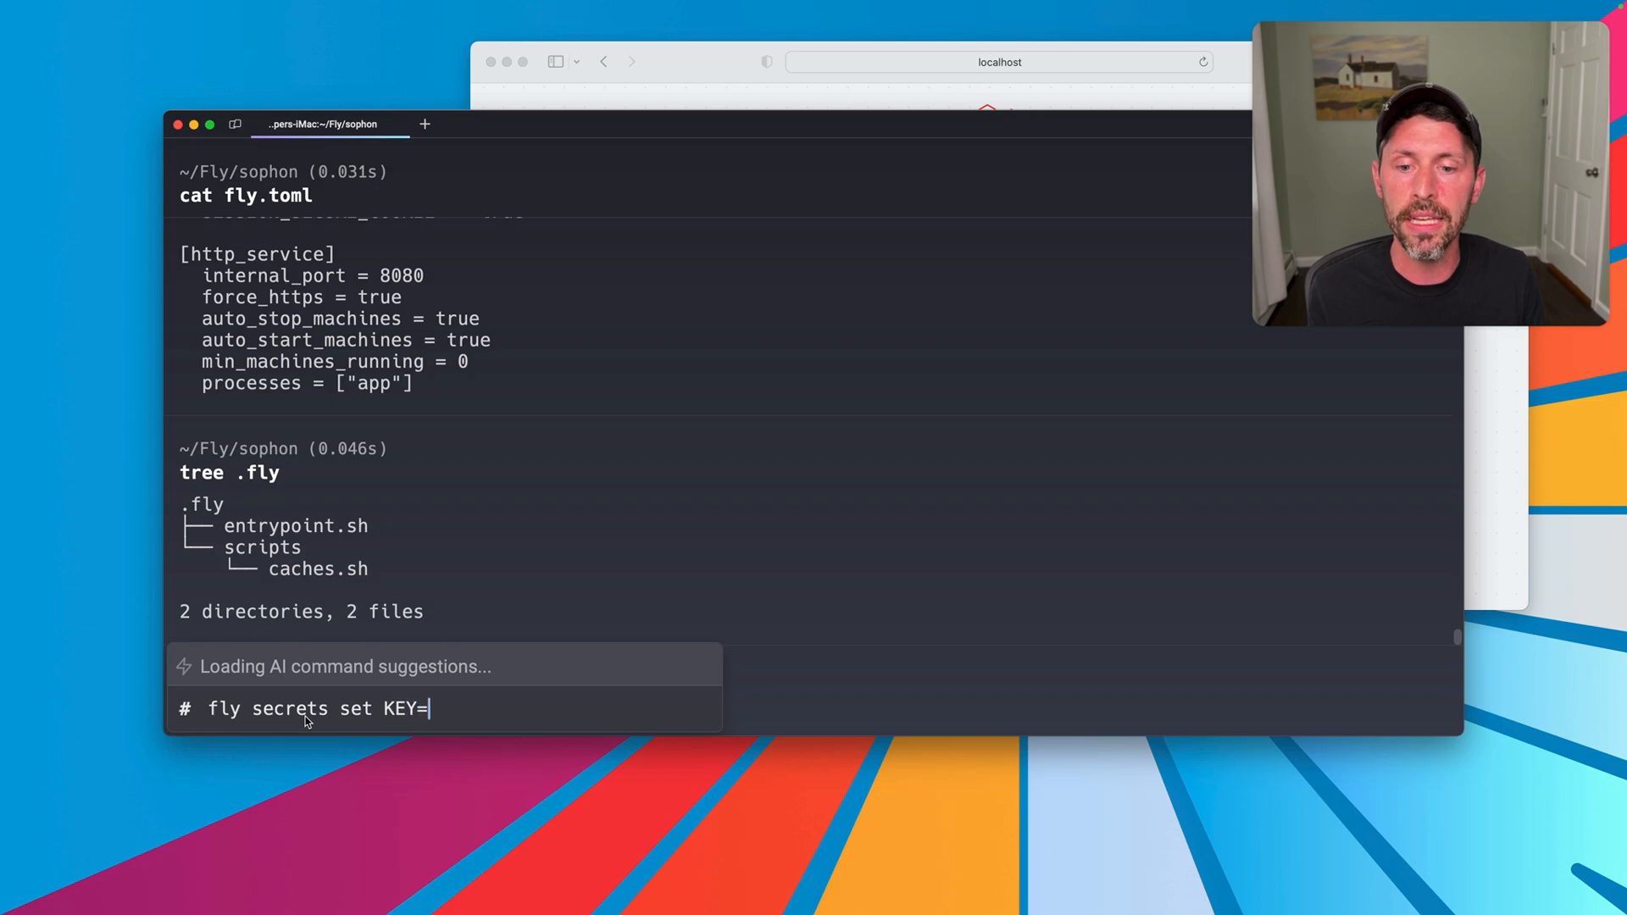
pyautogui.write('VALUE')
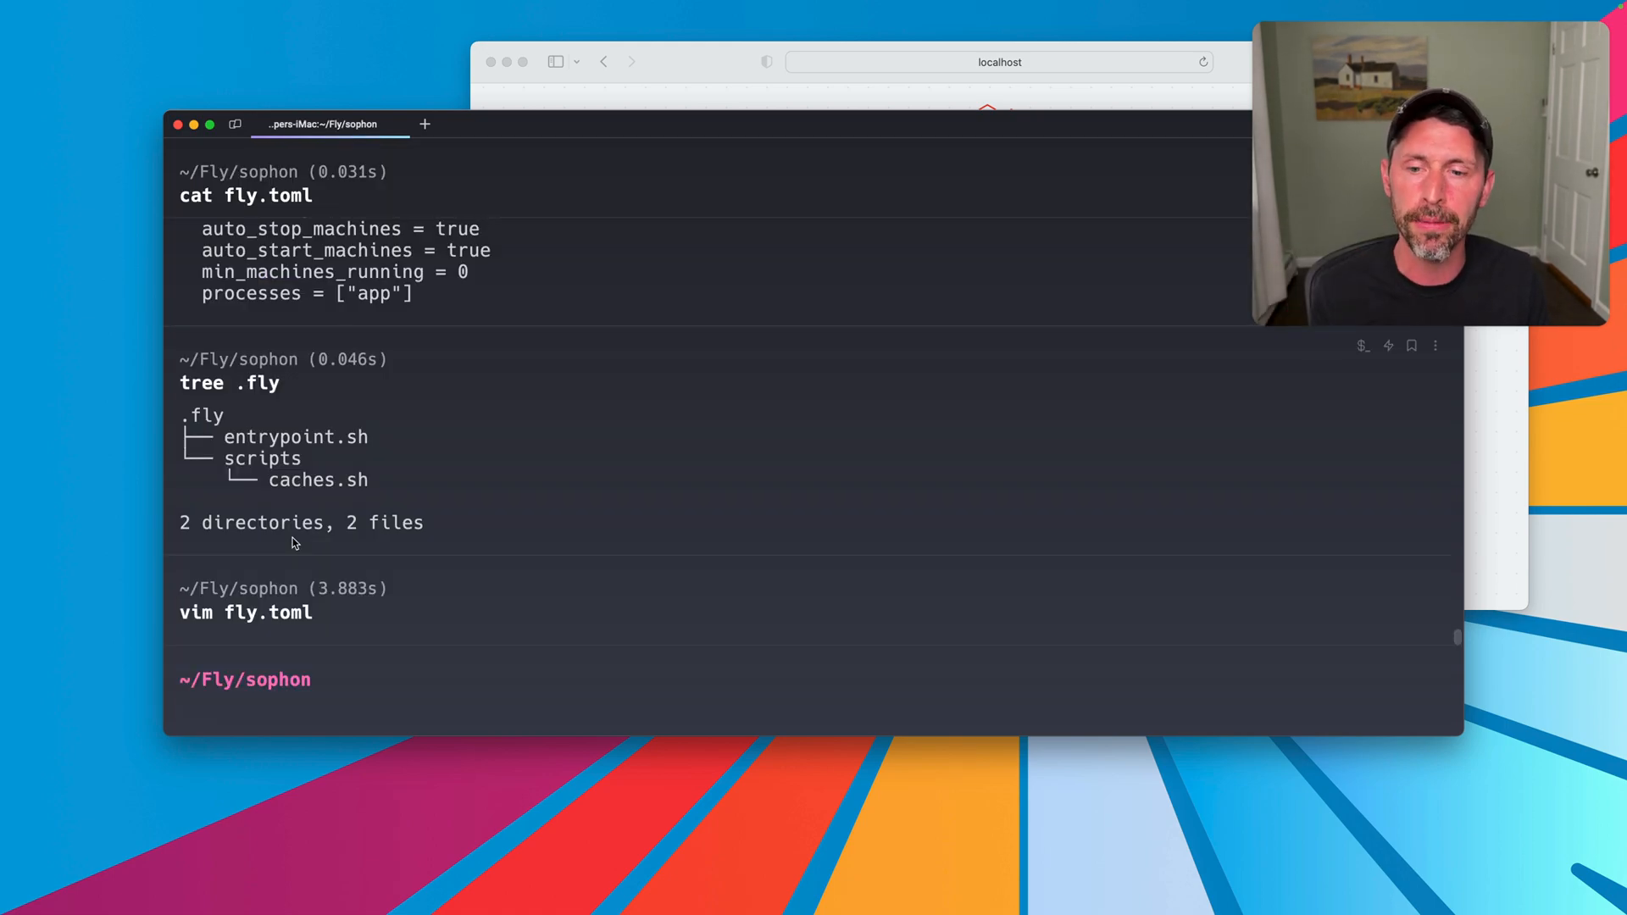
# Step: Deploy sophon with fly deploy, launching two app machines at sophon.fly.dev
pyautogui.write('fly deploy --ha=false --image "registry.fly.io/max-children:deployment-01H90VDHKJNMHT26671T0K1CNY"')
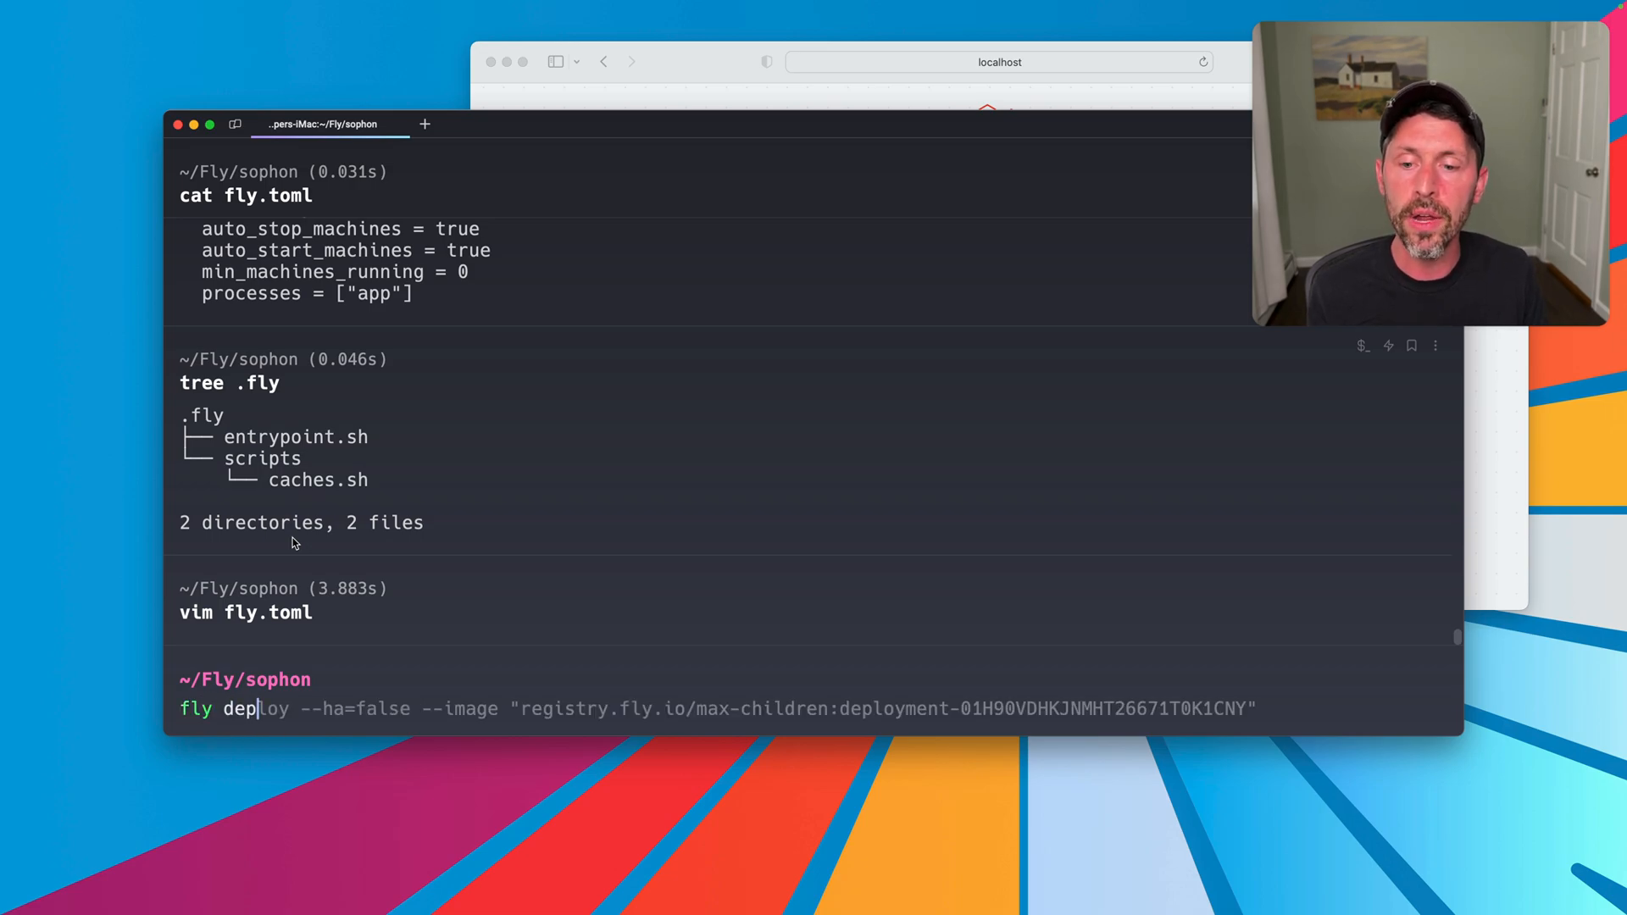
pyautogui.write('loy')
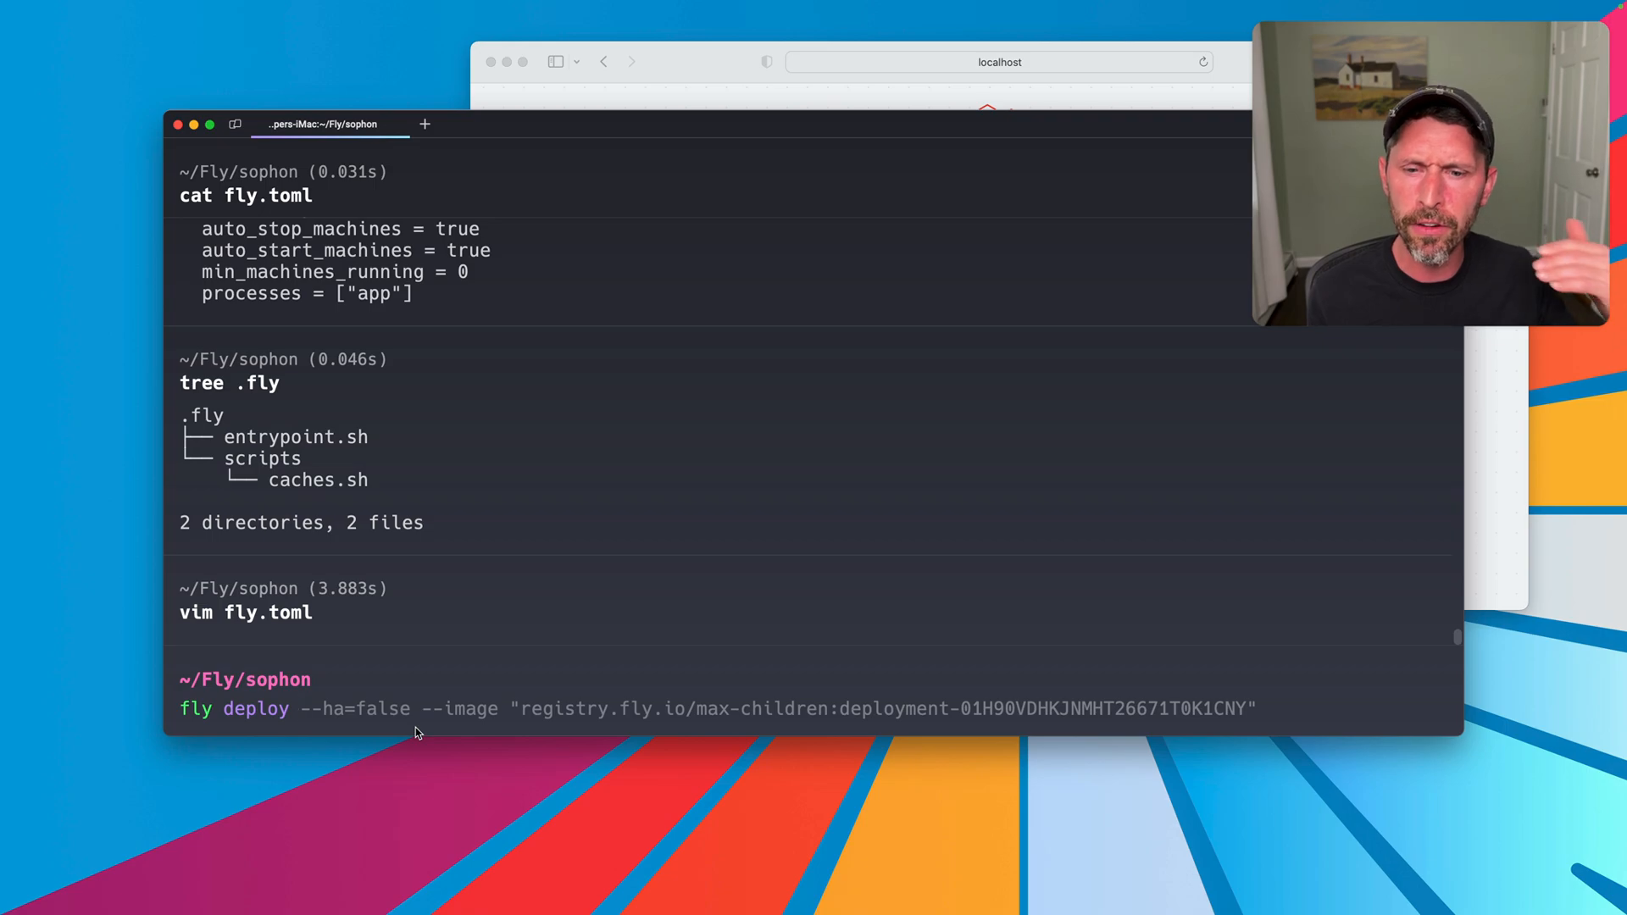
pyautogui.moveTo(867, 727)
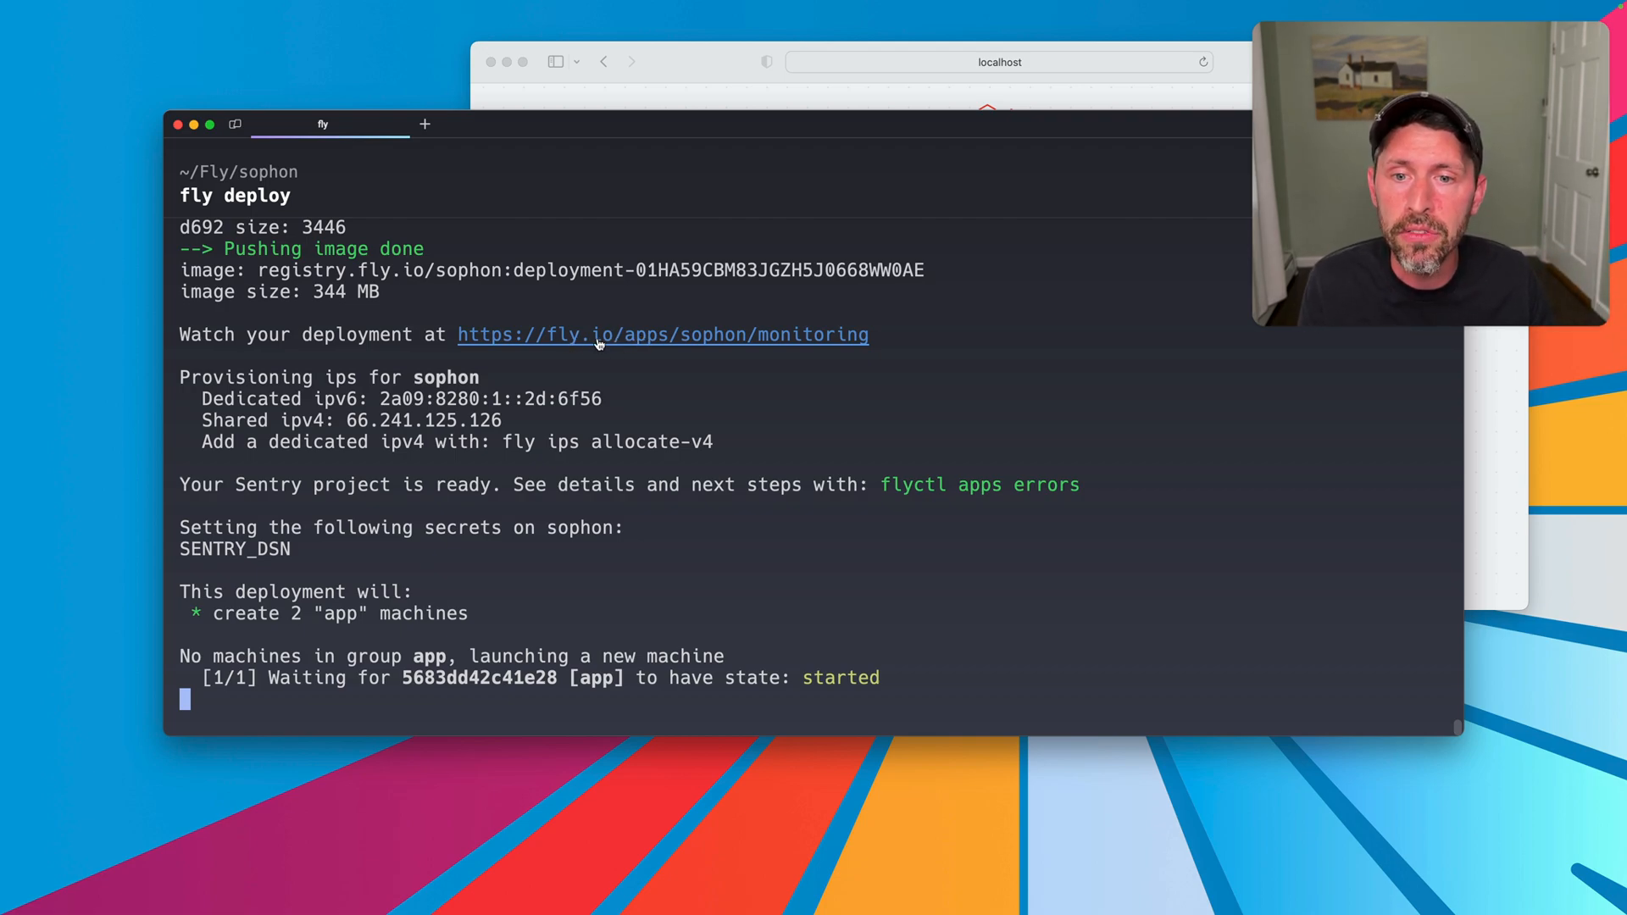
pyautogui.doubleClick(266, 485)
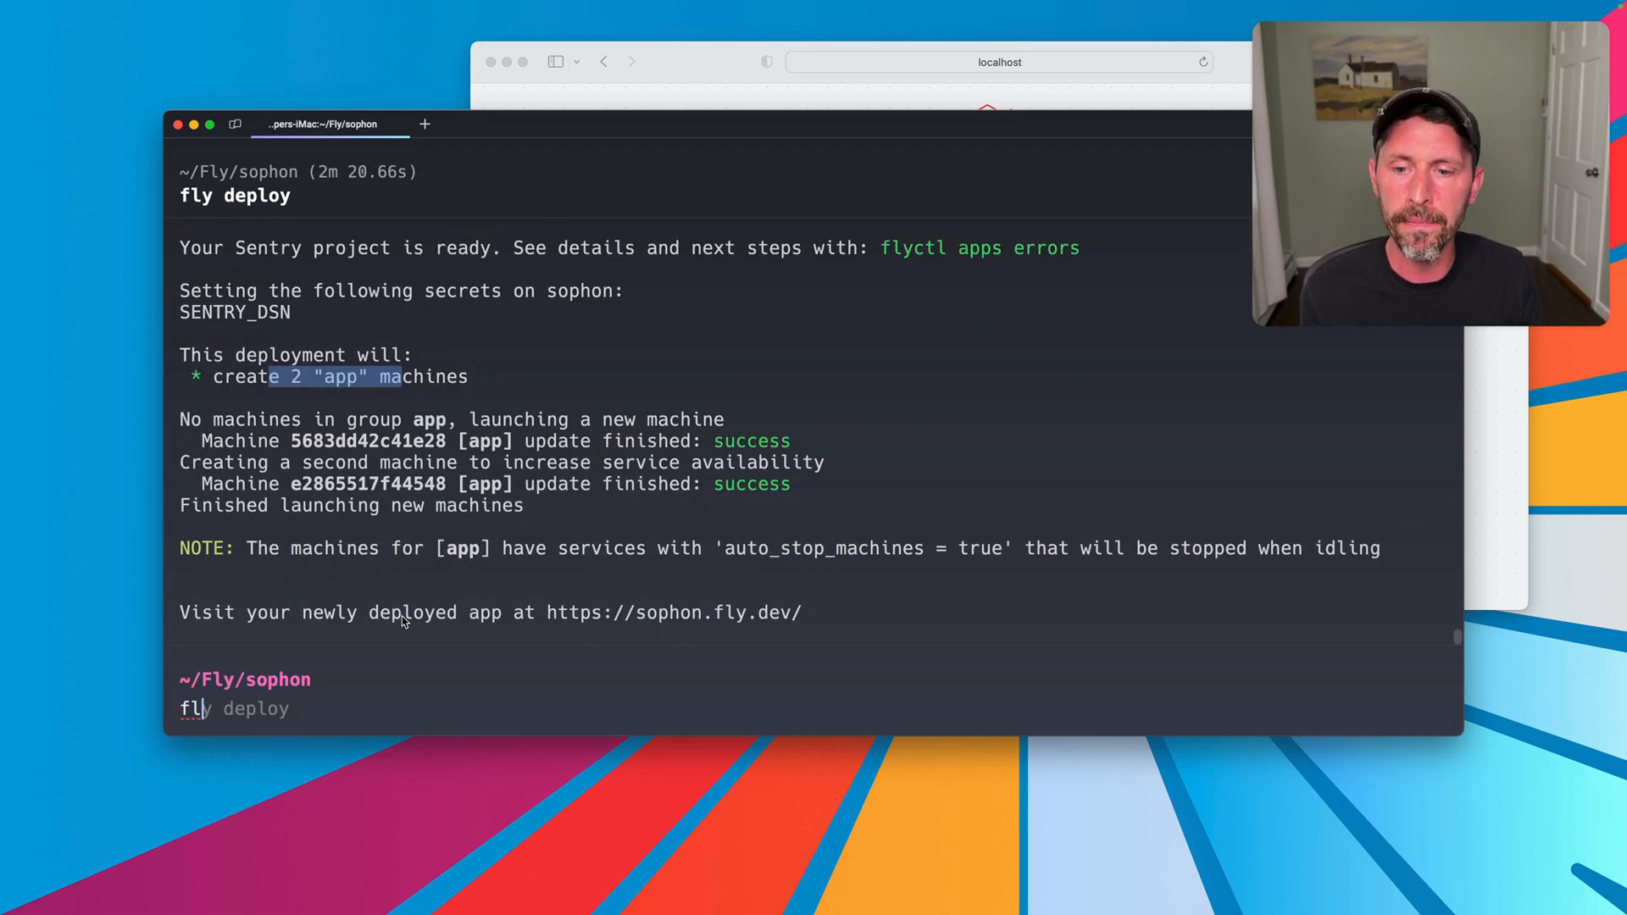
# Step: Open the live app with fly open and confirm both bos machines started with fly status
pyautogui.write('fly launch --no-deploy')
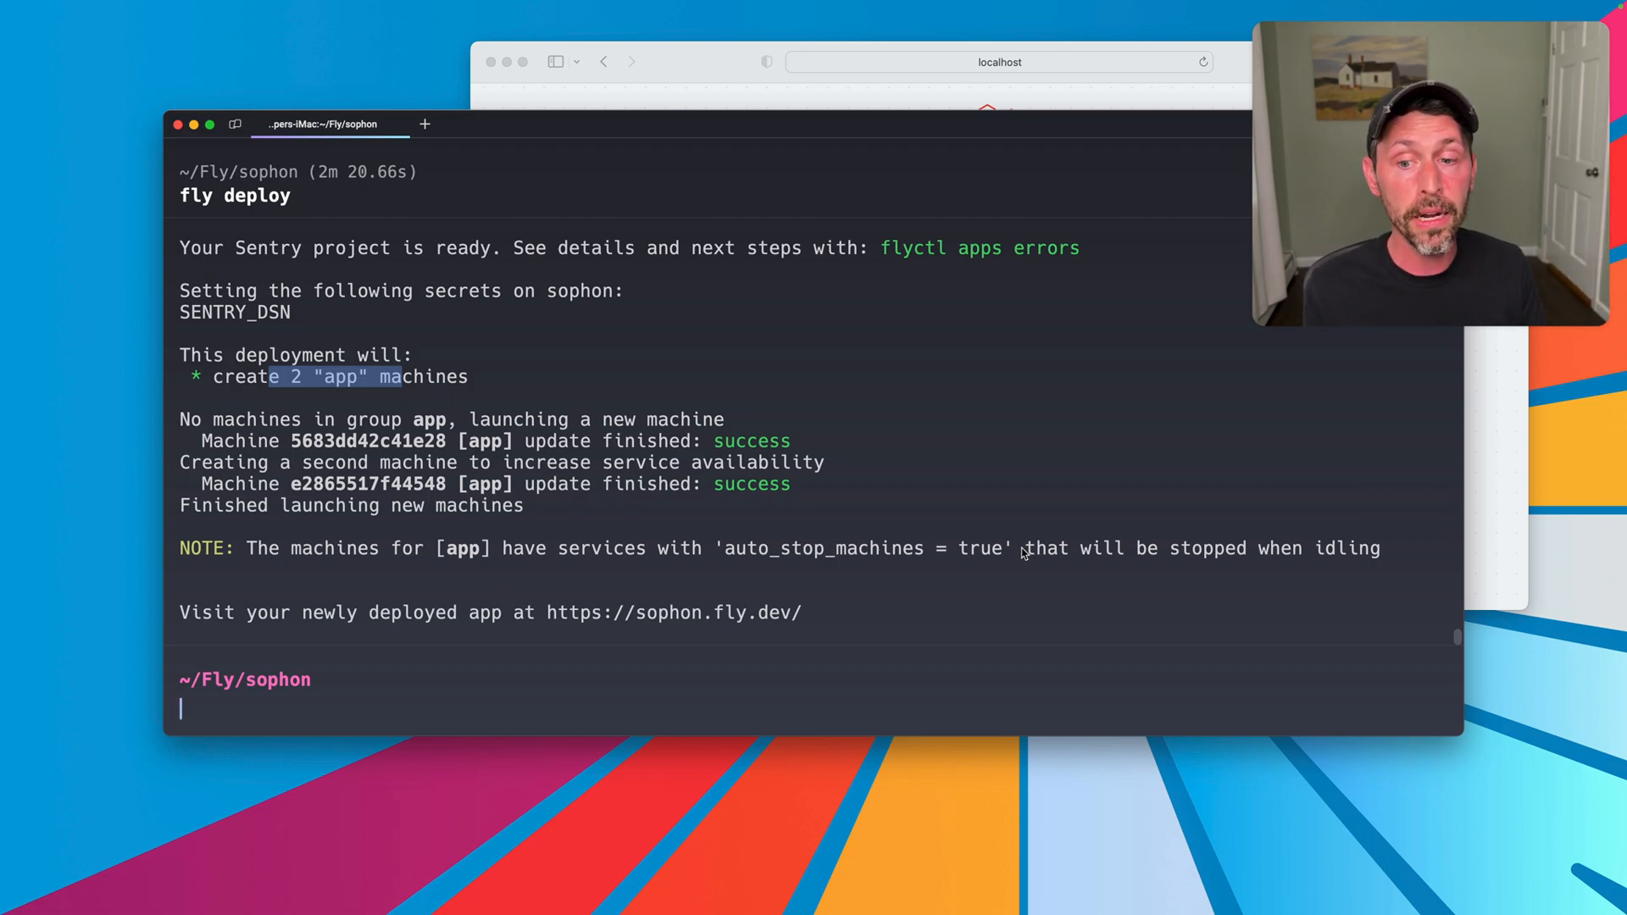
pyautogui.write('fly open')
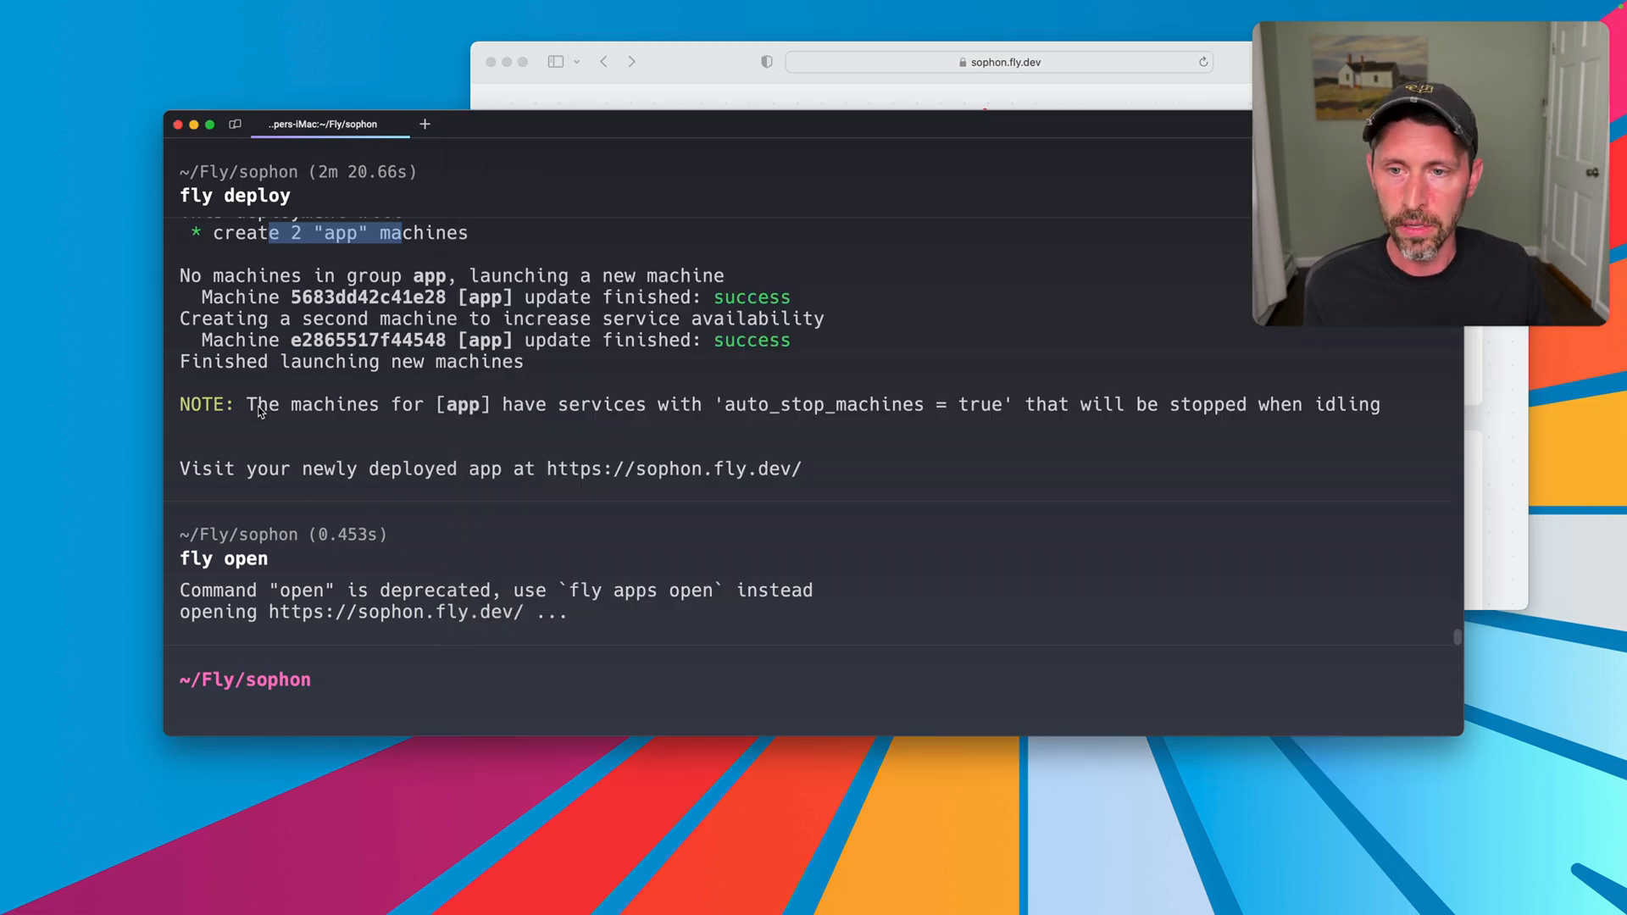
pyautogui.write('fly status')
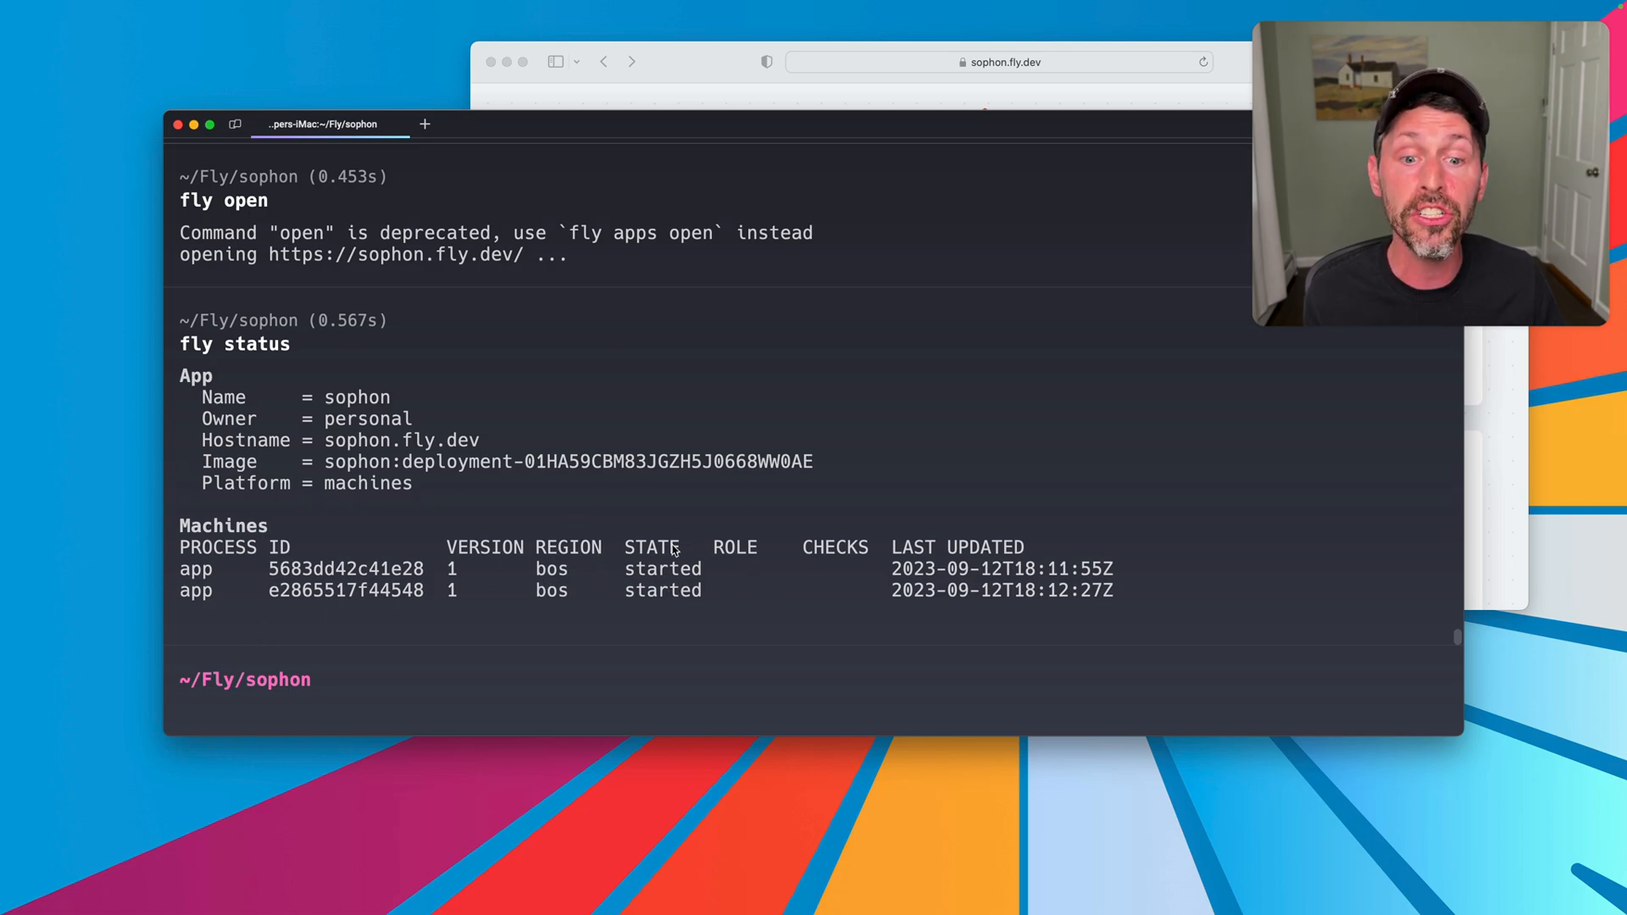
pyautogui.moveTo(646, 551)
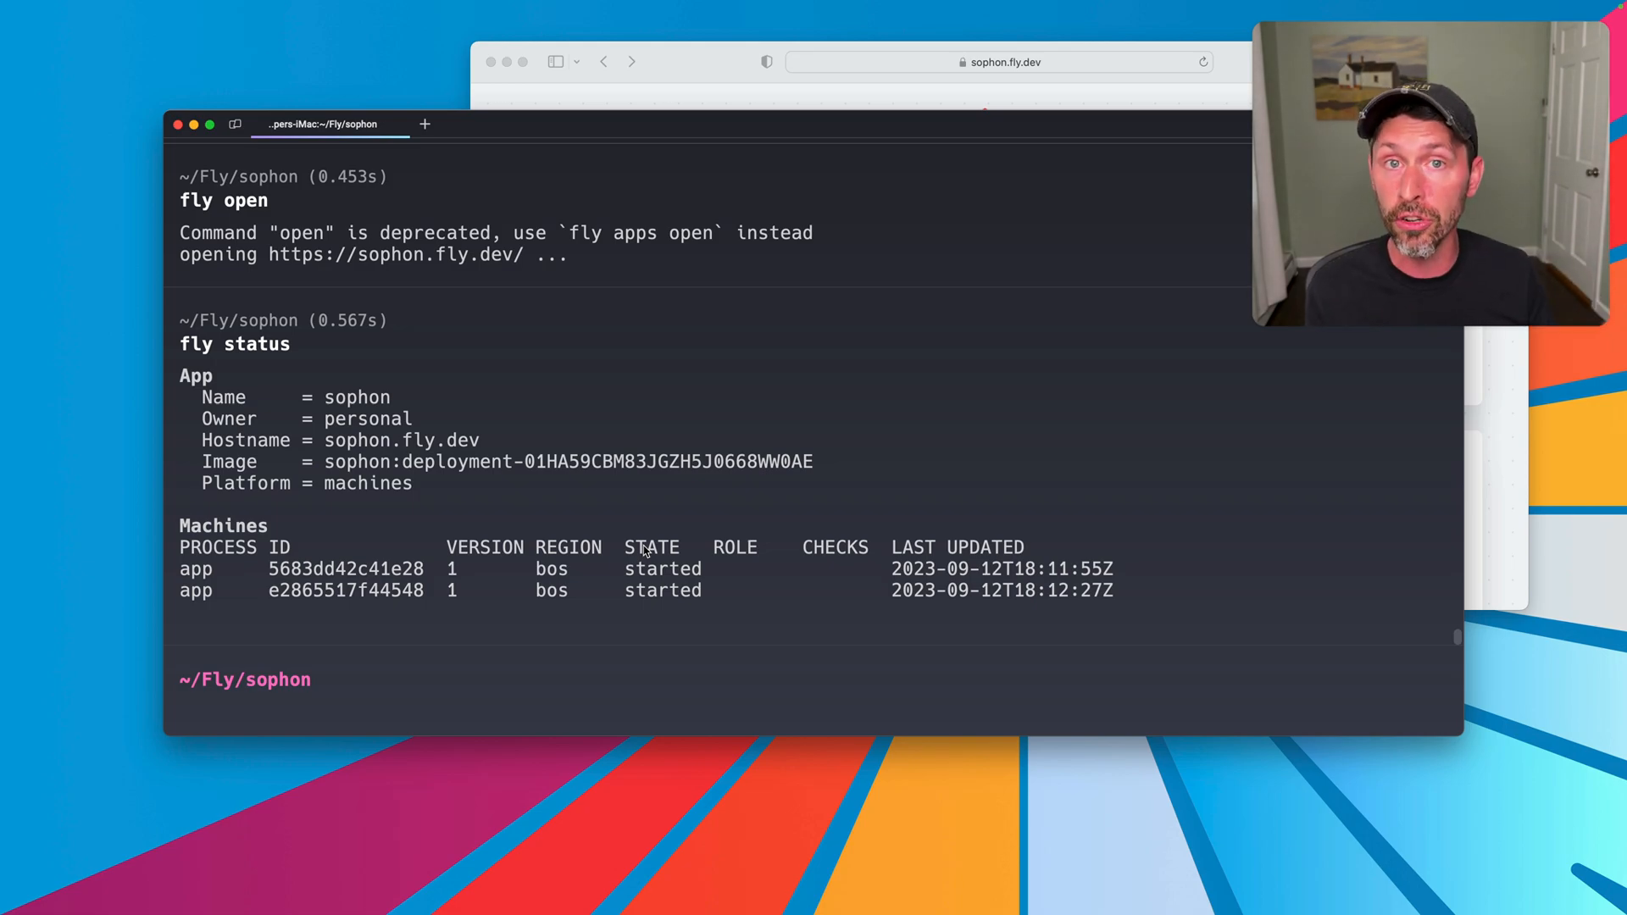
# Step: Check 'fly status', then stream 'fly logs' and scroll through sophon's startup messages and GET requests
pyautogui.write('fly status')
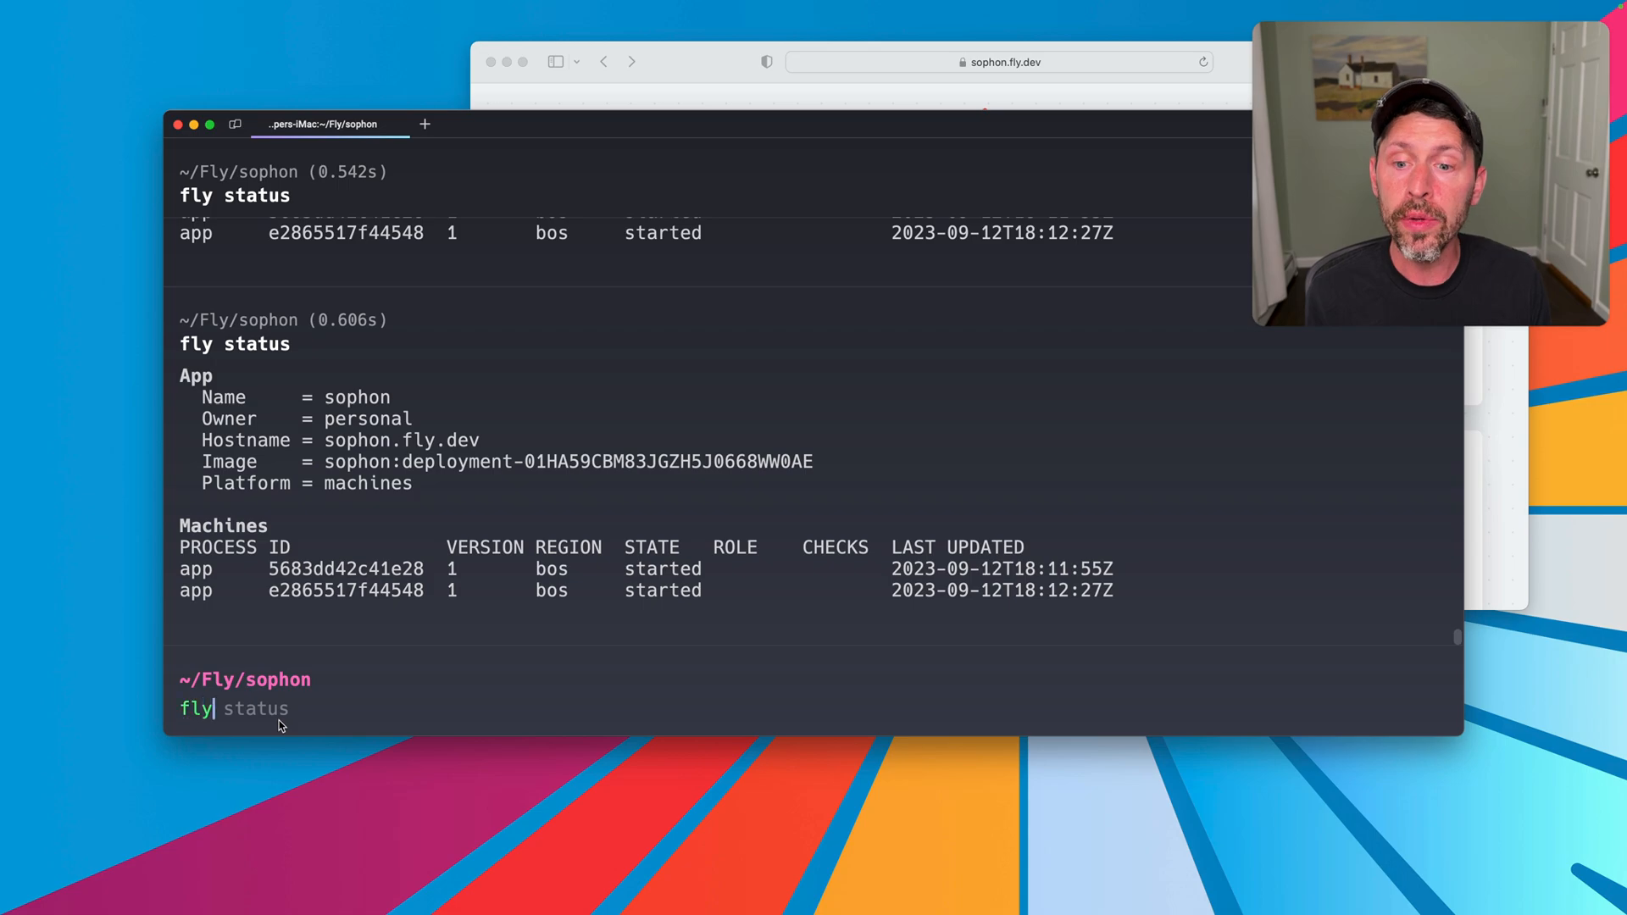
pyautogui.write('fly logs')
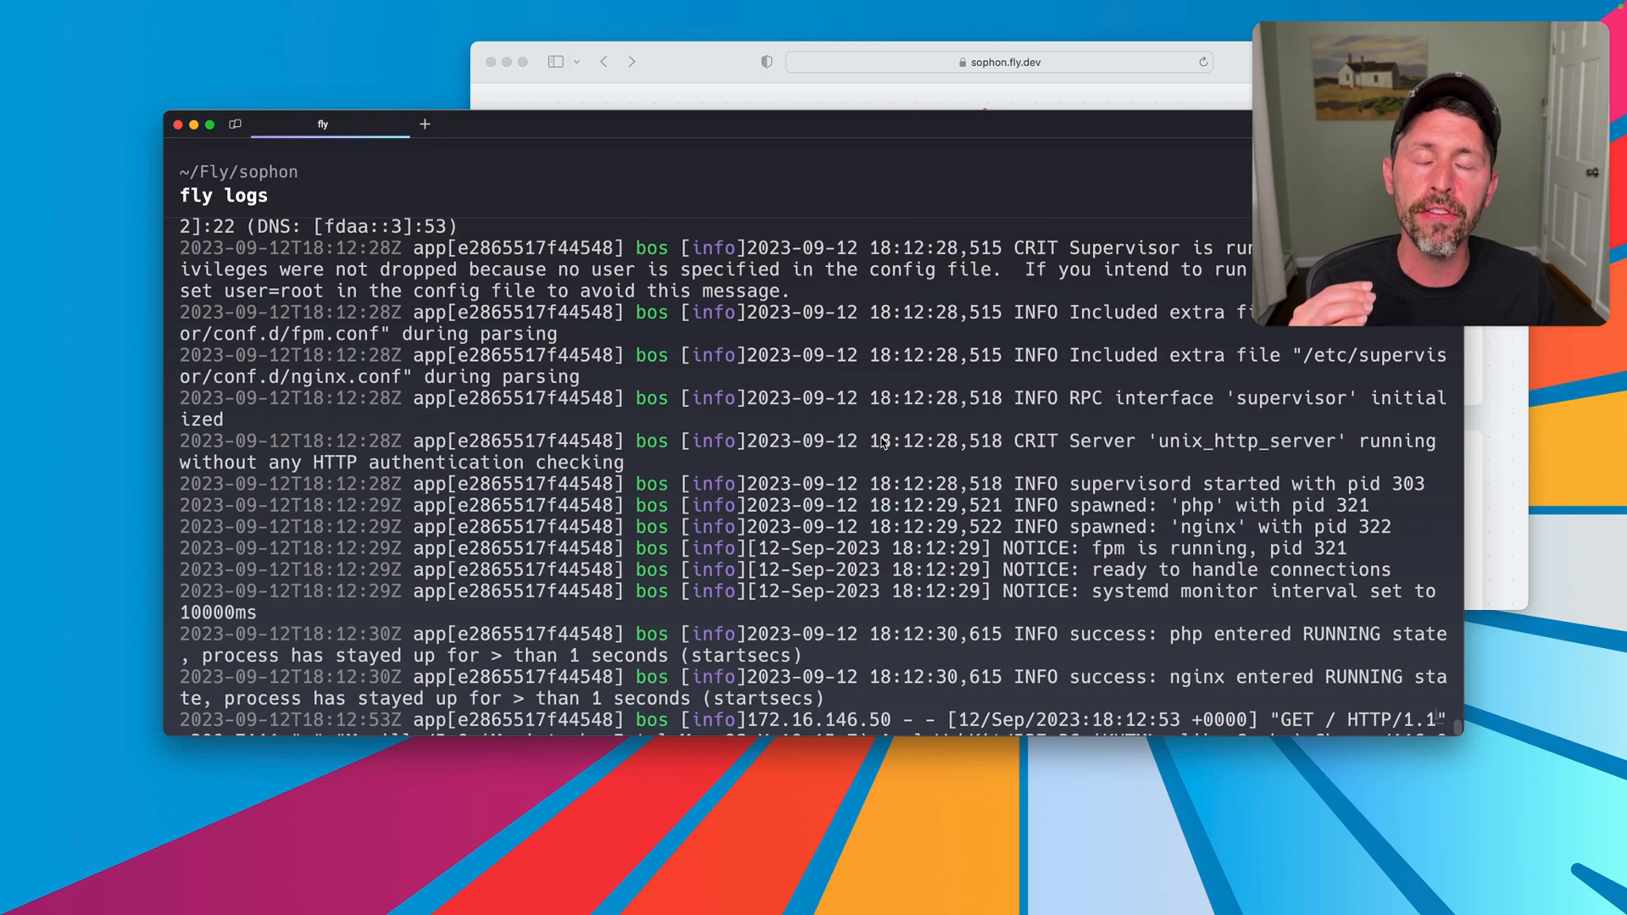
pyautogui.scroll(-3)
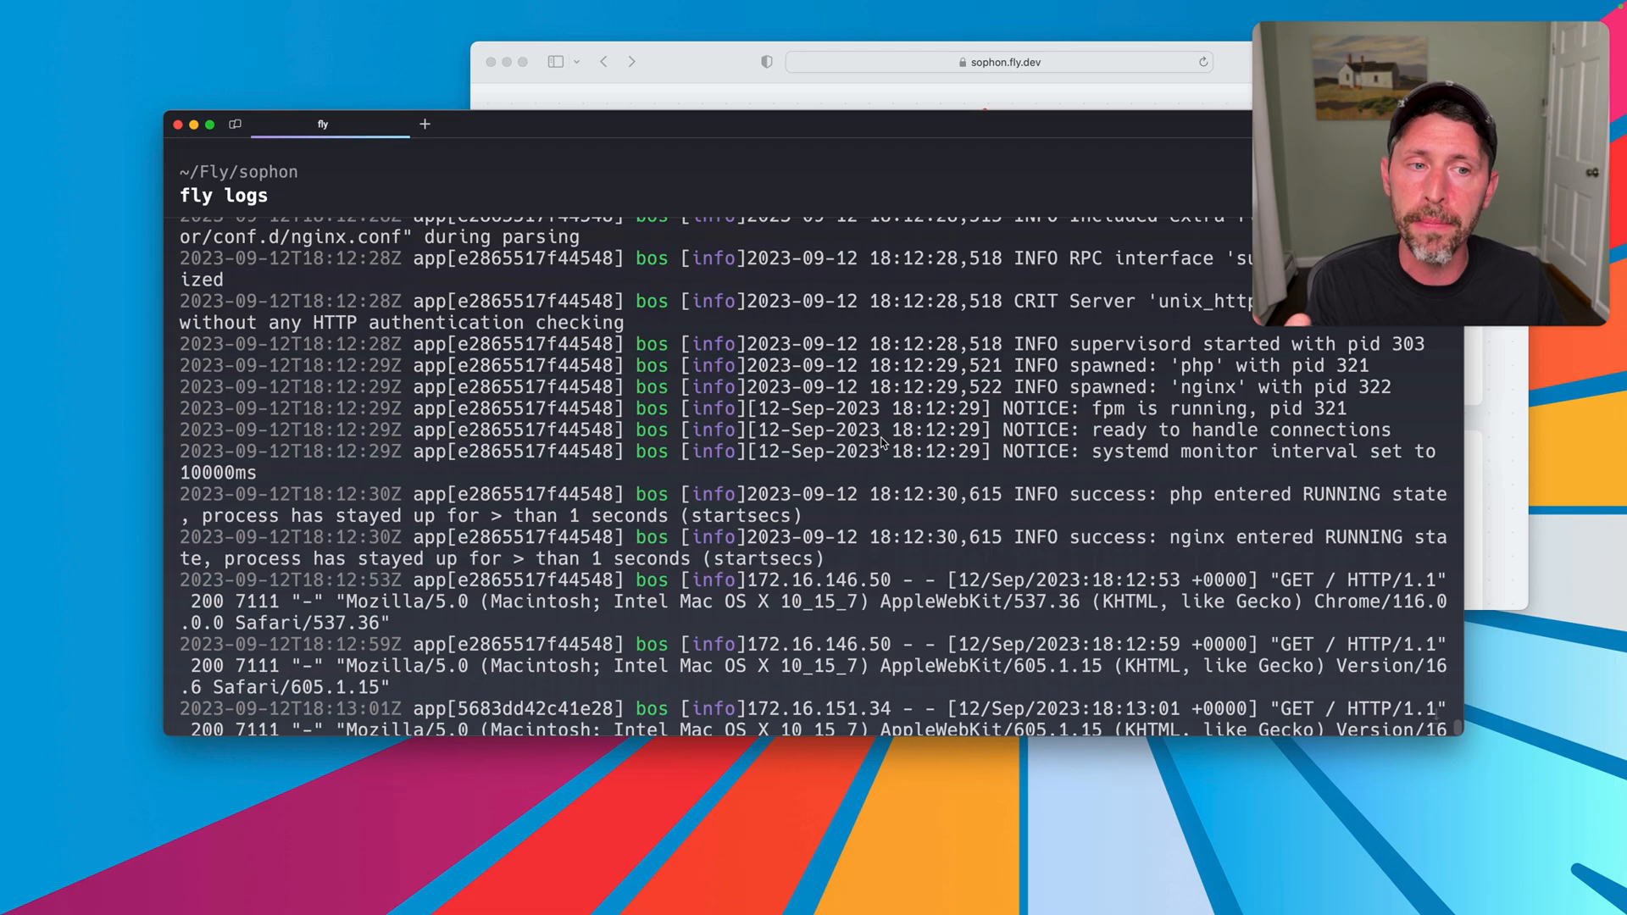
pyautogui.doubleClick(1129, 344)
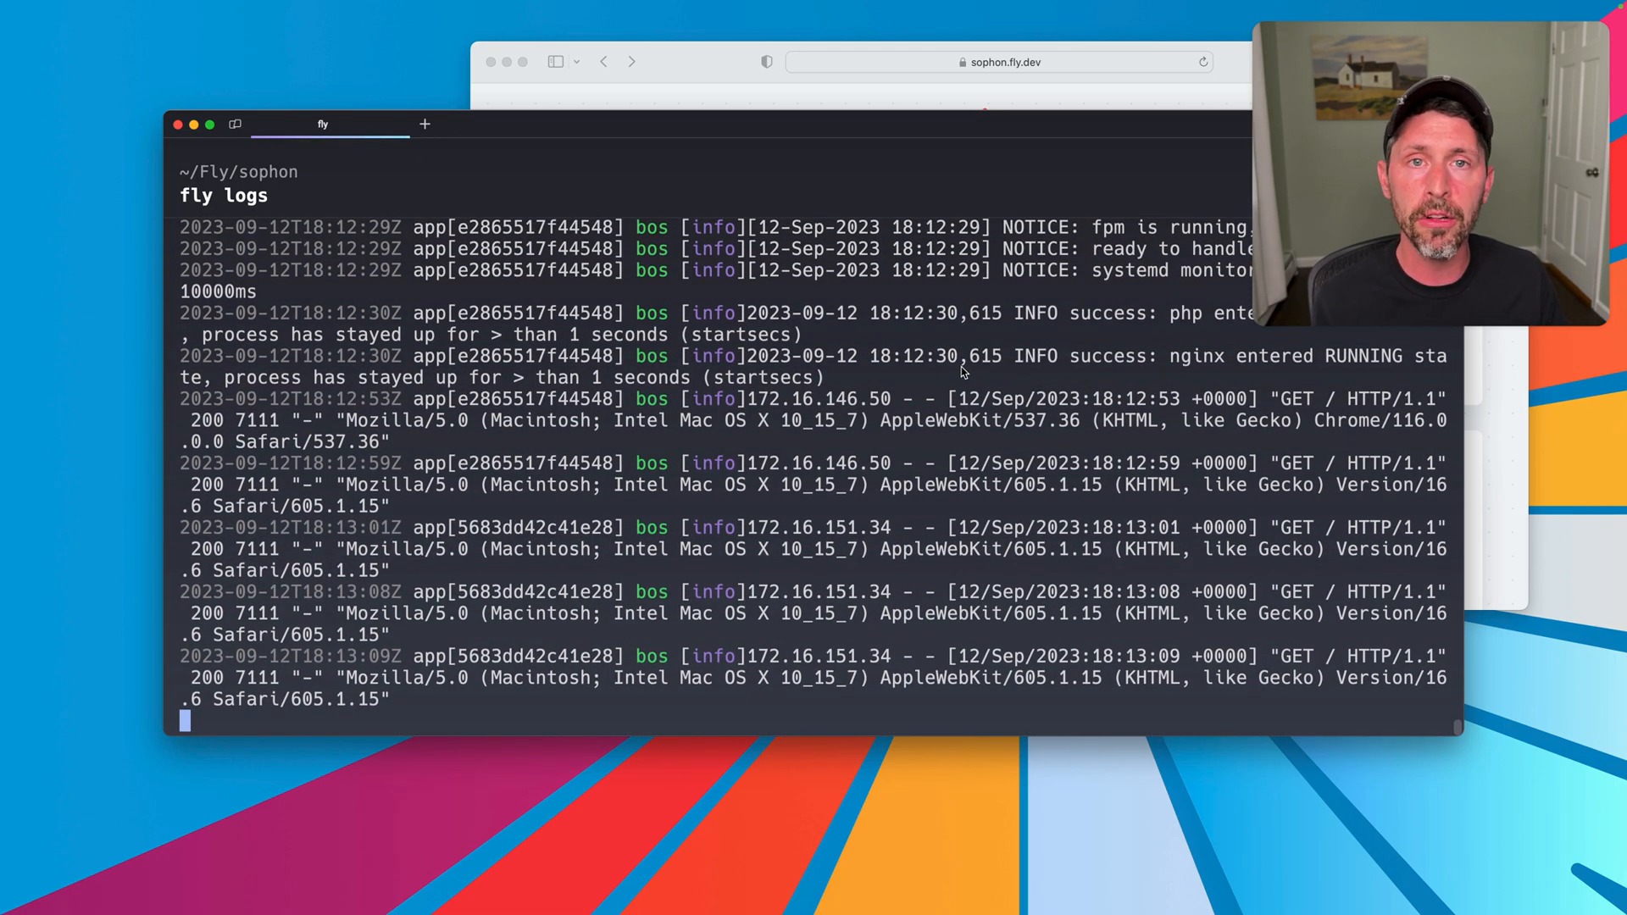
pyautogui.moveTo(981, 432)
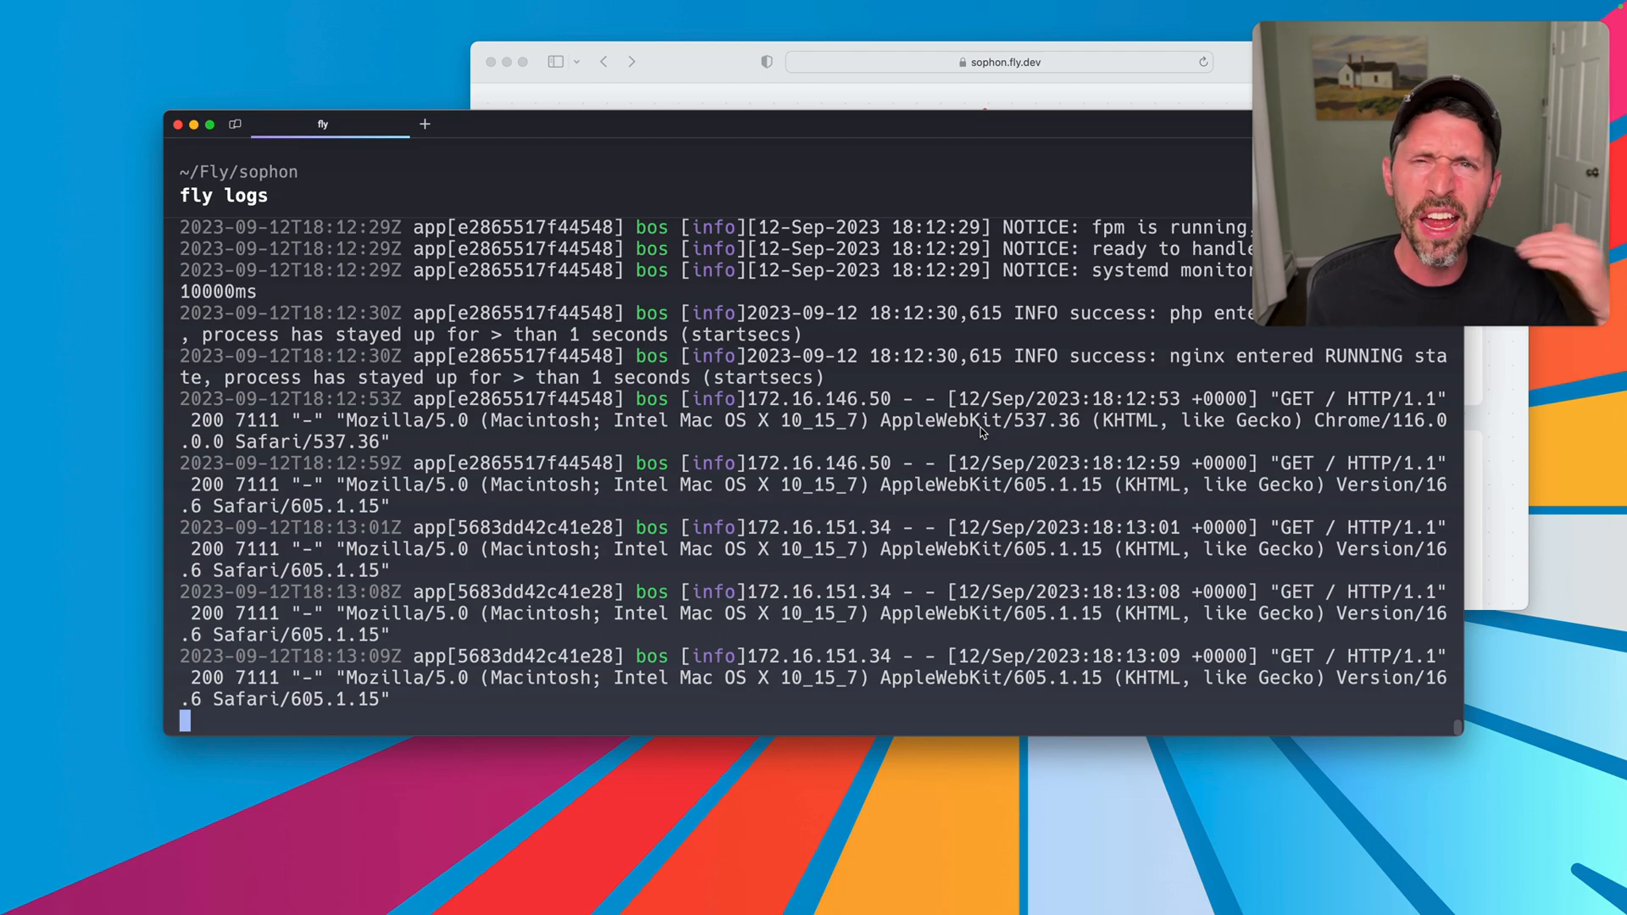